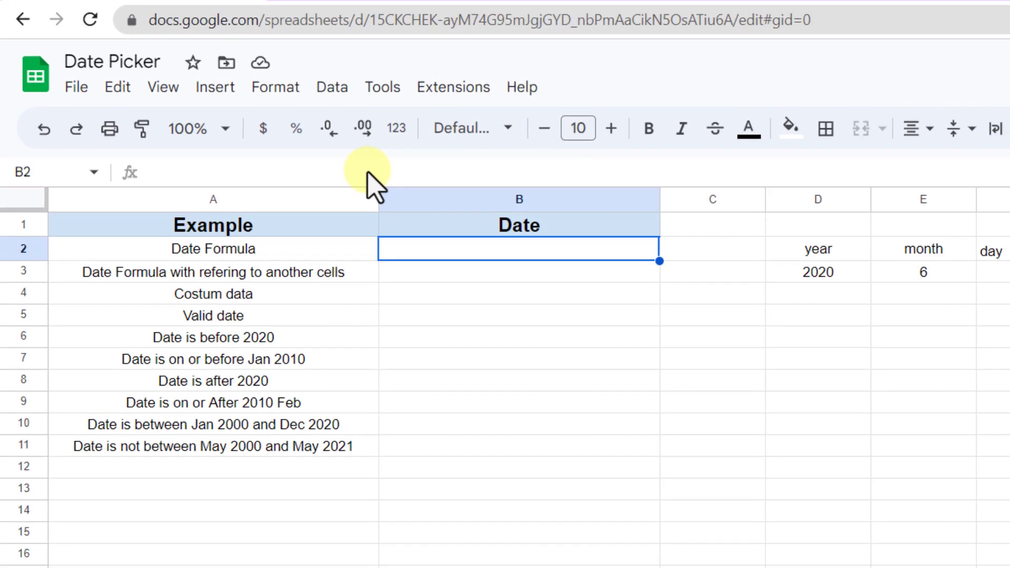
mouse_move(454, 264)
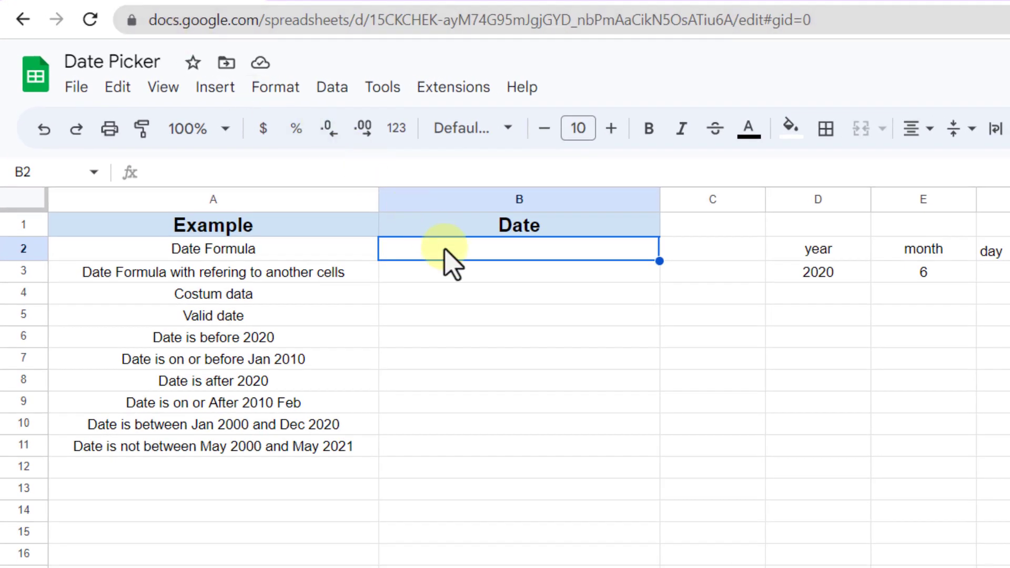
Enter =DATE(2020,6,13) in B2 so it shows 6/13/2020.
text(=)
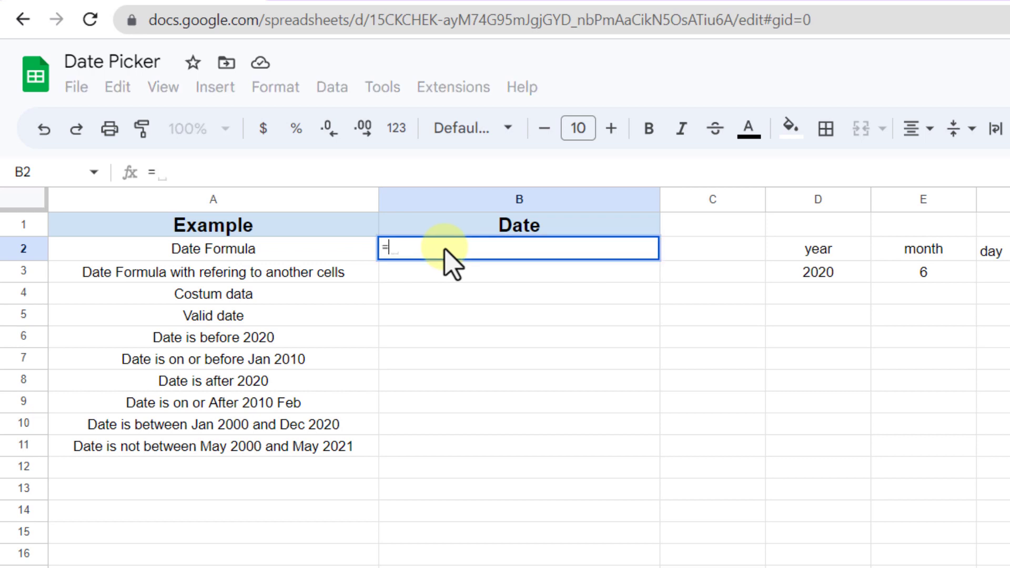
text(Date)
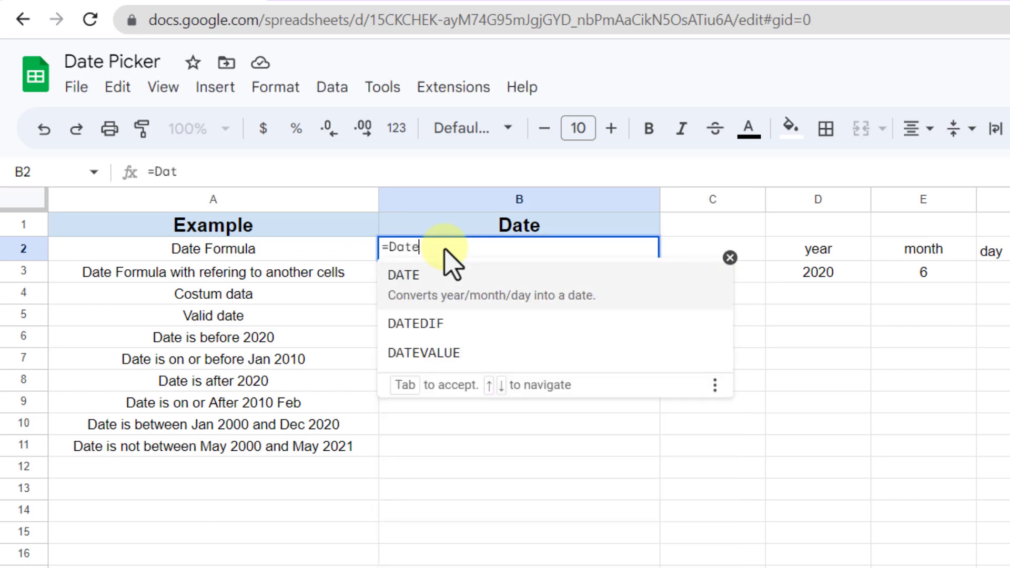
text(()
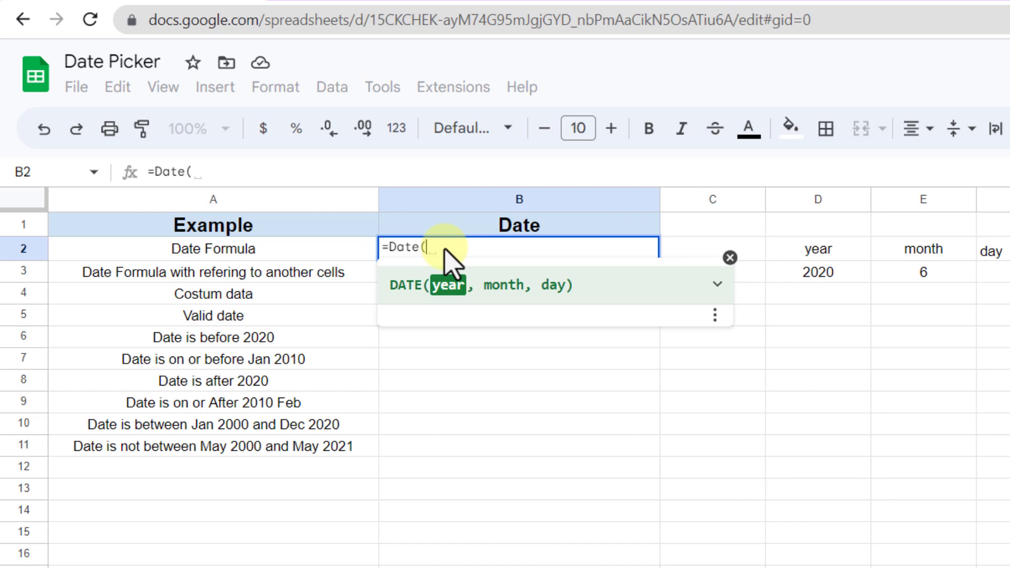
mouse_move(437, 315)
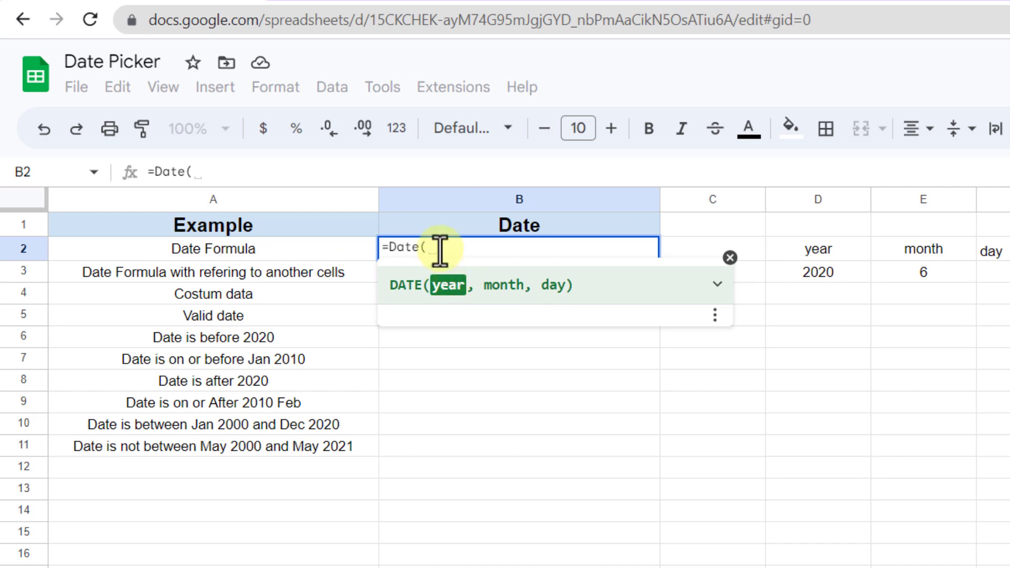
text(2020)
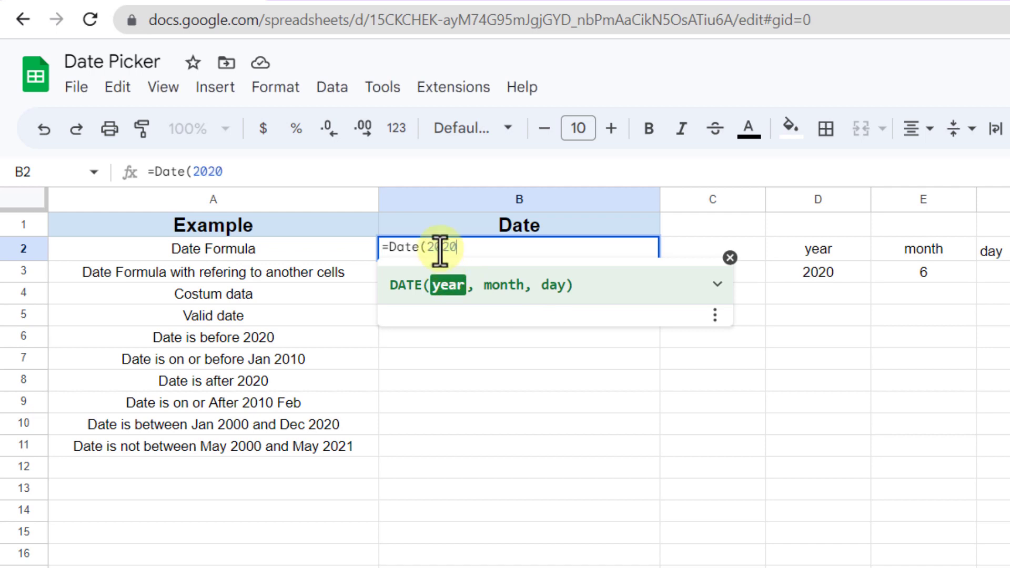
text(,)
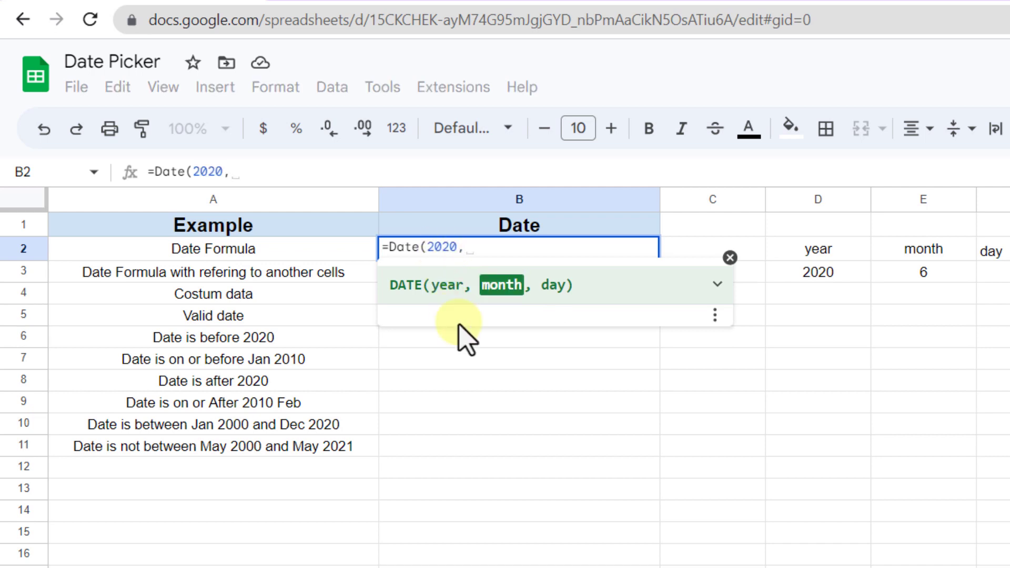
text(6,)
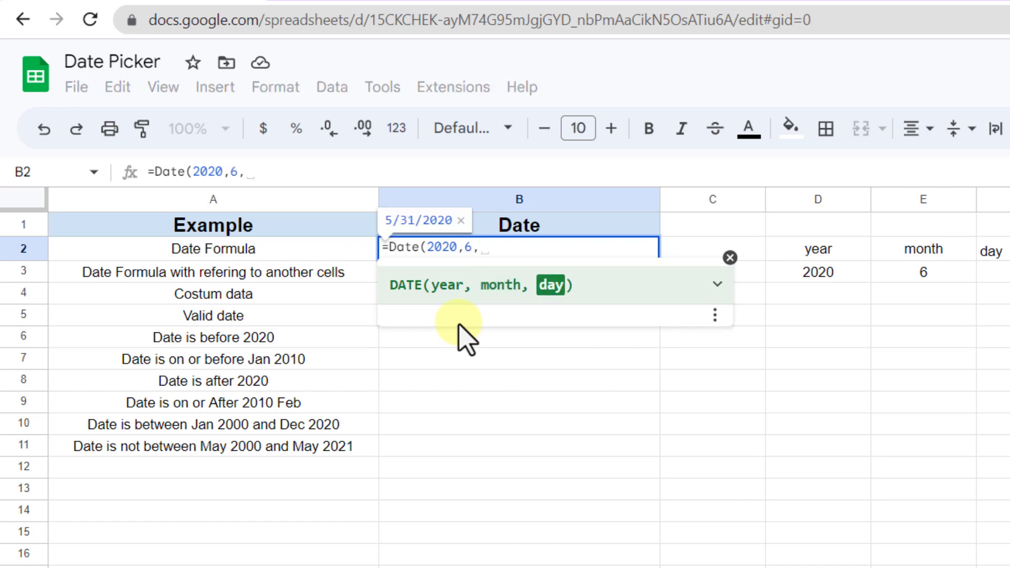
text(13))
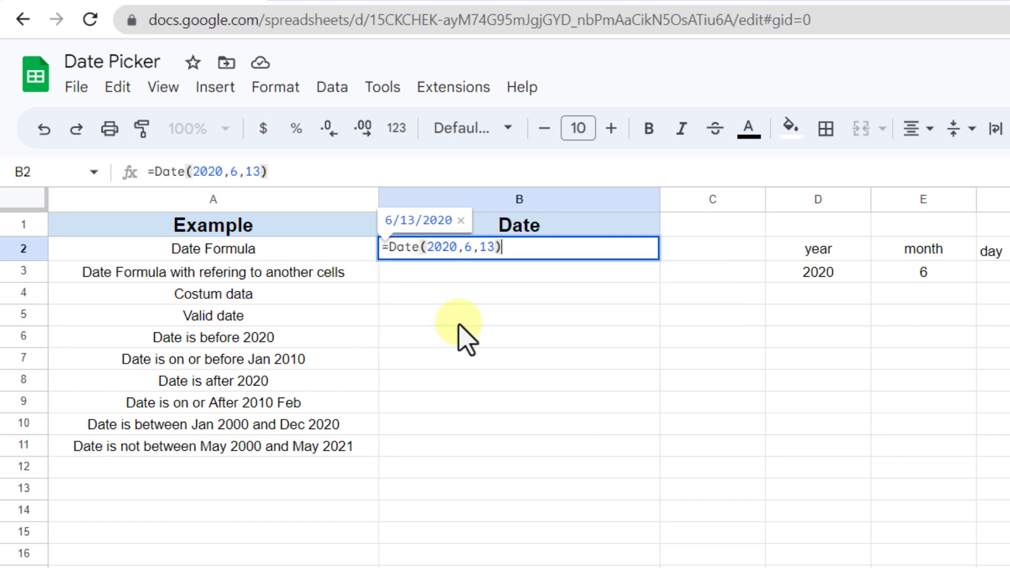
key(enter)
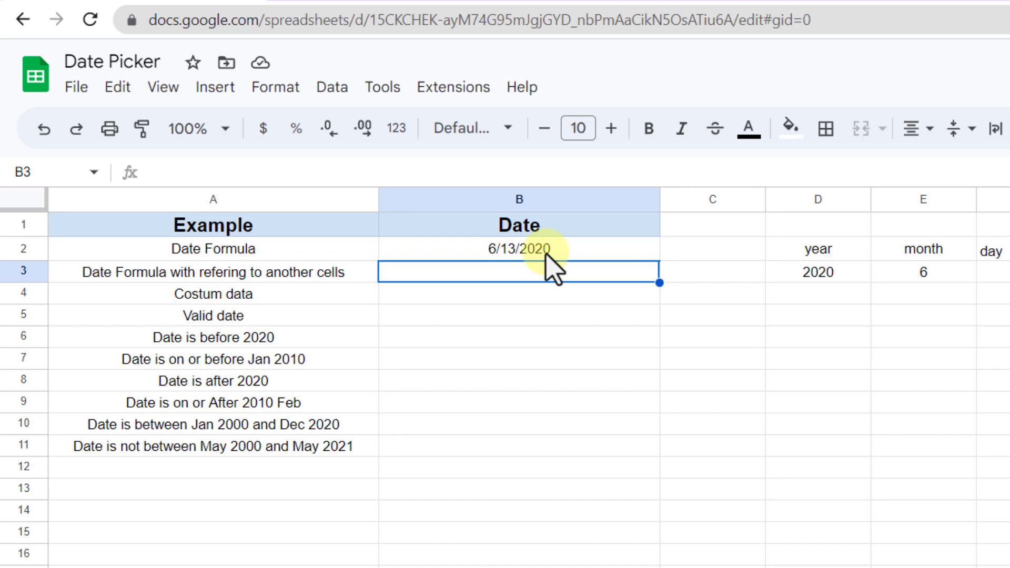
mouse_move(540, 294)
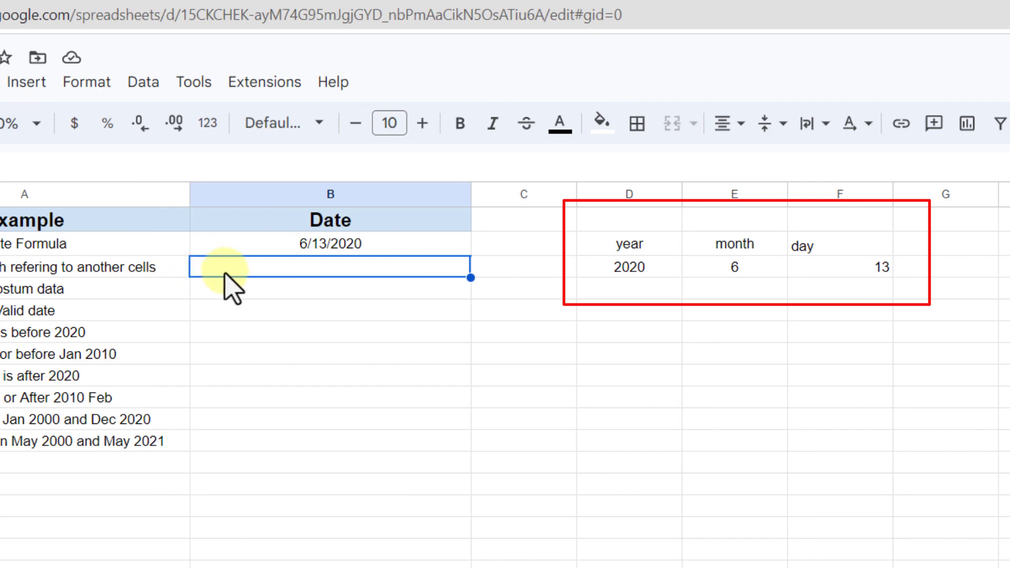
Enter a DATE formula in B3 referencing year D3, month E3 and day F3, giving 6/13/2020.
text(=)
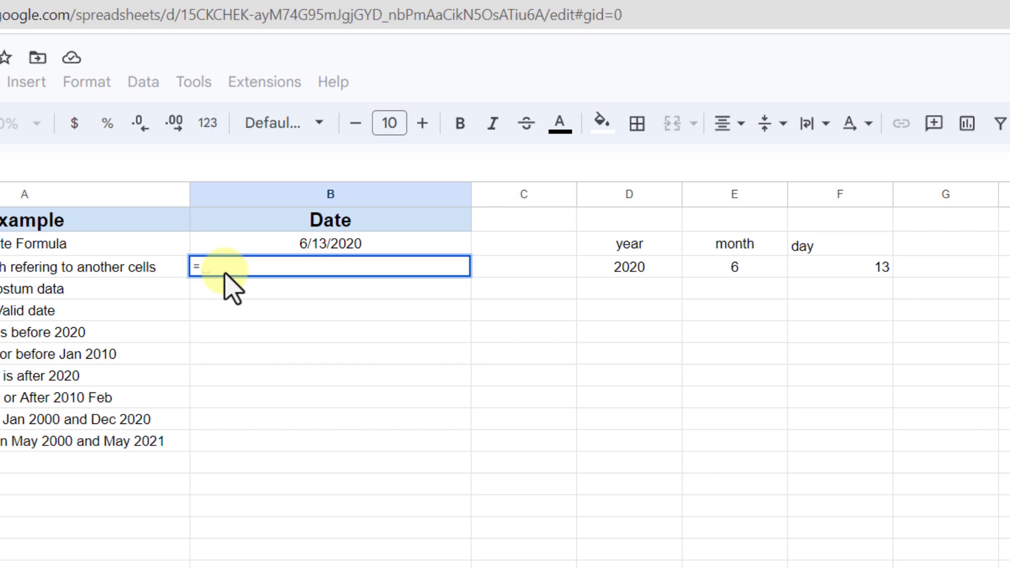
text(dat)
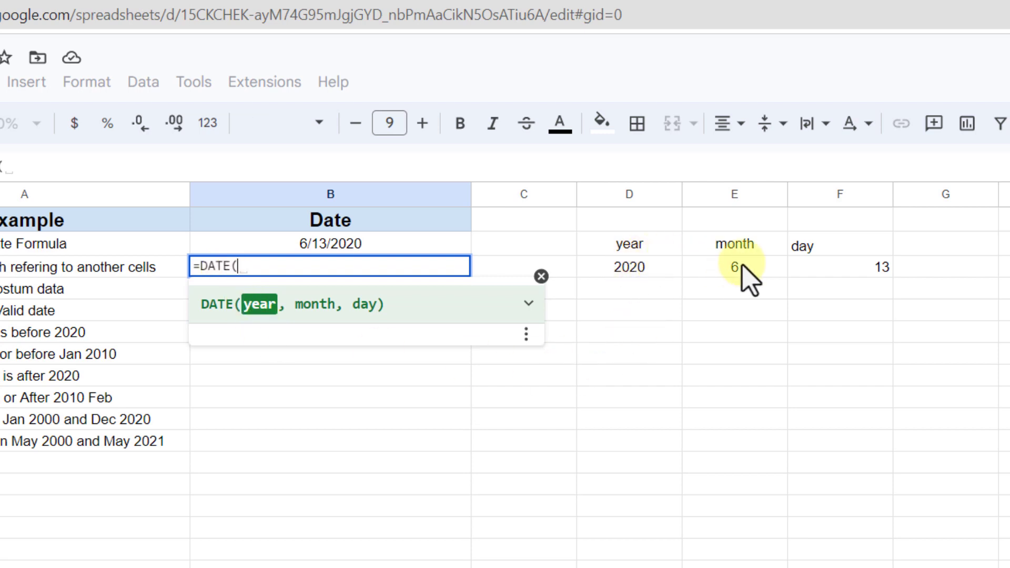
click(629, 266)
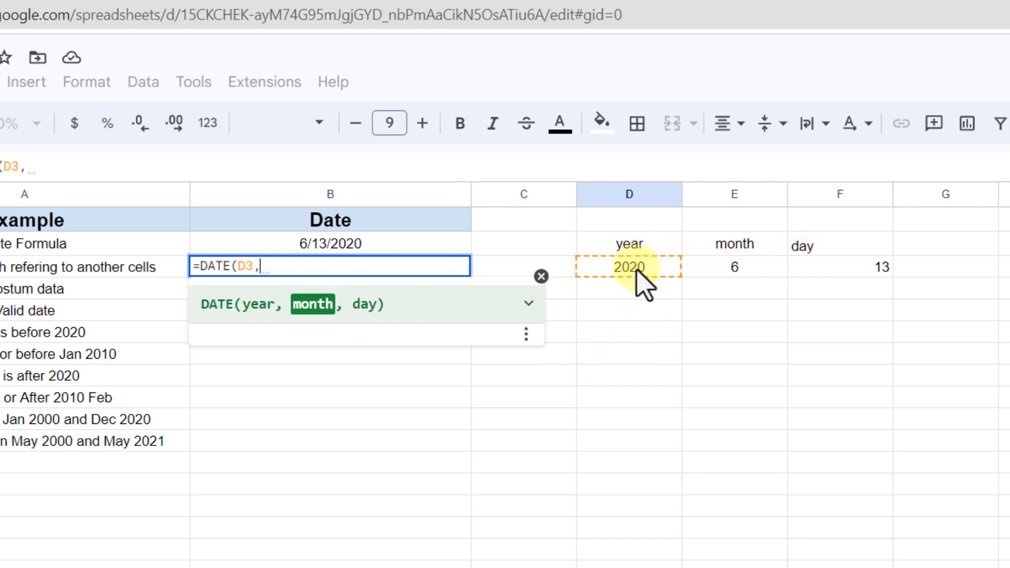
click(734, 266)
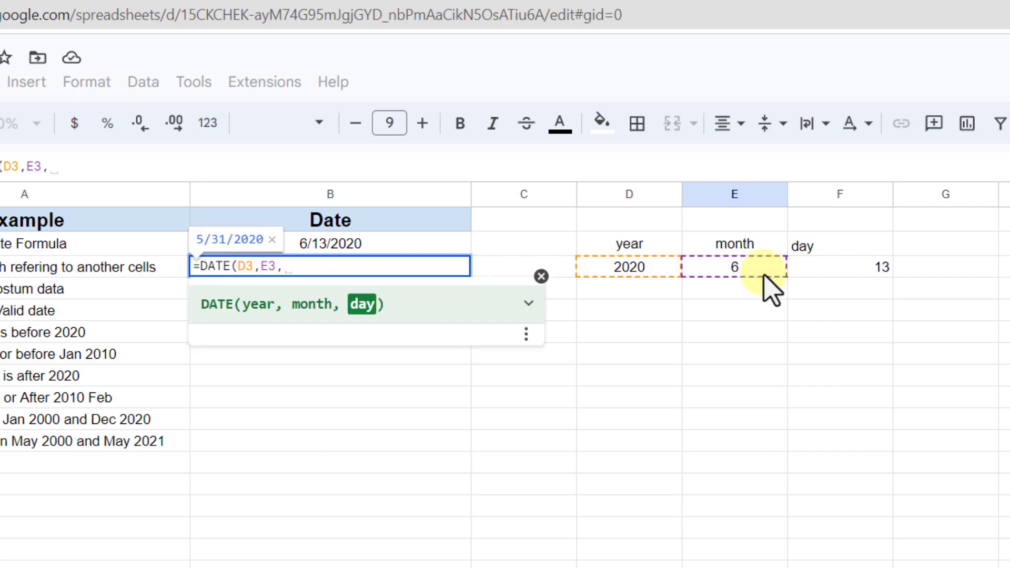
click(839, 266)
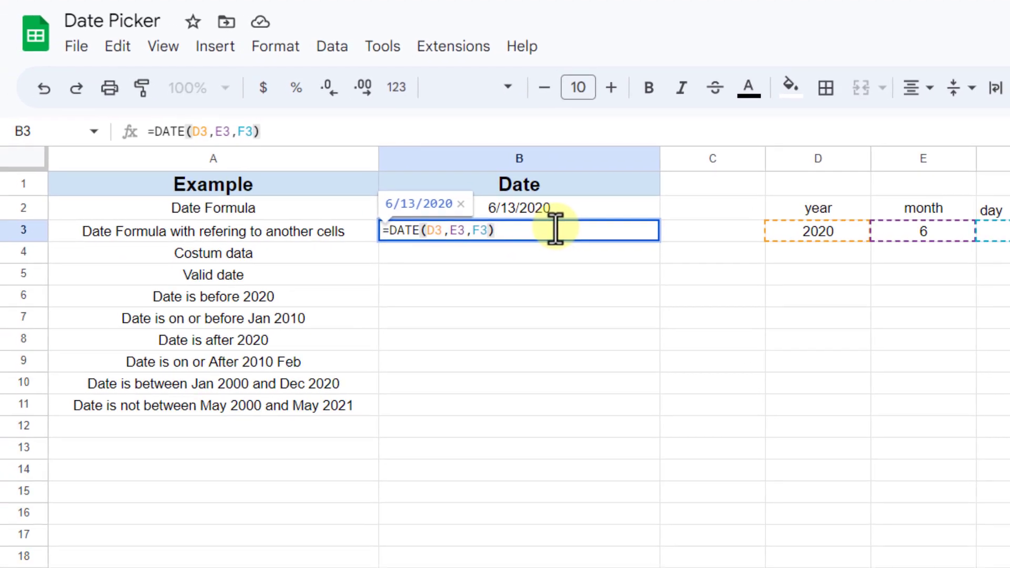
key(enter)
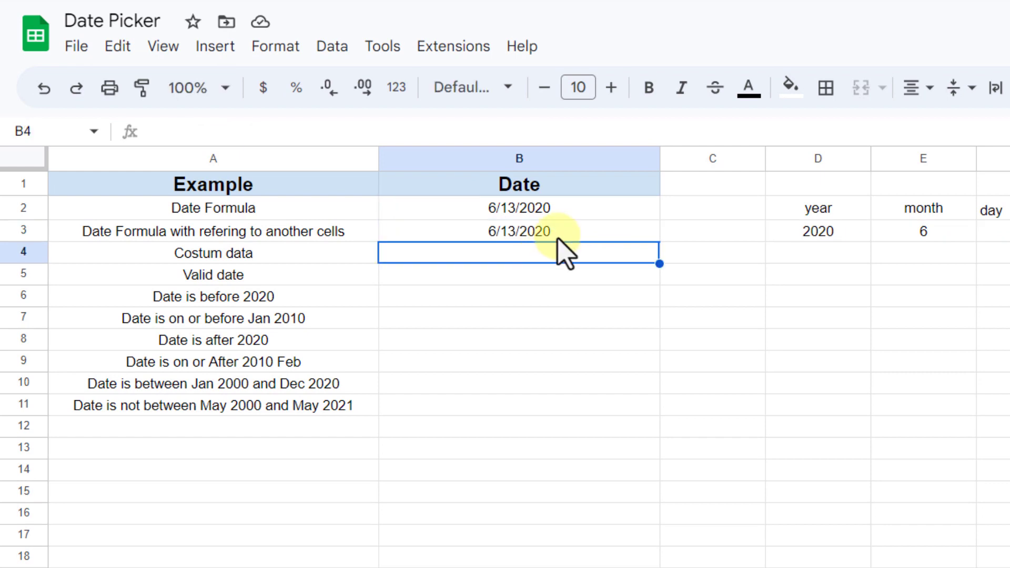
Paste the date into B4 as values only and format it as Saturday, June 13, 2020.
right_click(519, 230)
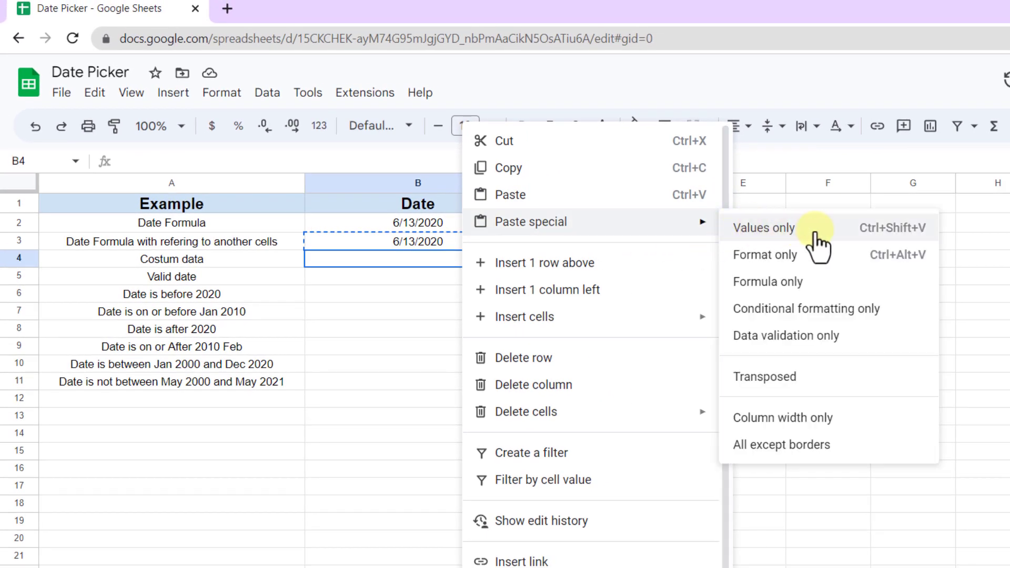
click(762, 227)
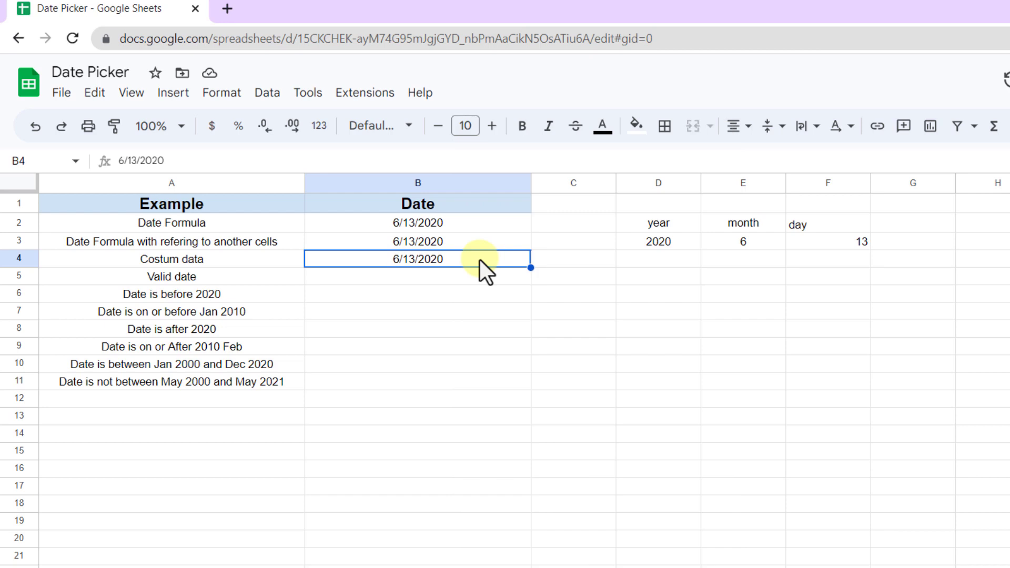
click(221, 93)
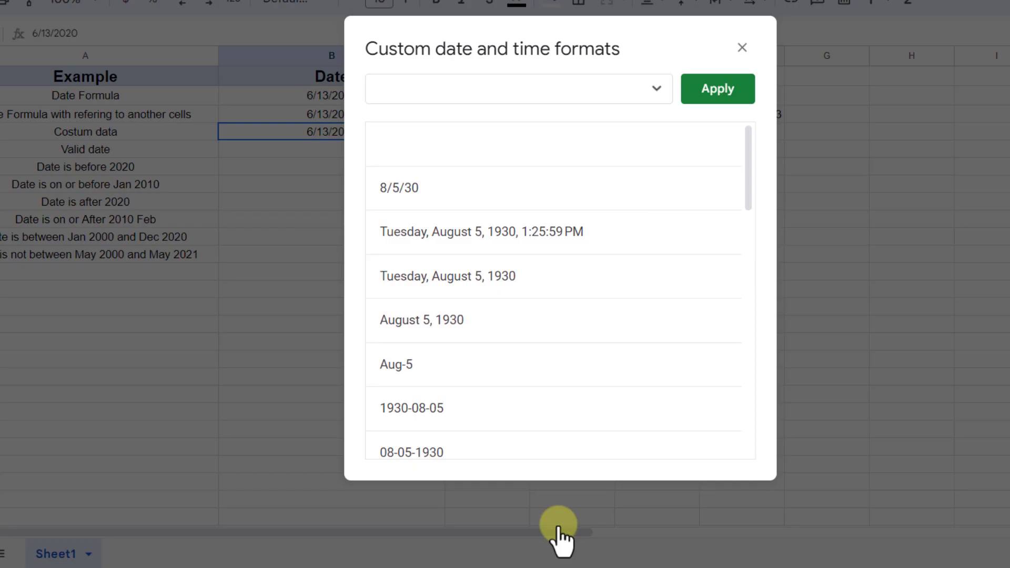
mouse_move(573, 191)
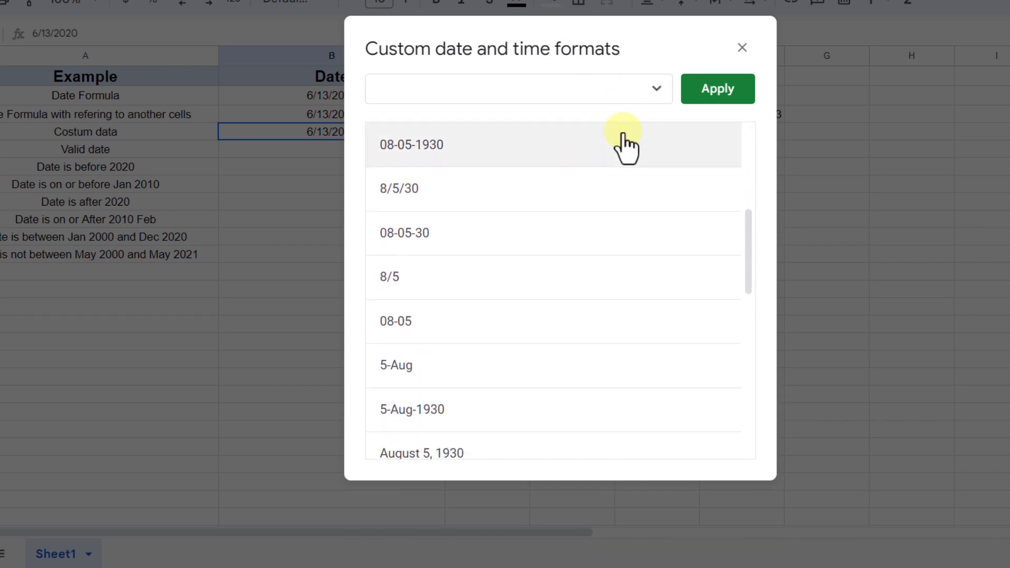
scroll(down, 3)
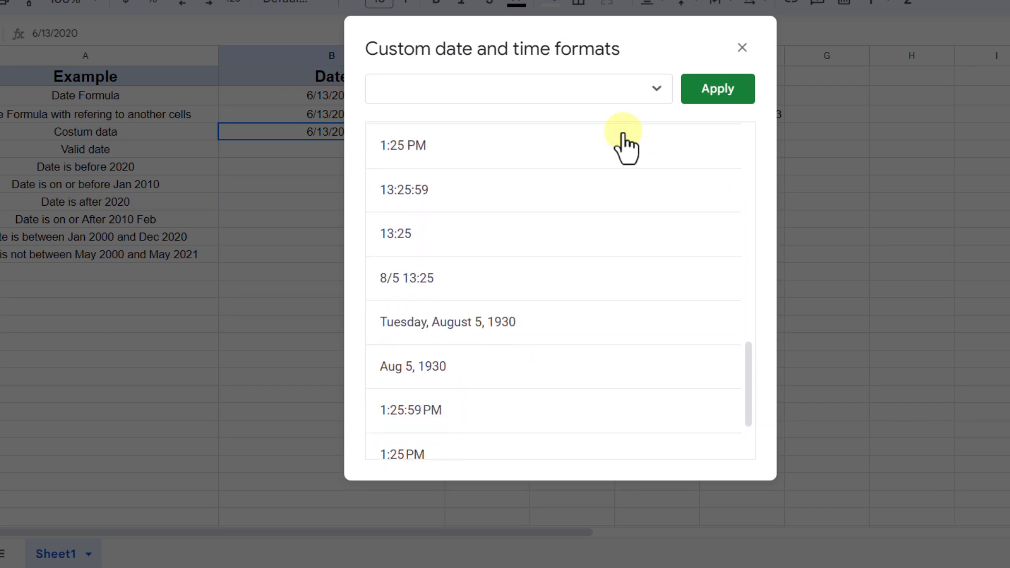
scroll(down, 3)
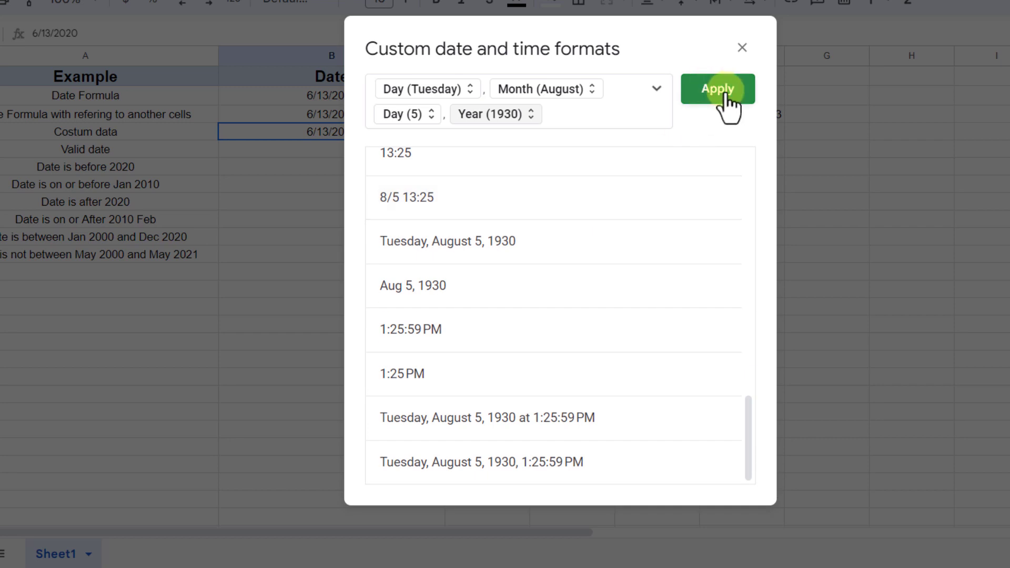
click(717, 88)
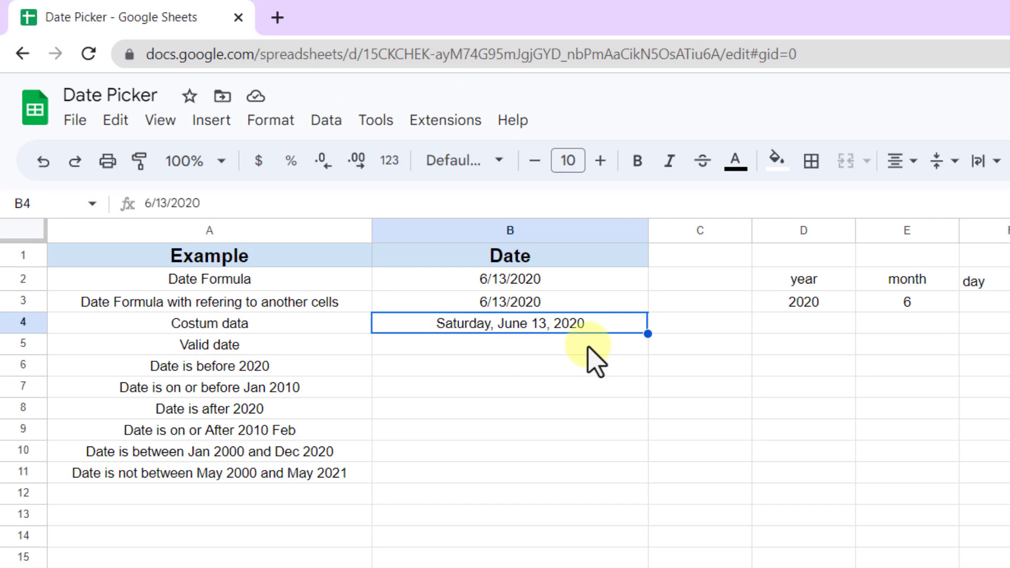
Give B5 a data validation rule requiring a valid date, with help text, rejecting invalid input.
click(510, 345)
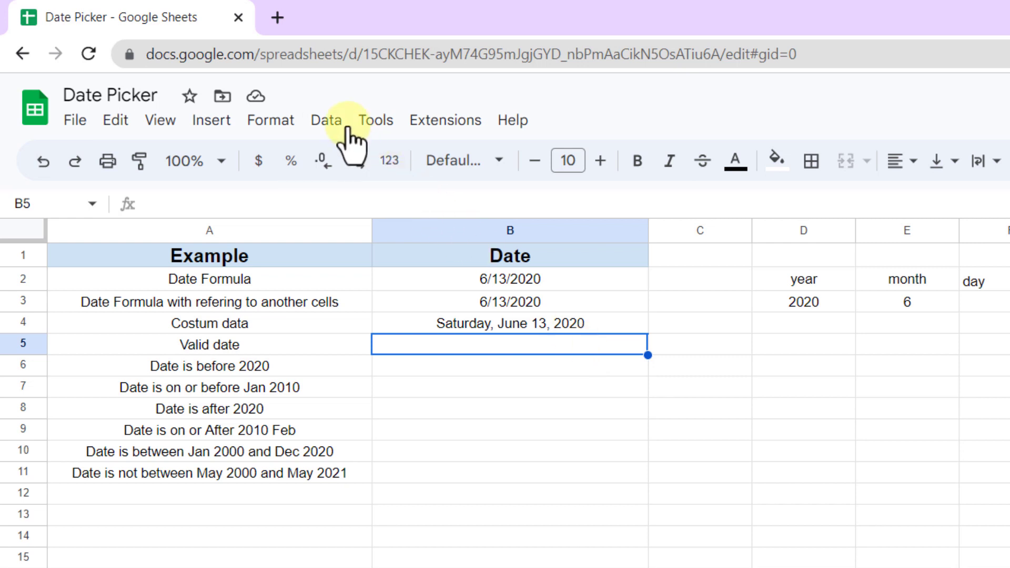
click(326, 120)
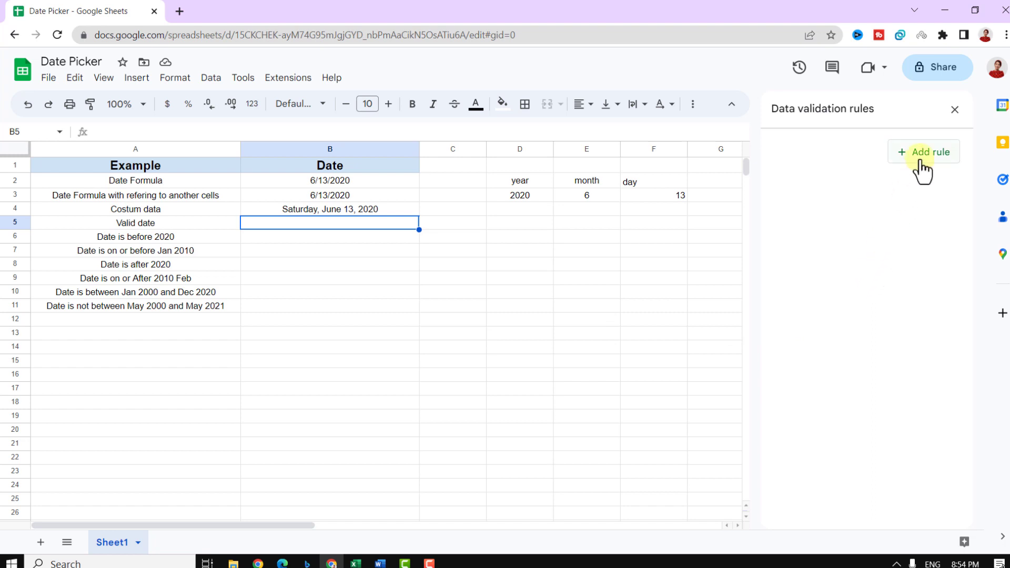
click(922, 152)
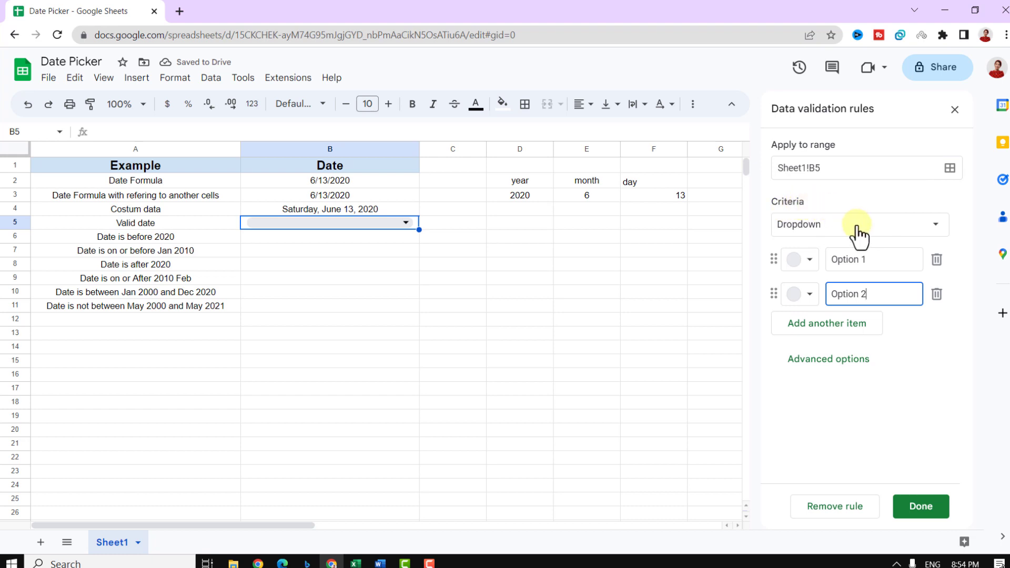
click(858, 224)
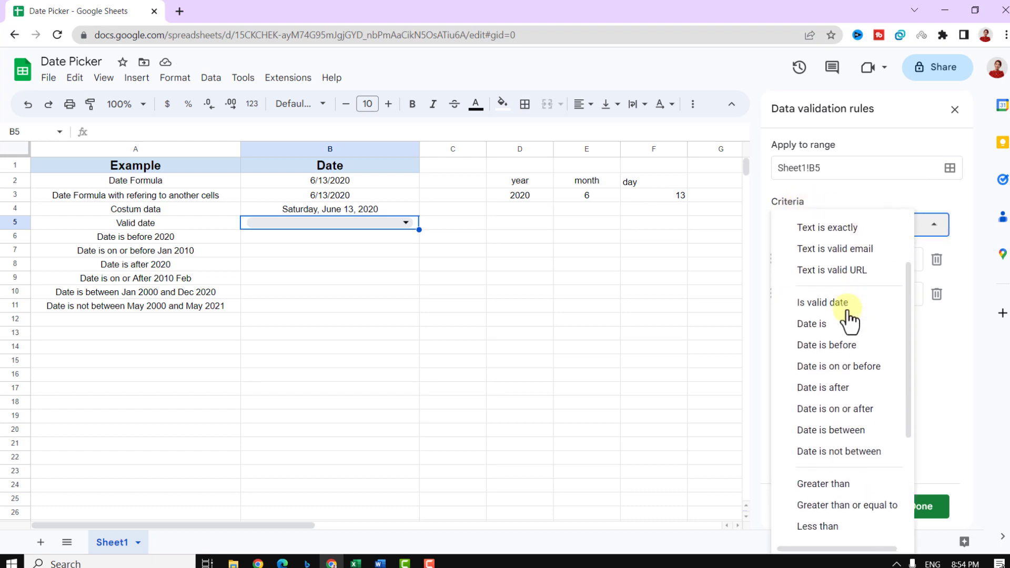
click(822, 302)
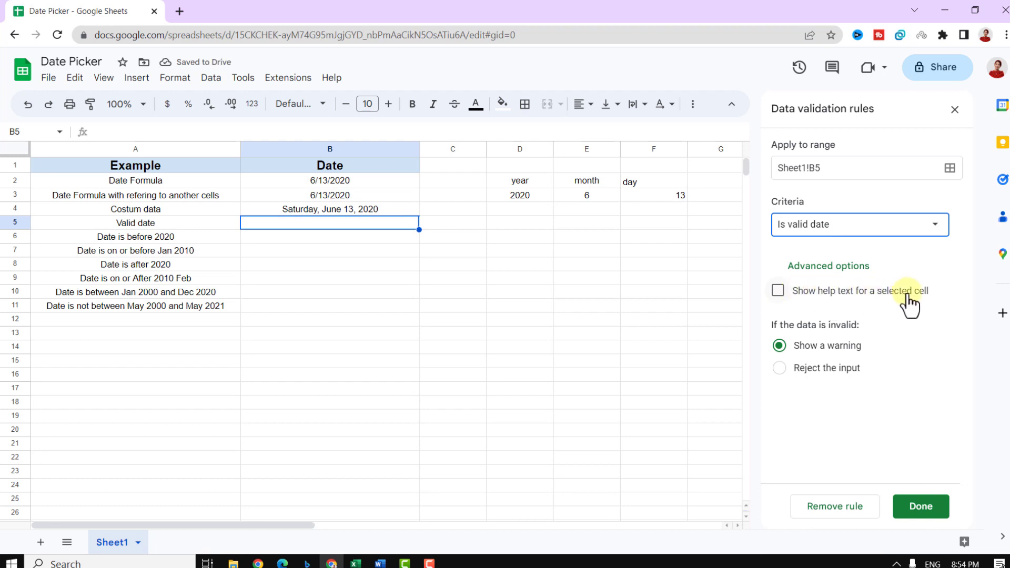
click(776, 291)
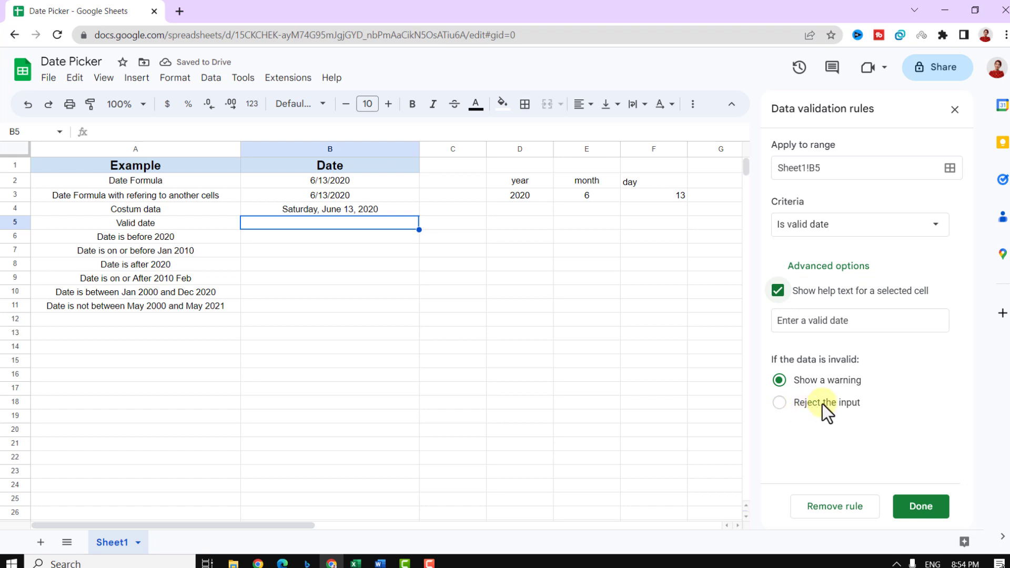
click(779, 402)
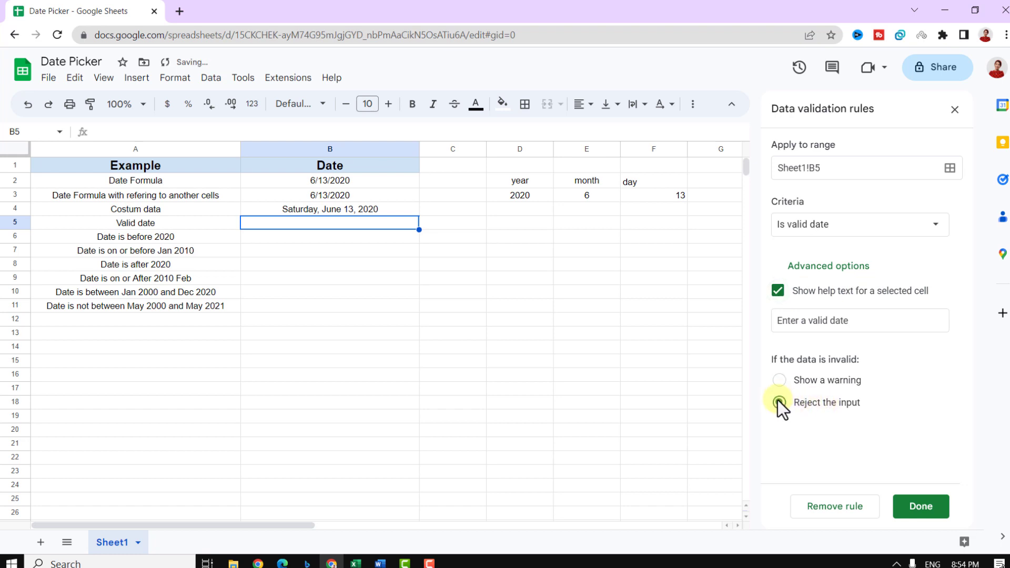
click(780, 402)
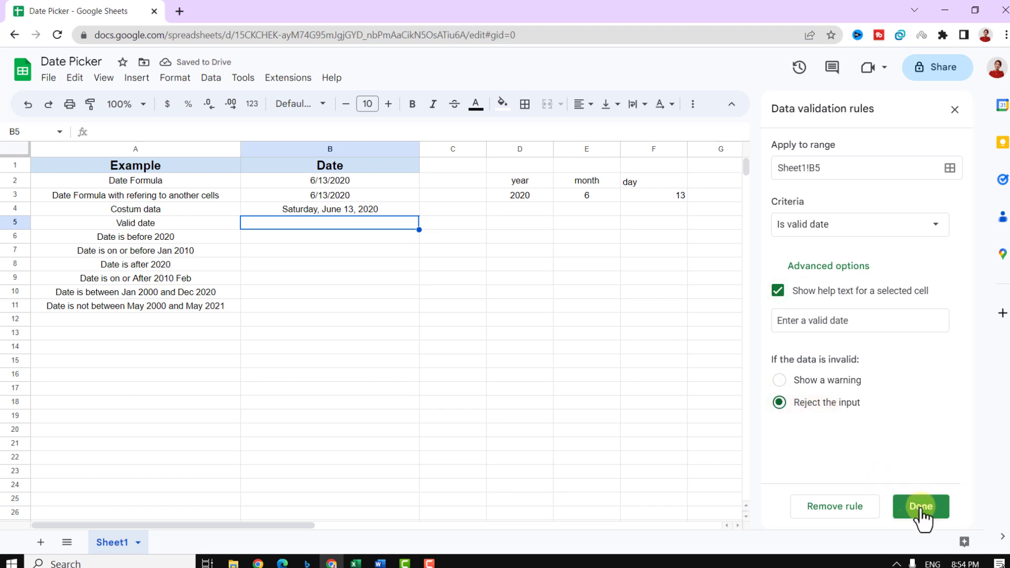
click(922, 506)
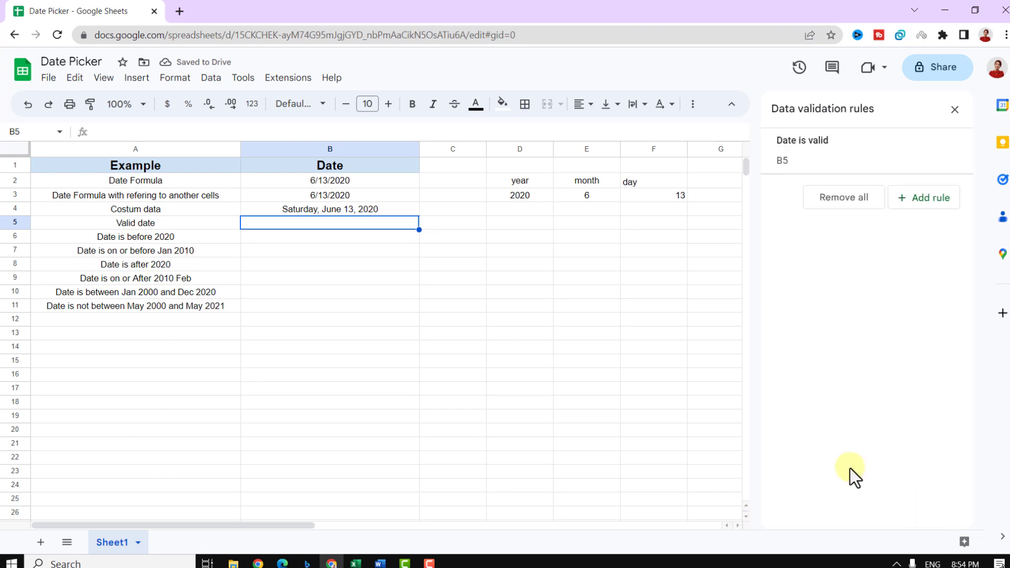
mouse_move(956, 109)
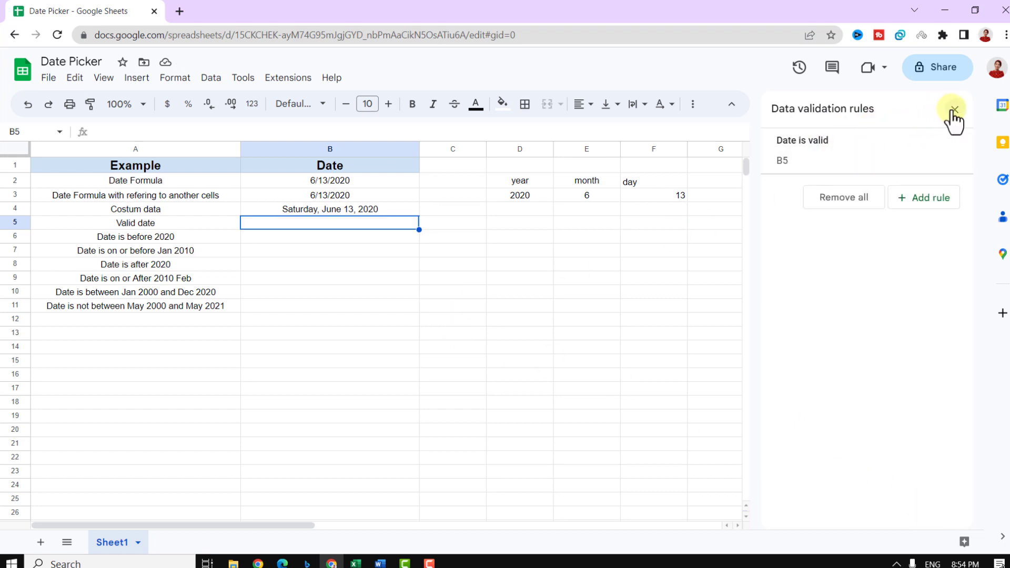
Pick June 24, 2020 from the calendar in B5 and show it in 5-Aug-1930 style.
click(956, 108)
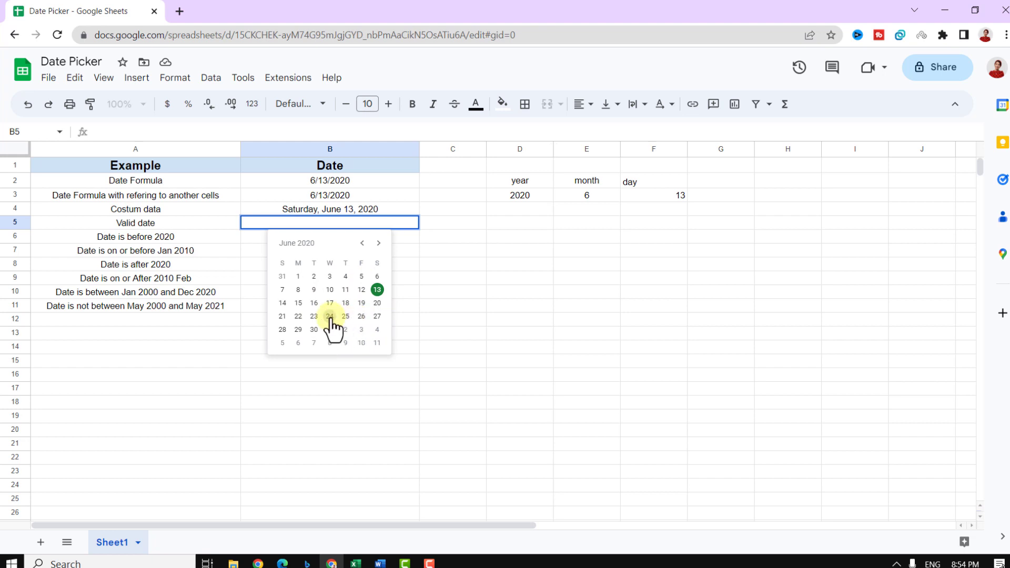
click(329, 317)
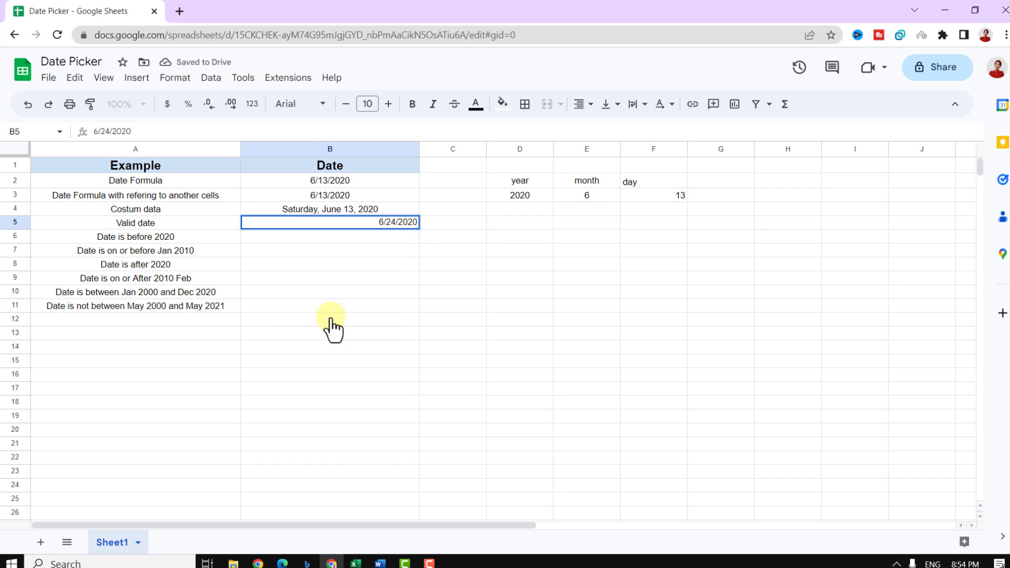
click(329, 236)
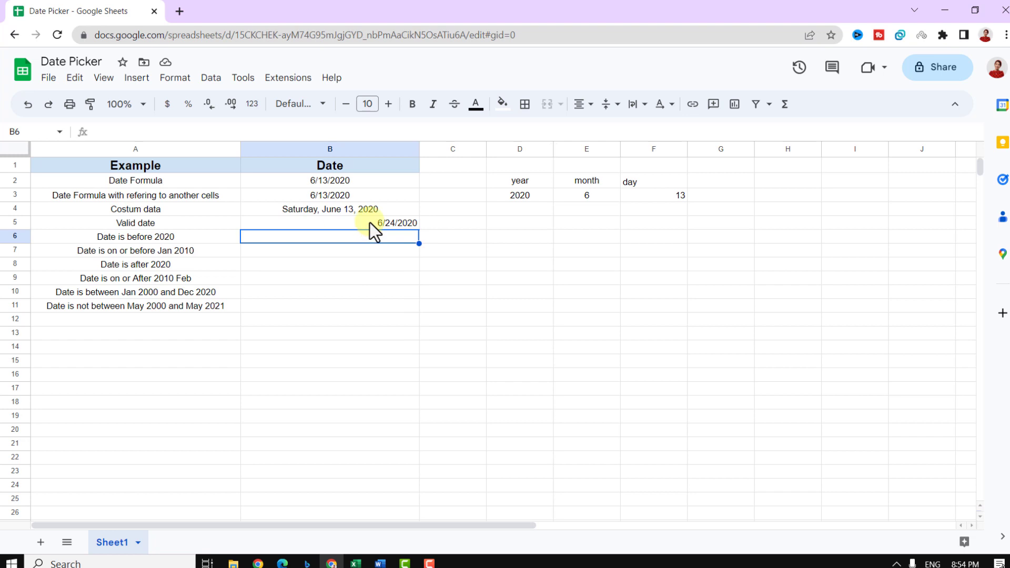
click(175, 77)
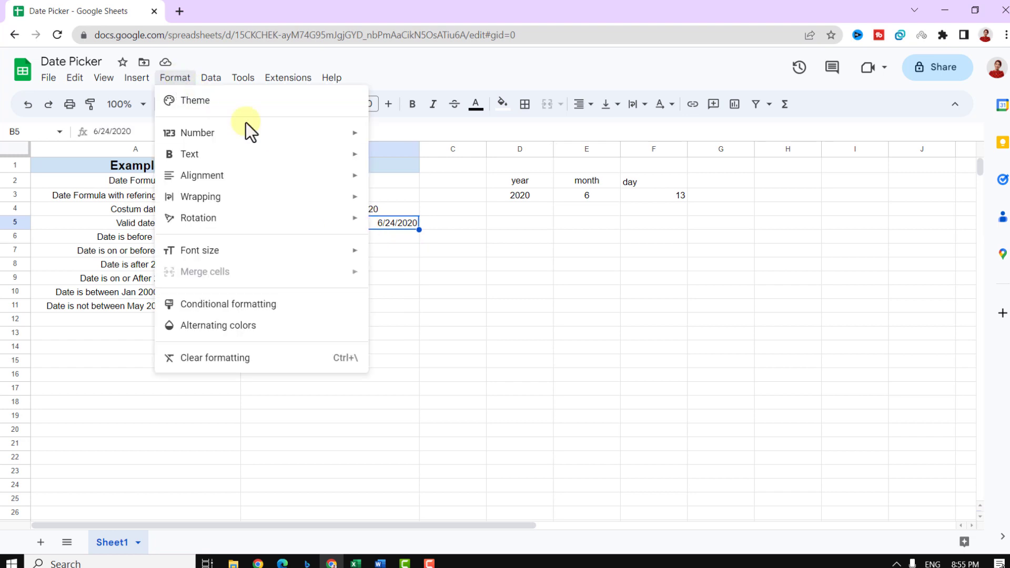
mouse_move(309, 139)
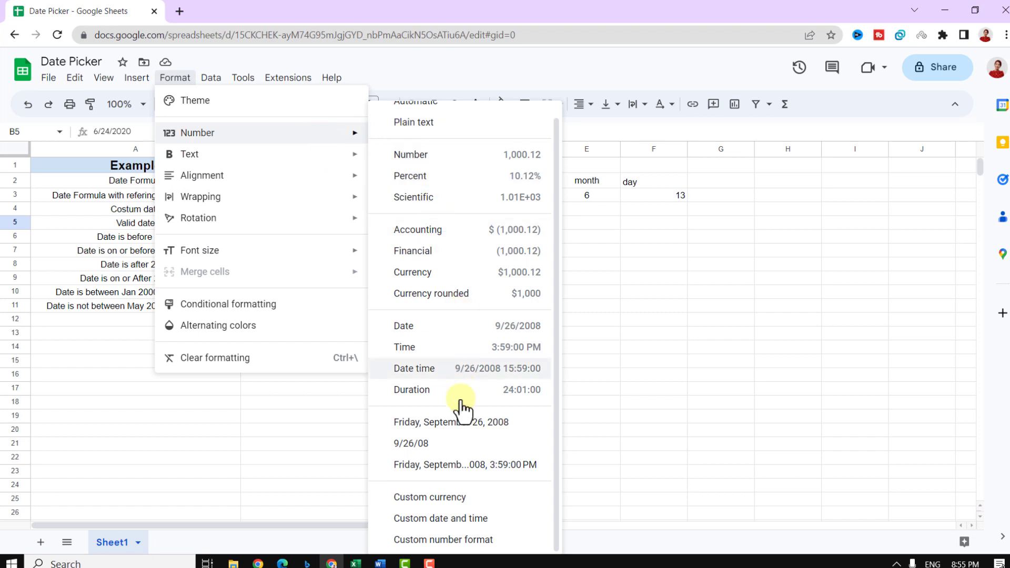
click(440, 517)
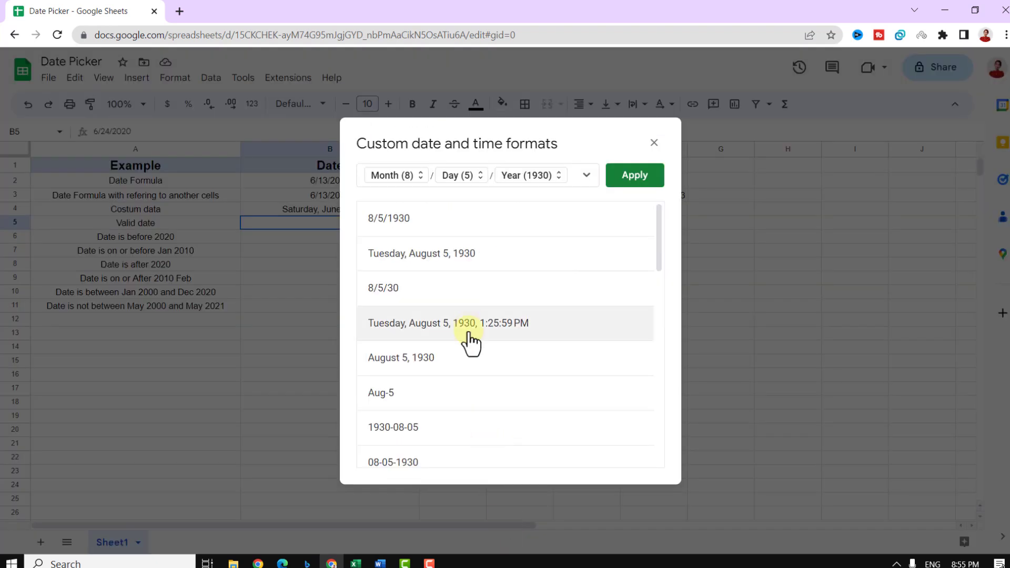
scroll(down, 3)
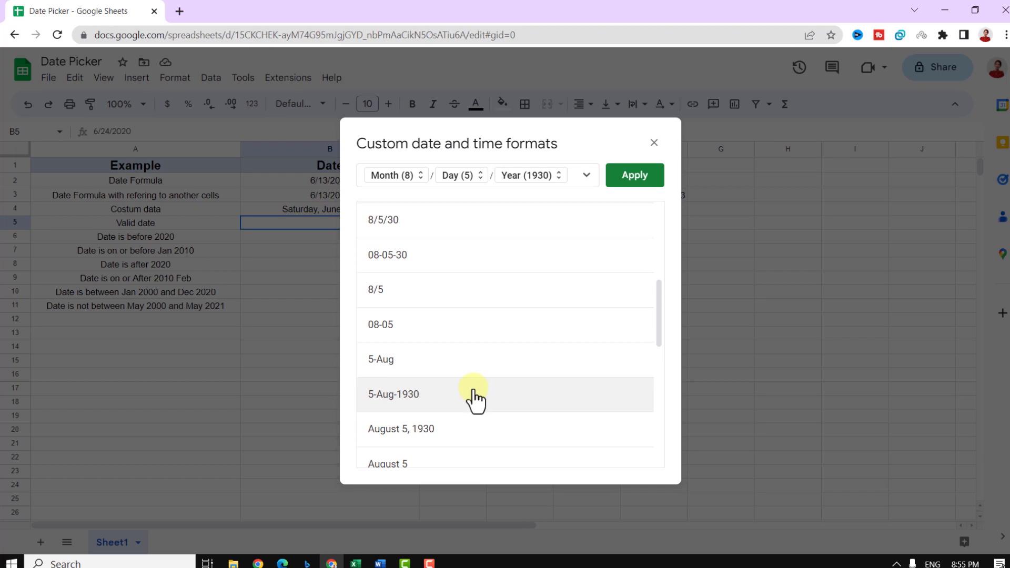
click(632, 175)
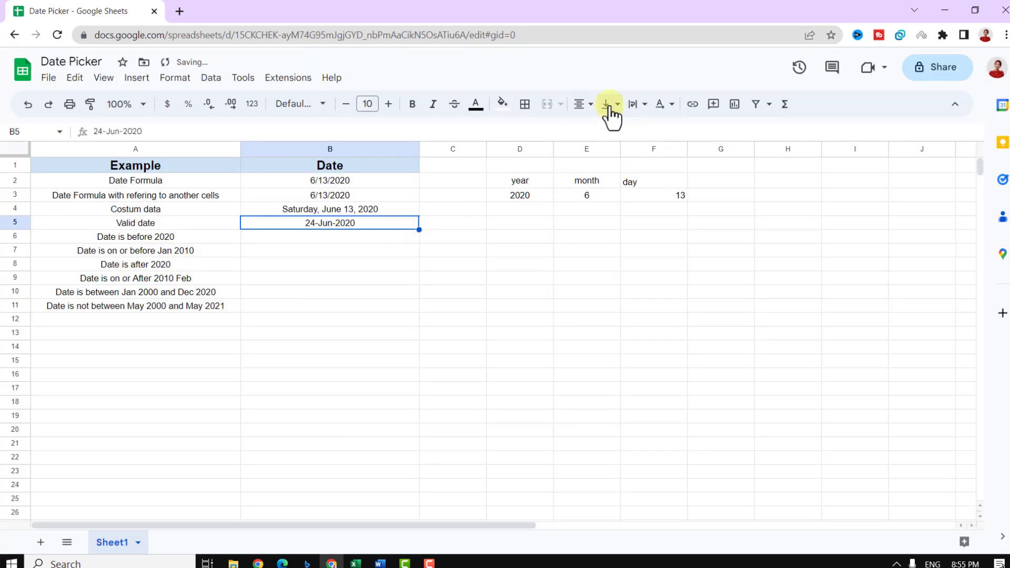
Reopen B5's calendar and change the date to 27-Jun-2020.
click(329, 236)
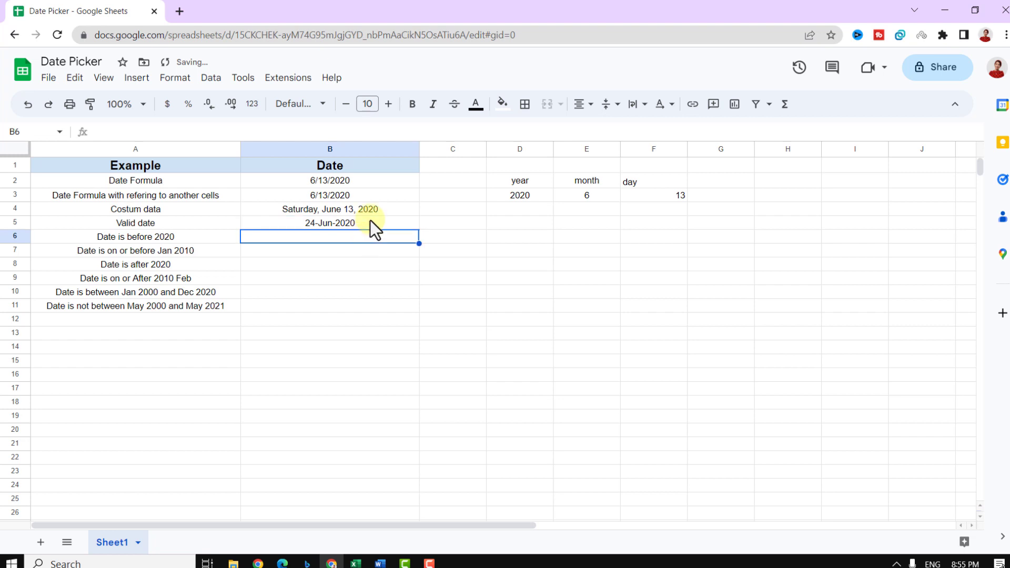
click(329, 223)
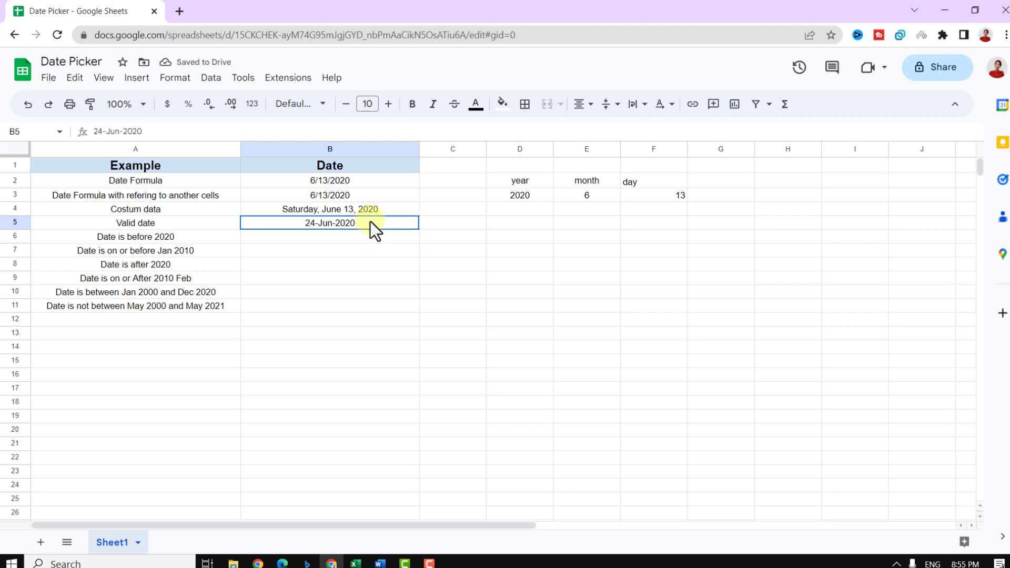
double_click(329, 223)
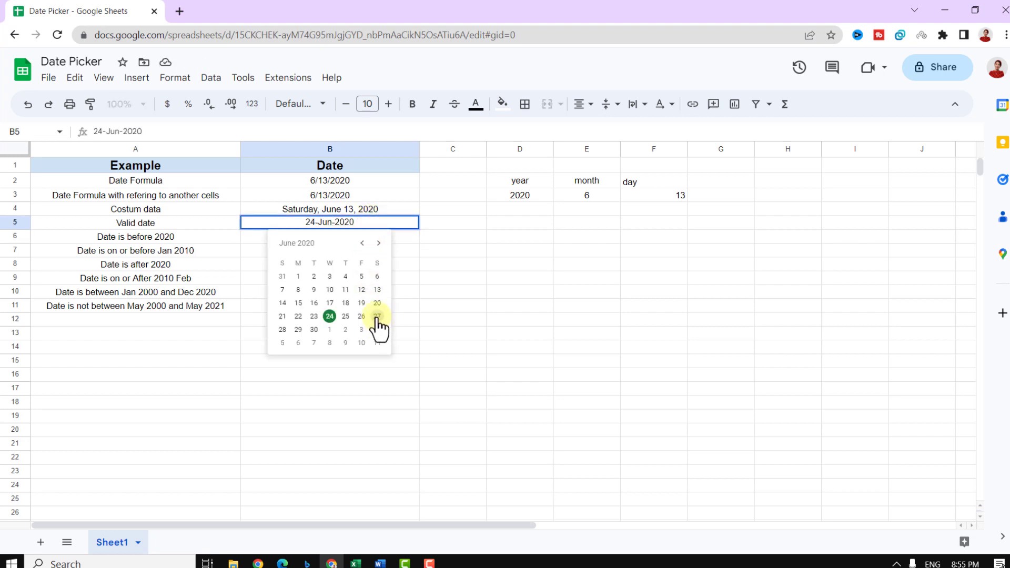
click(377, 317)
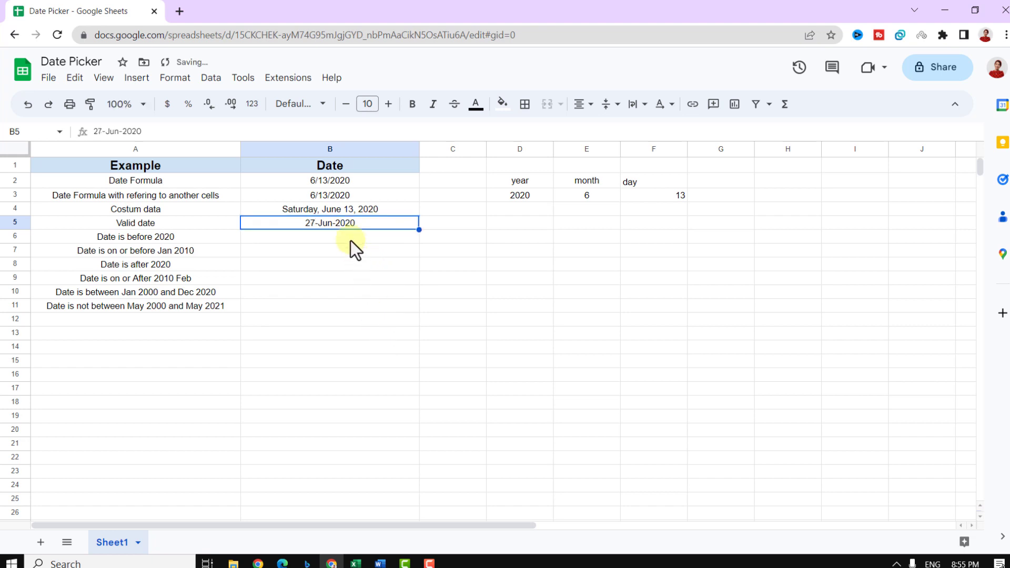
click(330, 236)
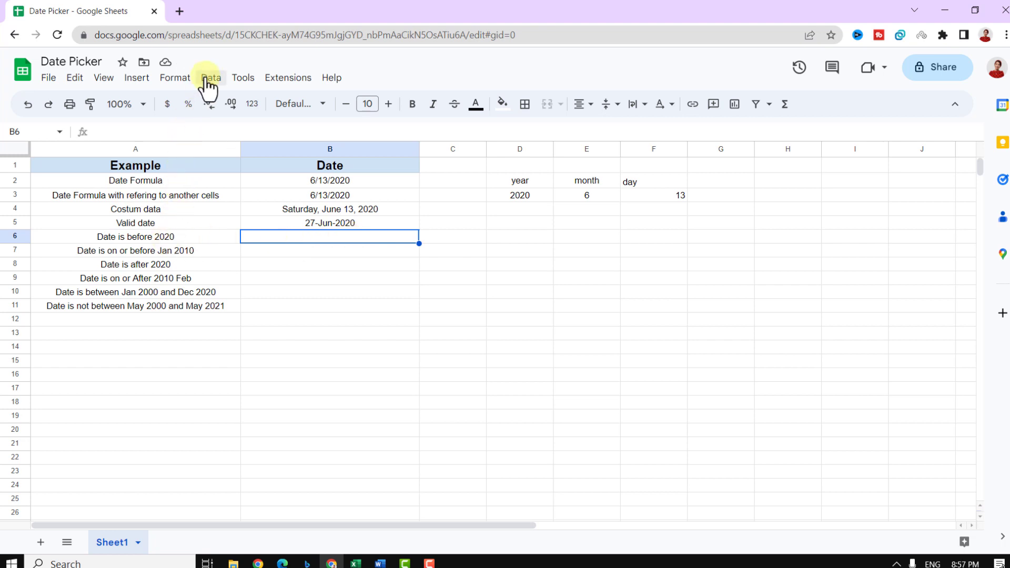
Add a rule on B6 requiring a date before the exact date 2020, with help text, rejecting invalid input.
click(210, 77)
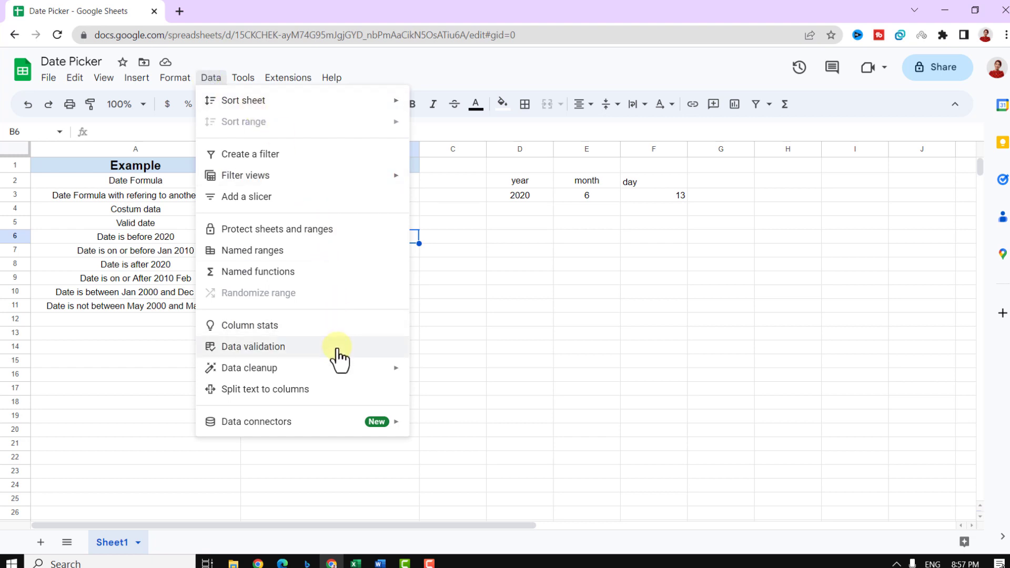
click(253, 346)
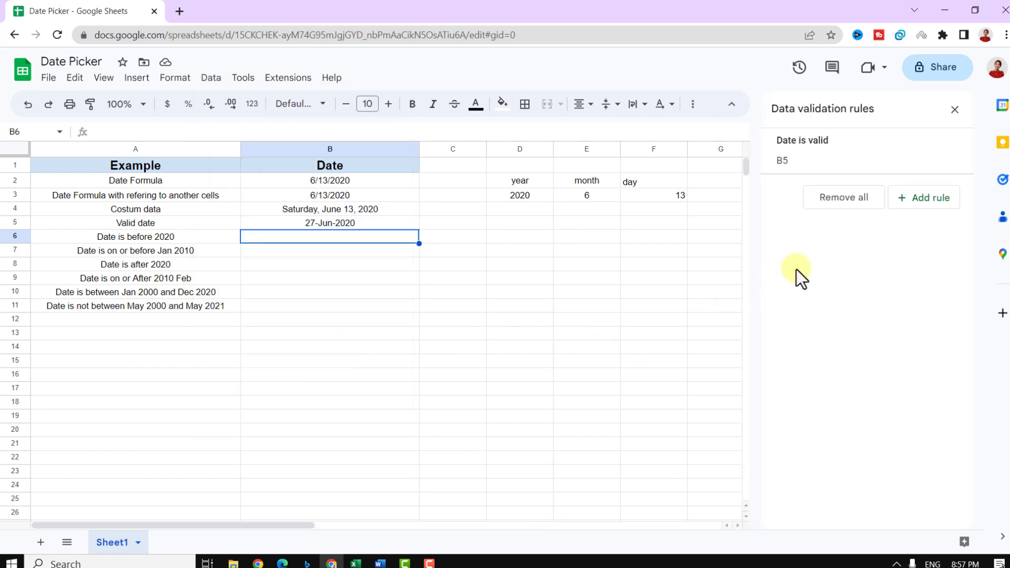
click(926, 197)
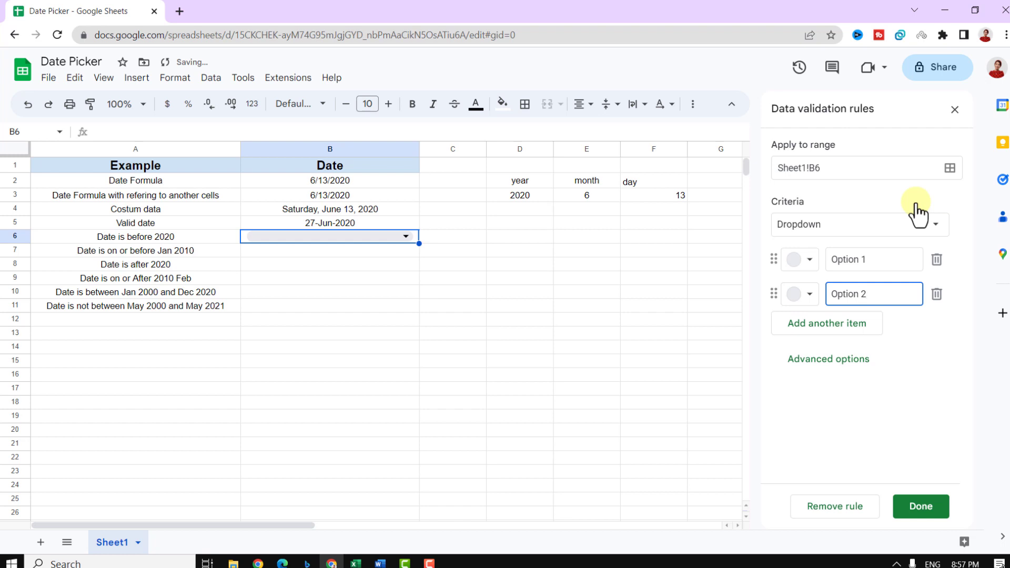
click(858, 224)
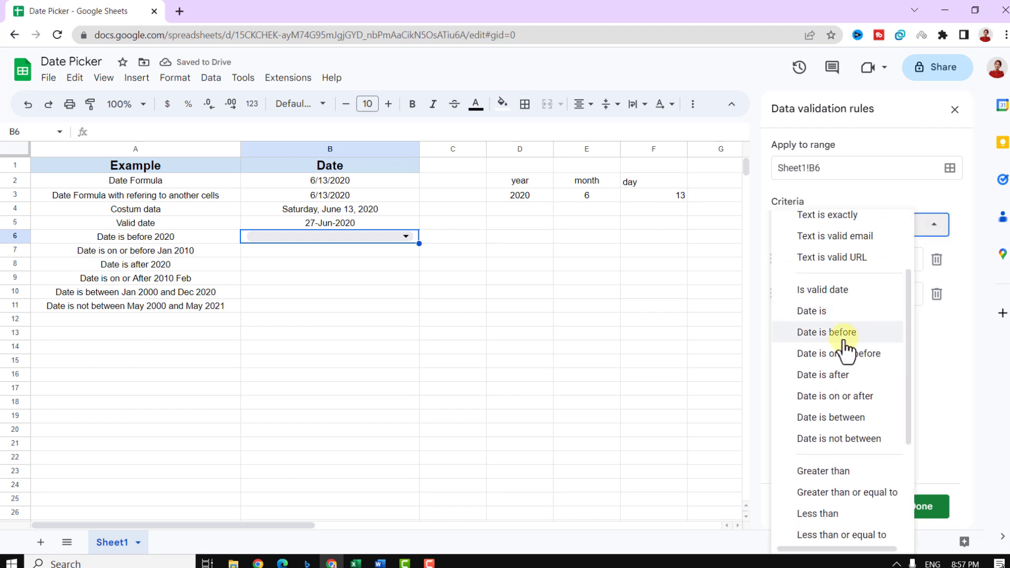
click(827, 332)
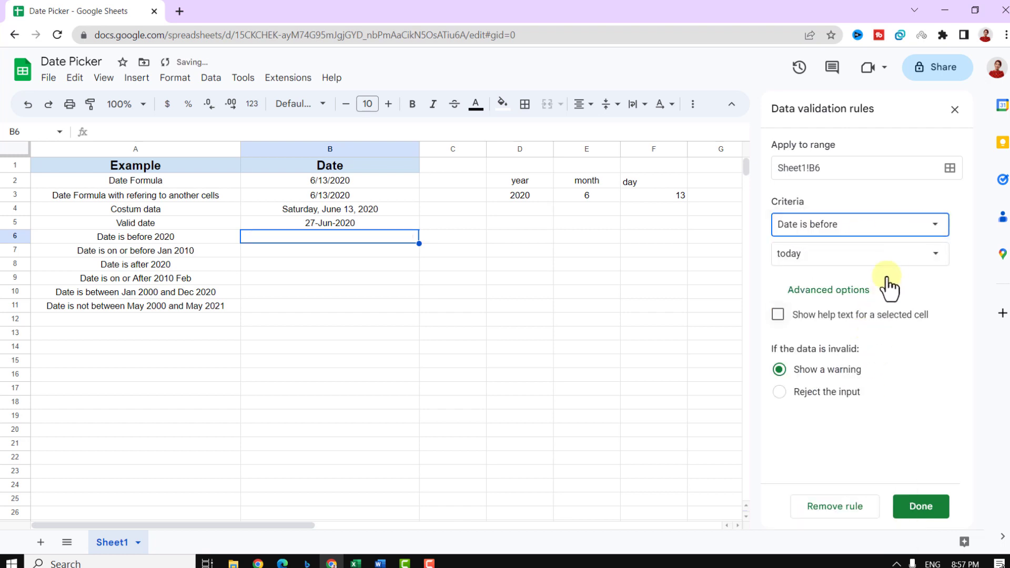
click(857, 253)
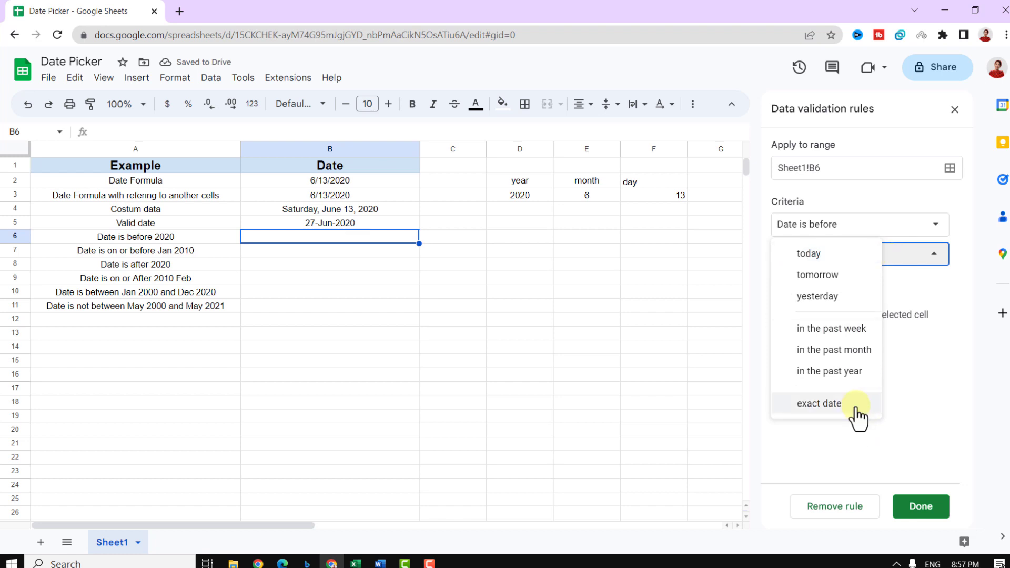
click(820, 402)
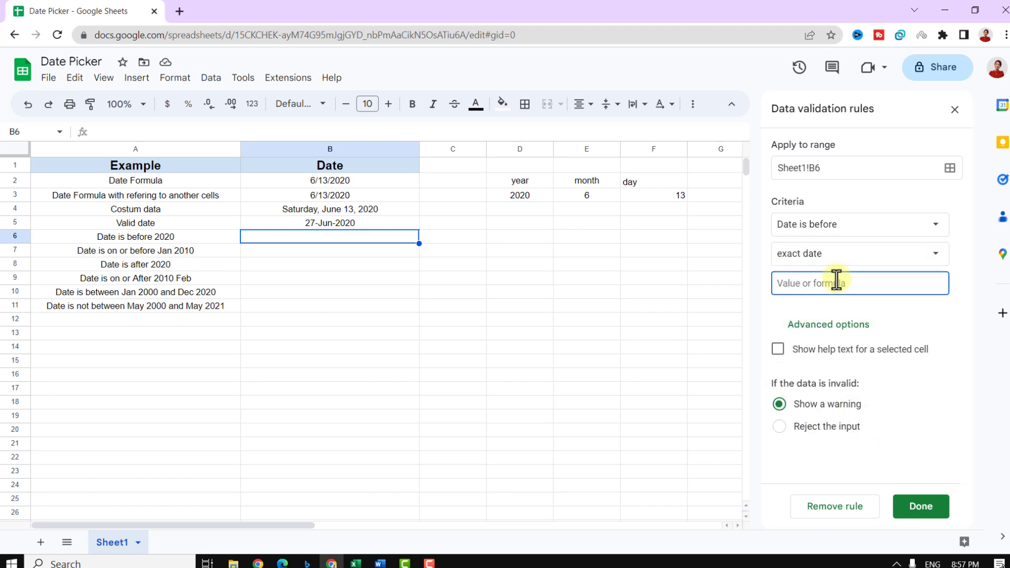
text(2020)
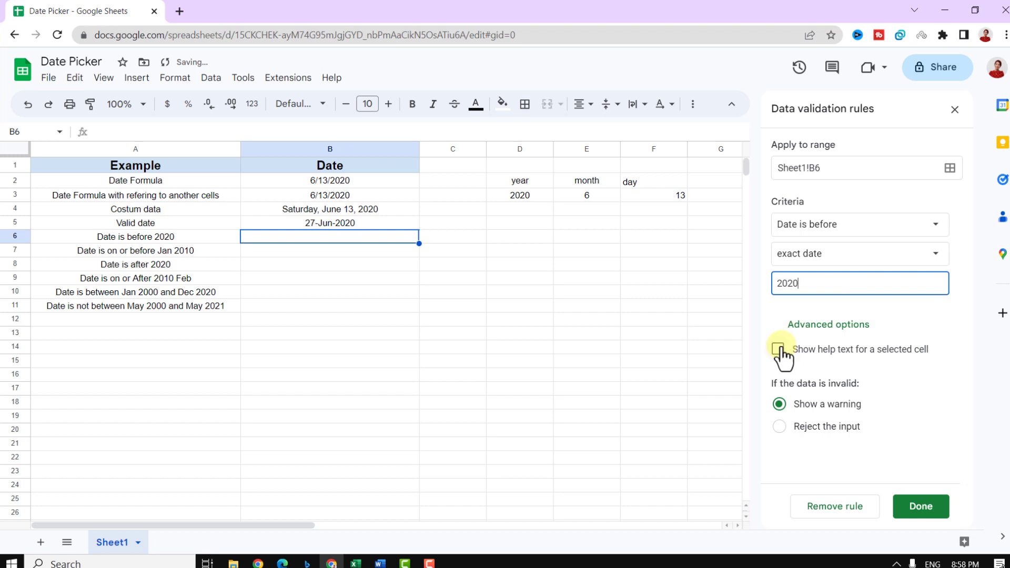
click(779, 350)
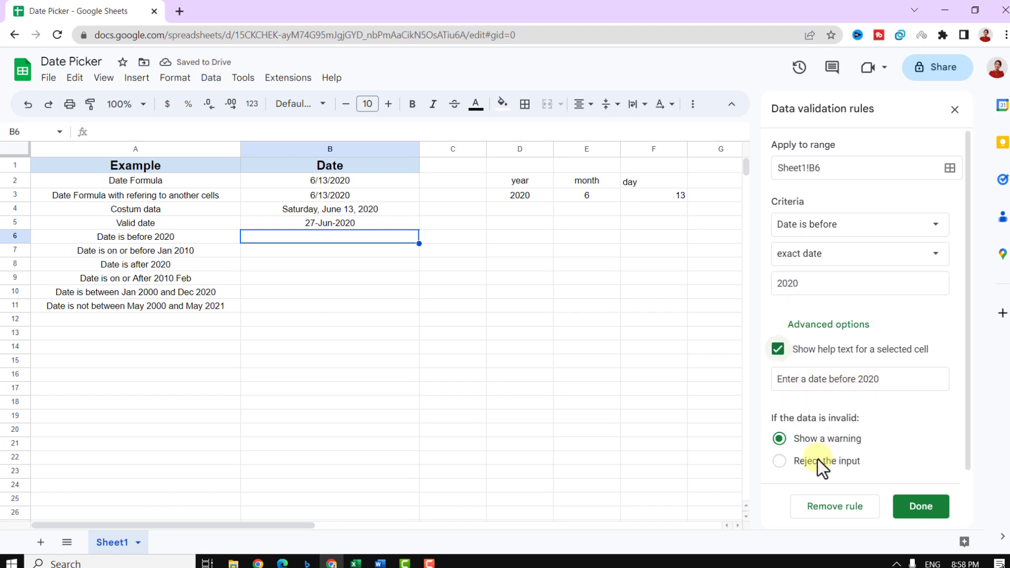
click(920, 506)
text(20/5)
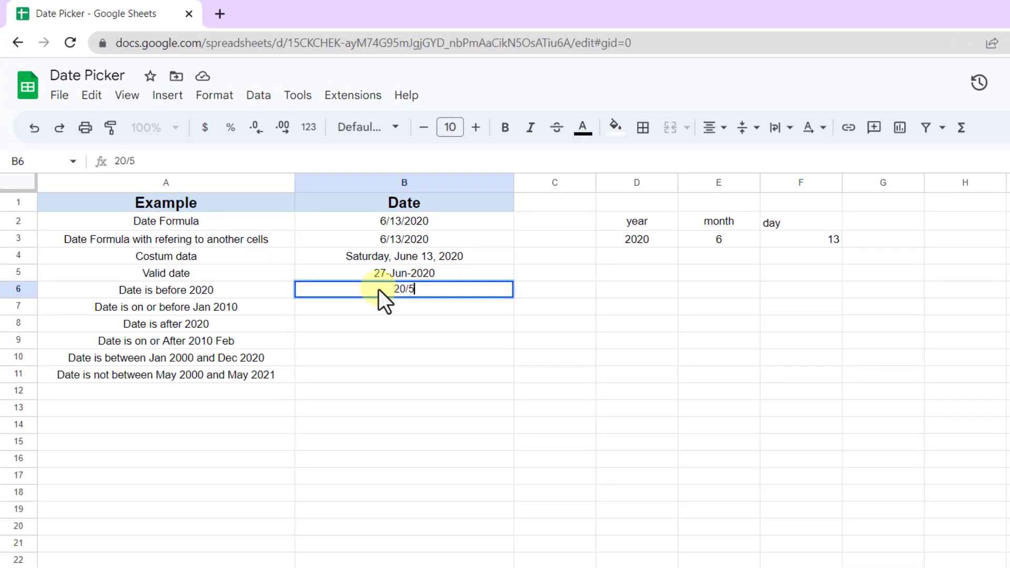
Attempt a 2020 date in B6, dismiss the rejection, then enter 2019.
key(enter)
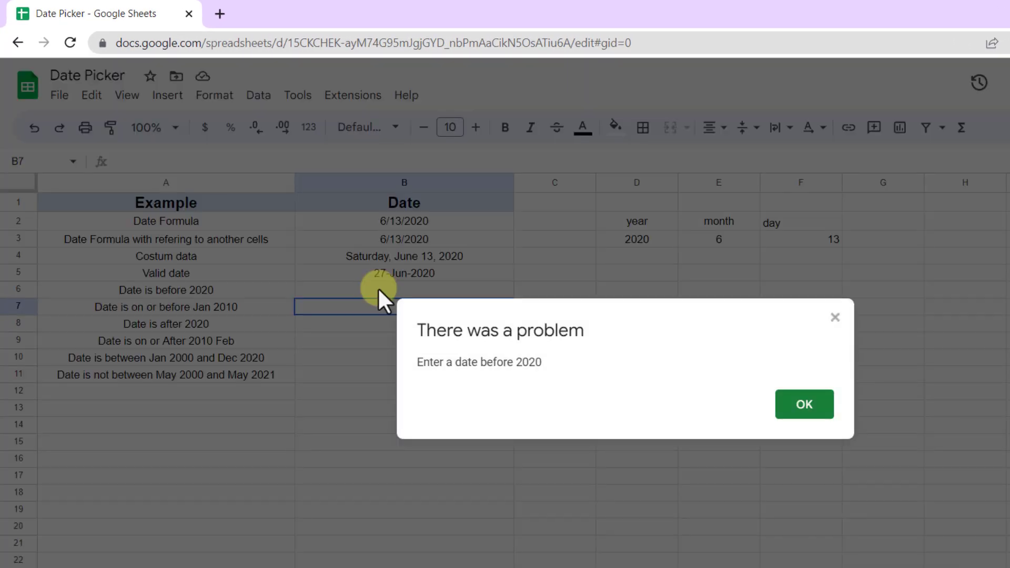
mouse_move(530, 367)
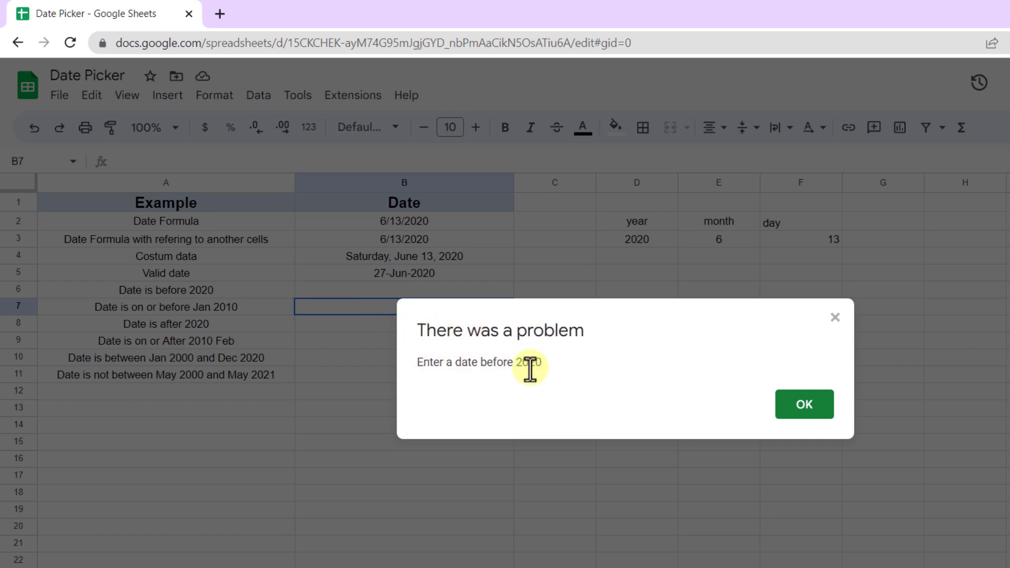
click(803, 404)
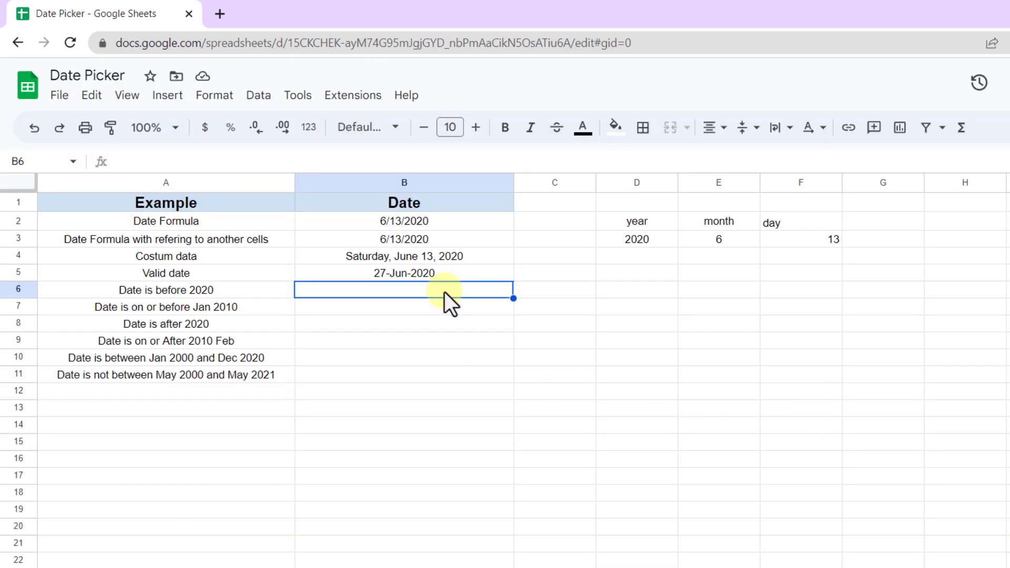
text(2019)
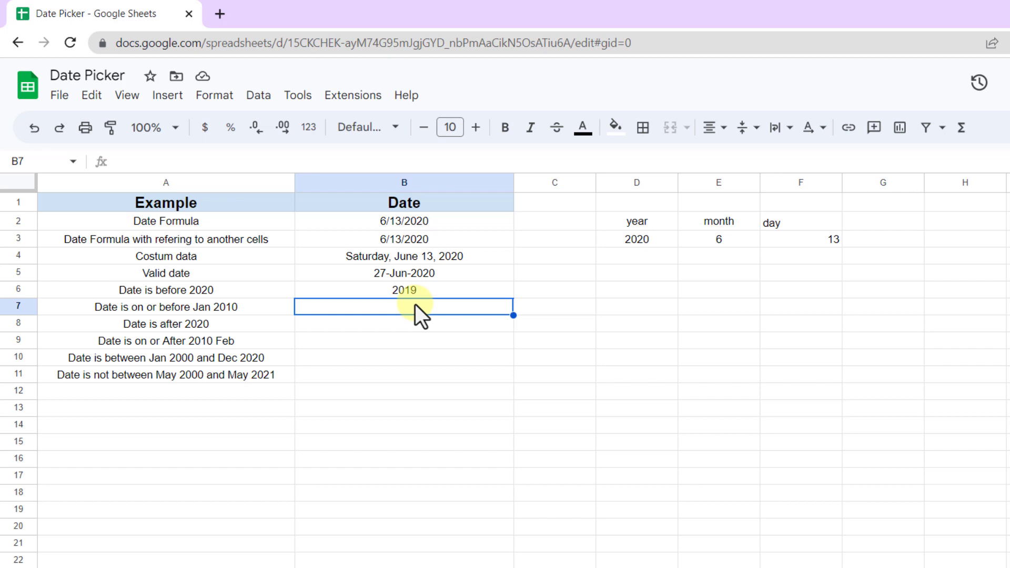
mouse_move(276, 335)
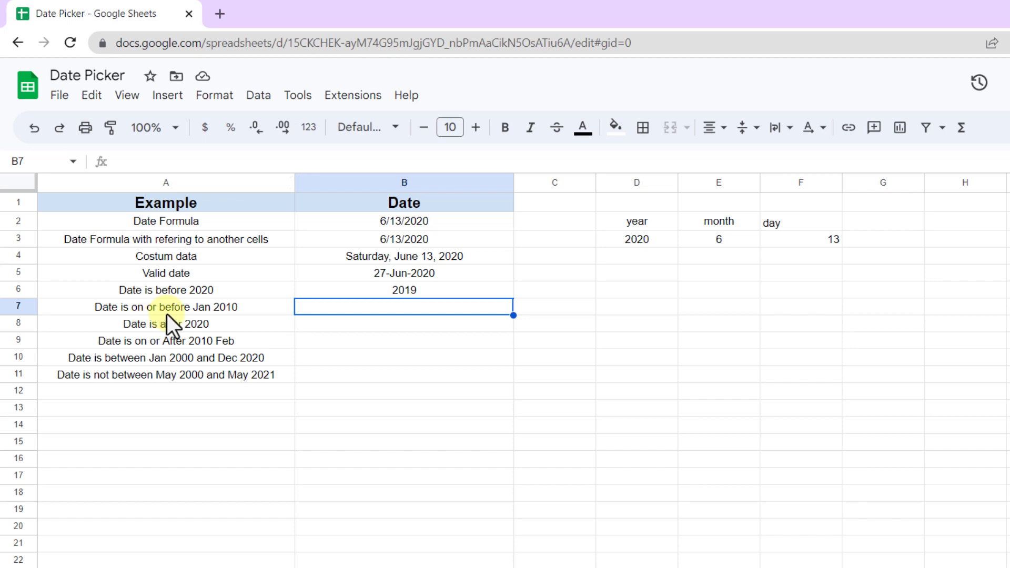
mouse_move(213, 225)
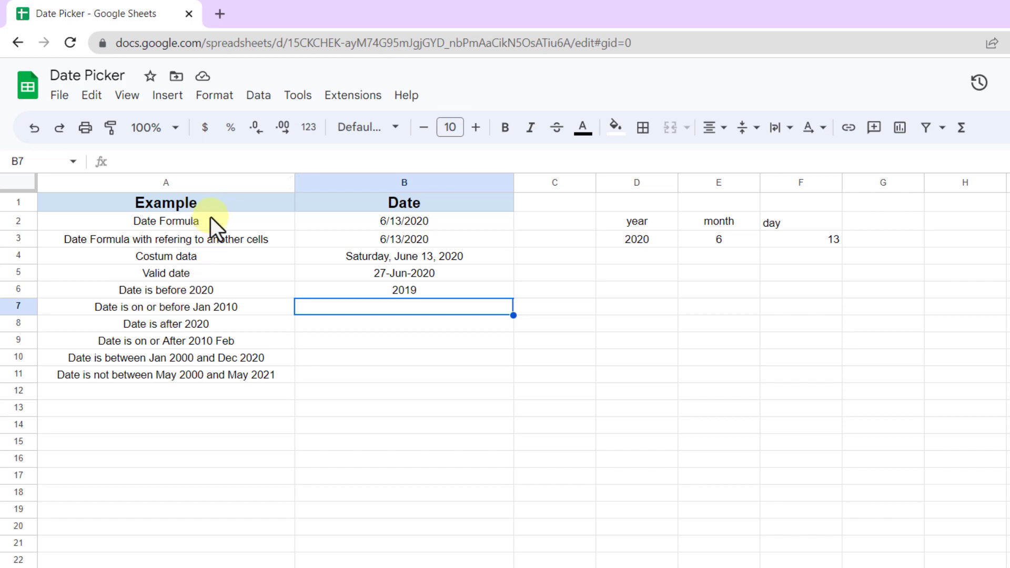
Add a rule on B7 requiring a date on or before the exact date January 2010.
click(258, 94)
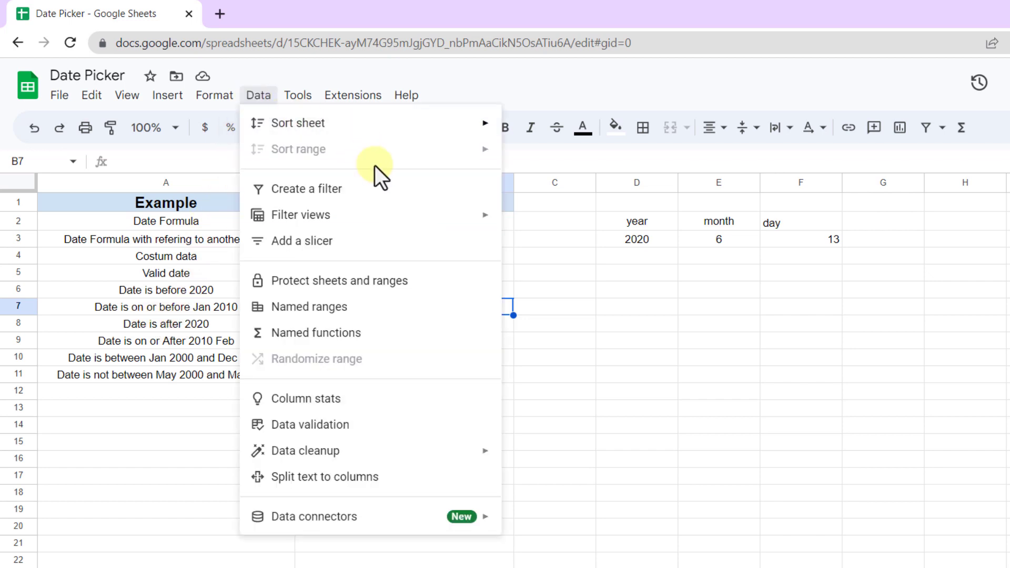
click(311, 424)
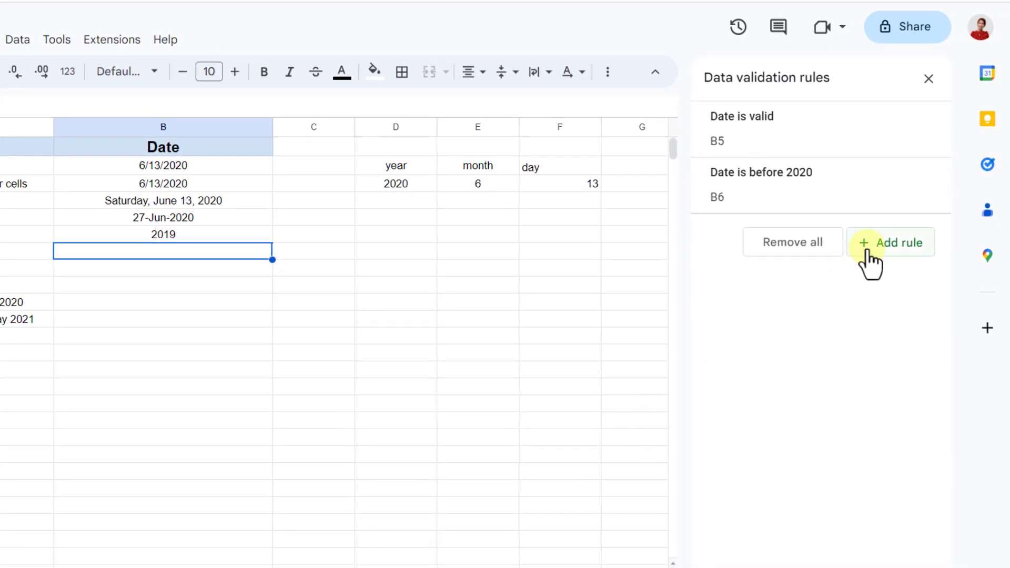
click(891, 242)
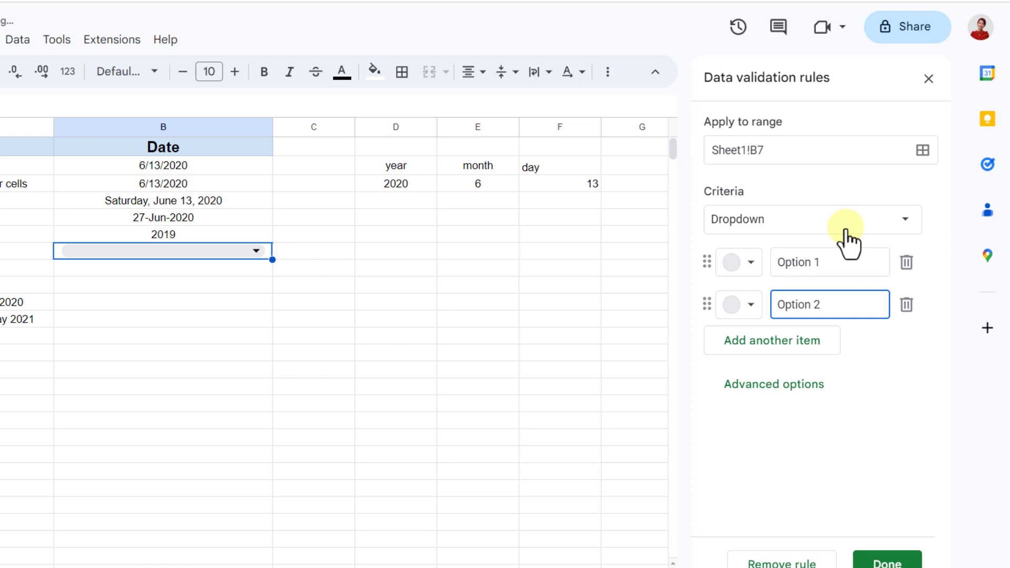
click(811, 219)
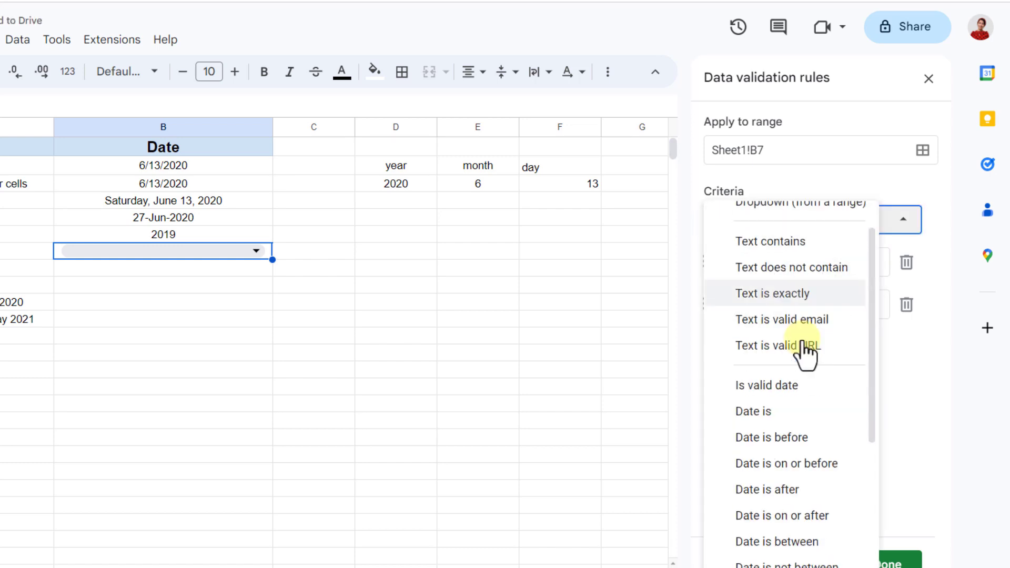
scroll(down, 3)
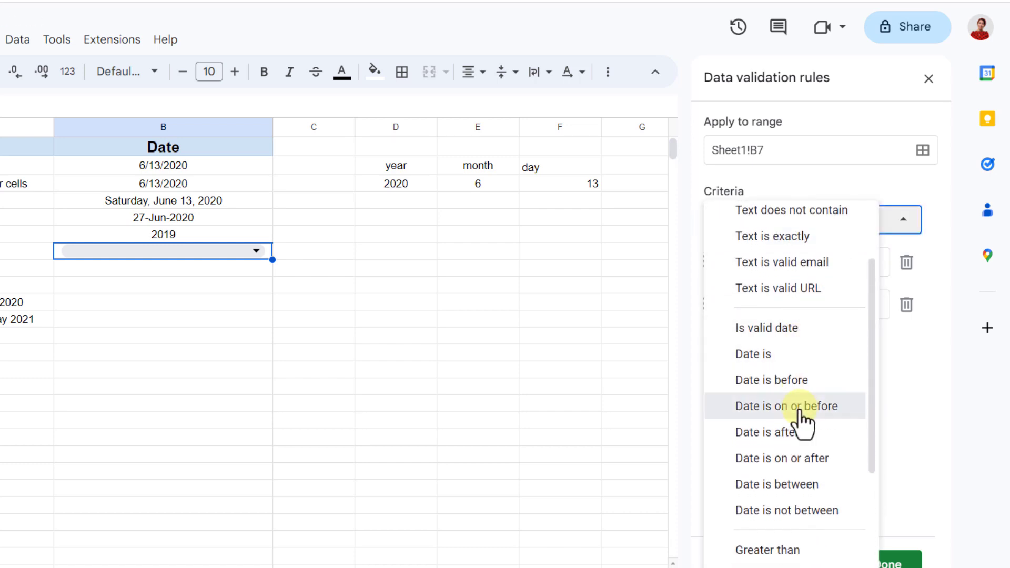
click(784, 406)
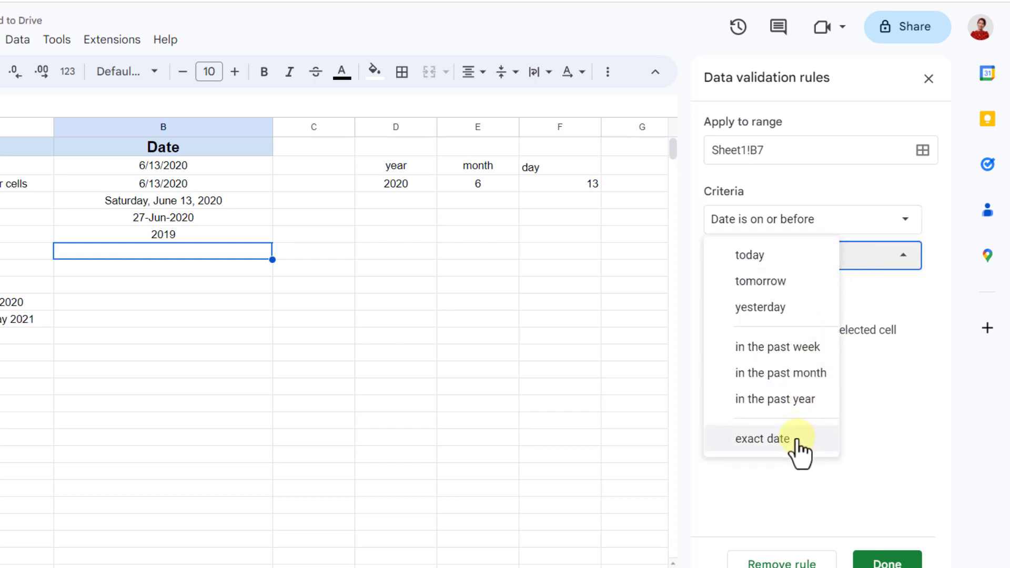
click(761, 439)
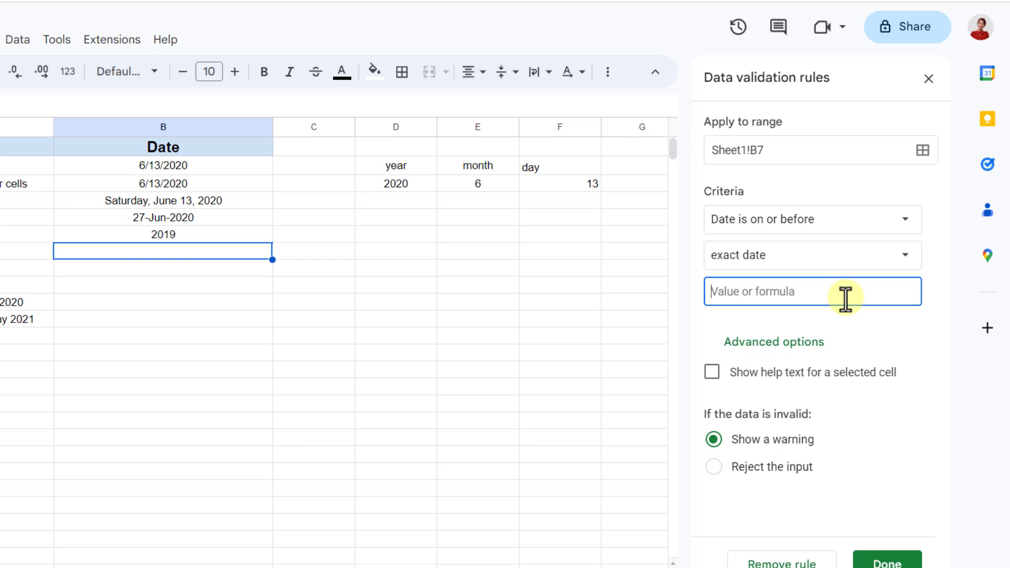
text(January 2)
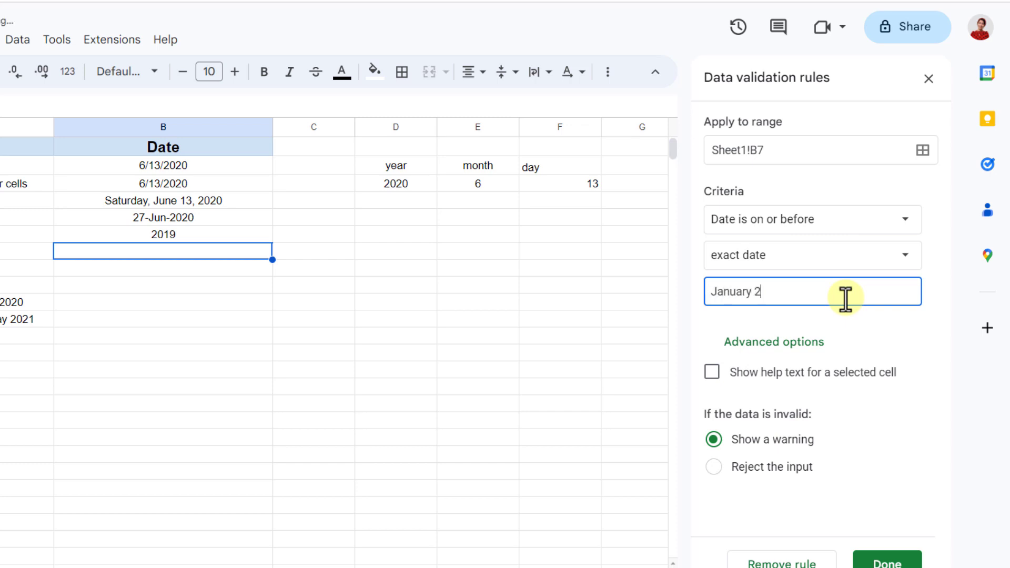
text(010)
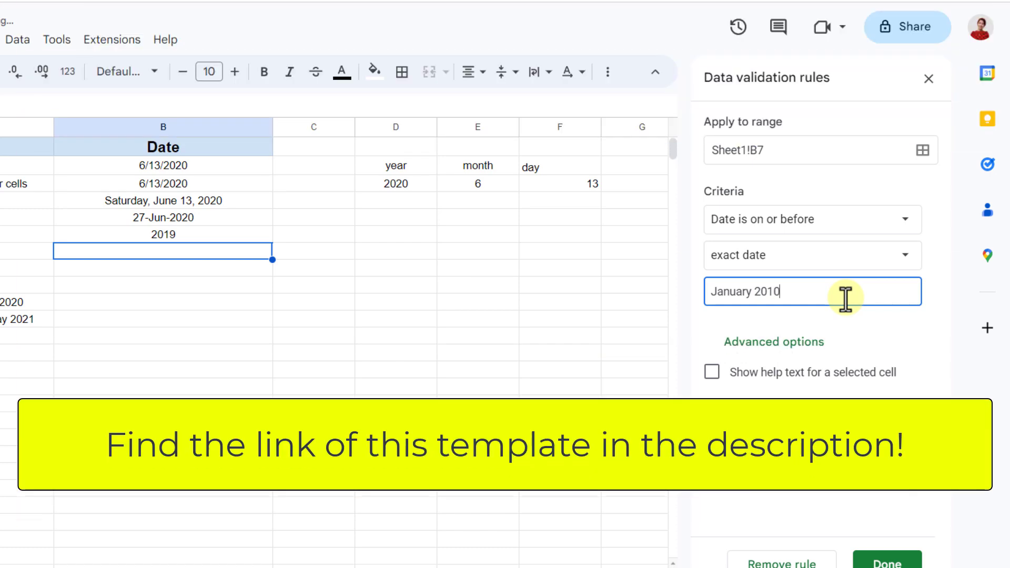
click(711, 371)
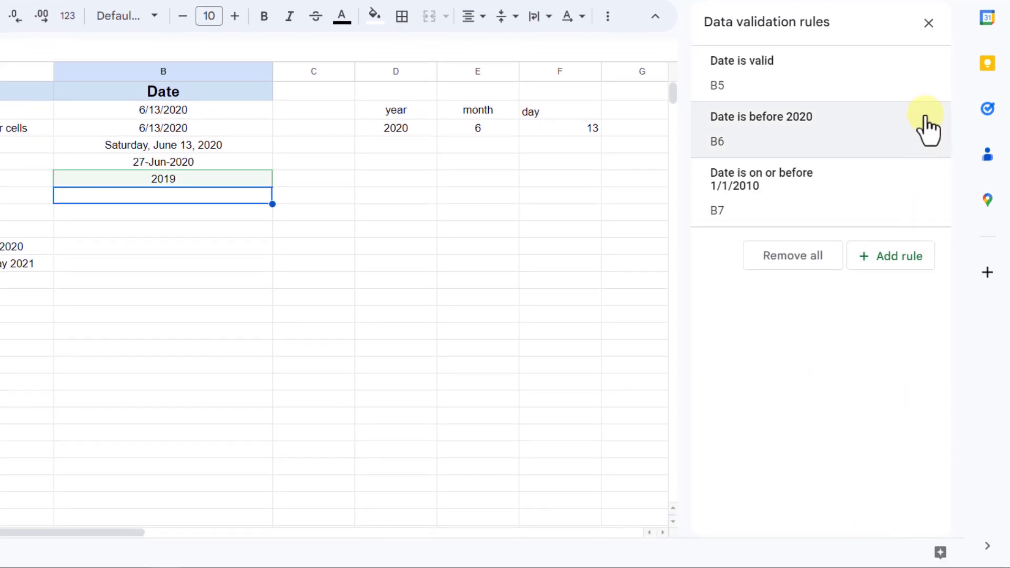
Try 23 September 2019 in B7, dismiss the rejection, then enter 01/01/2009.
click(928, 22)
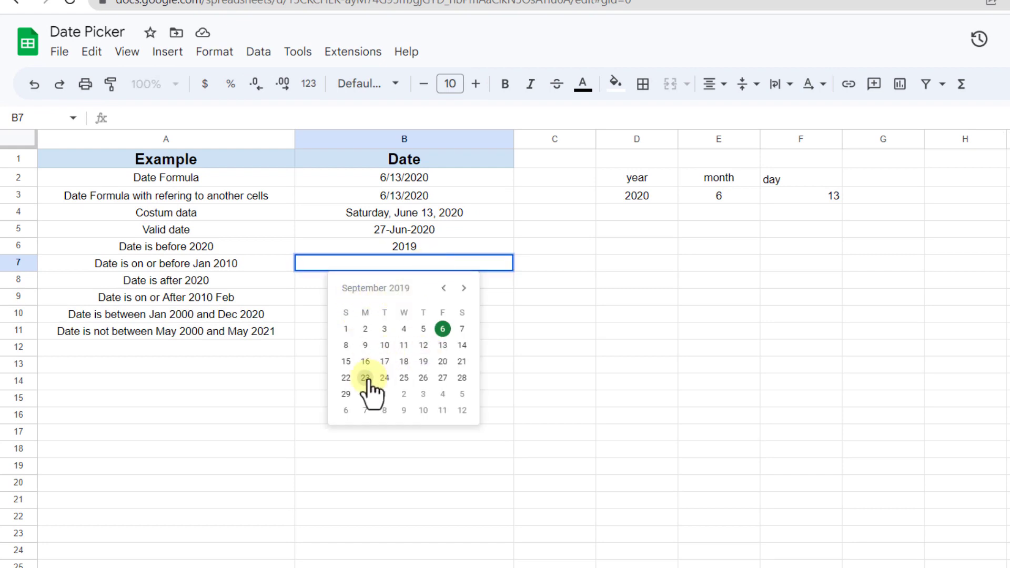
click(365, 378)
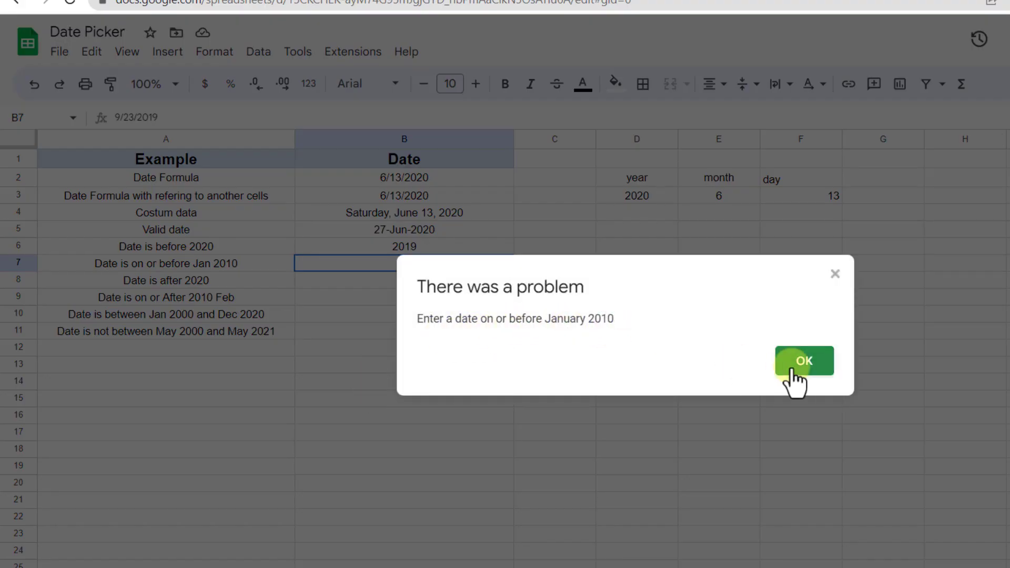
click(802, 361)
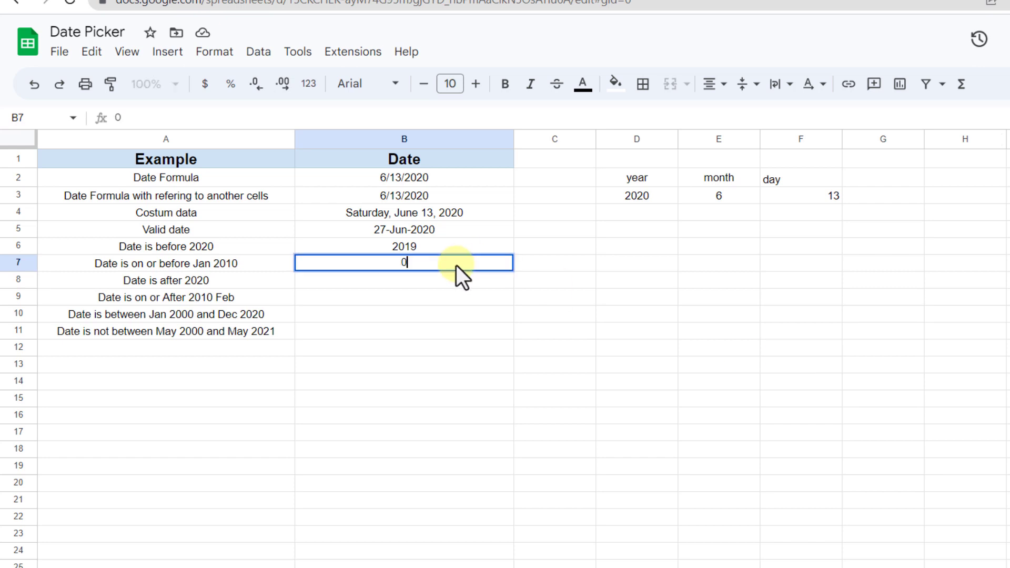
text(01/01/2)
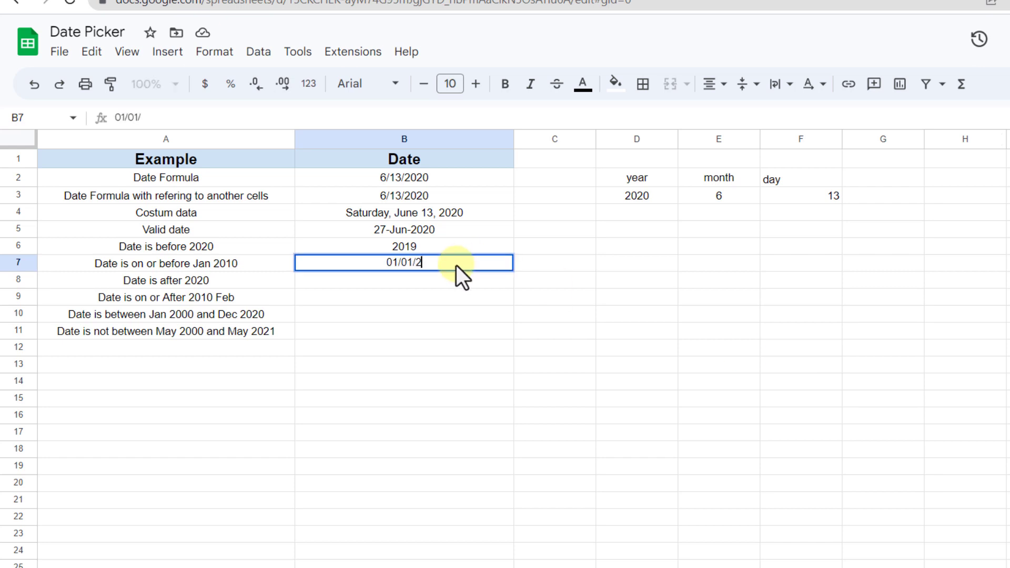
key(enter)
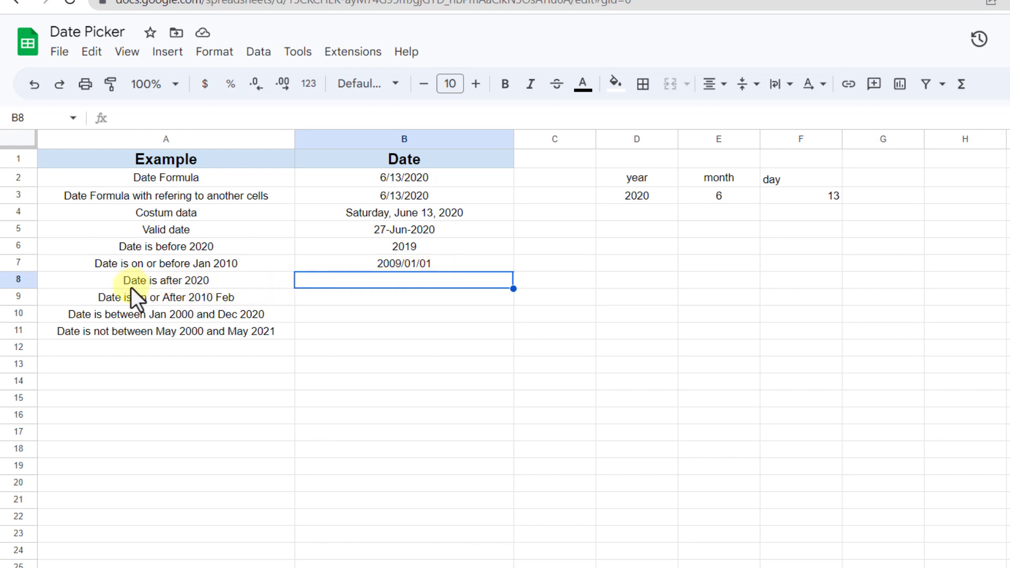
mouse_move(180, 306)
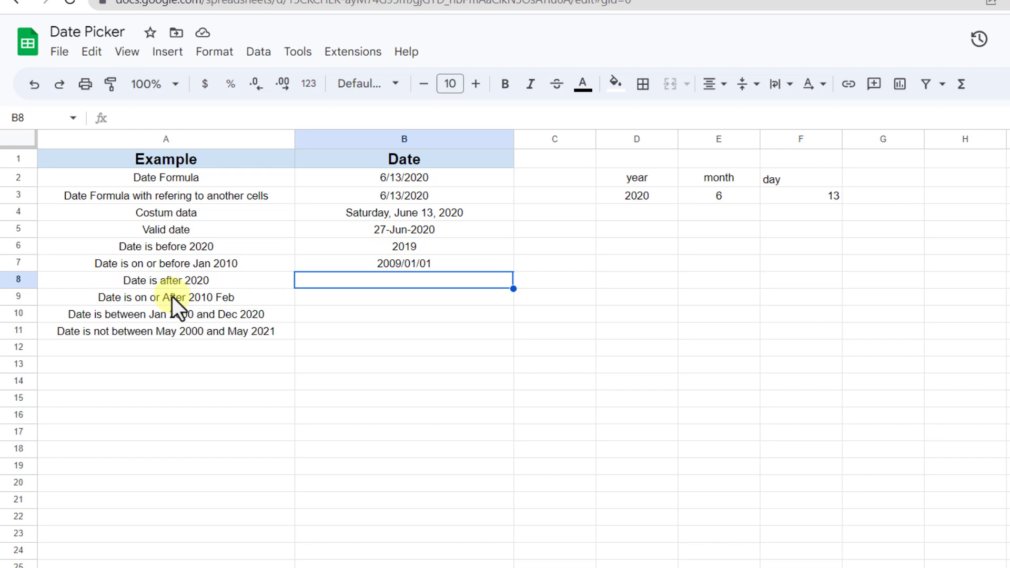
mouse_move(335, 313)
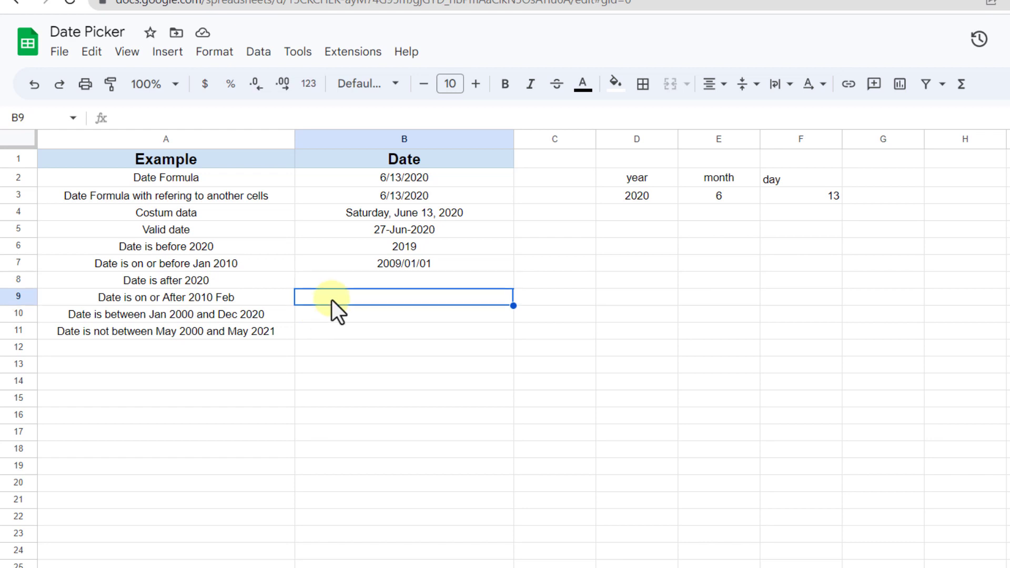
Add a rule on B9 requiring a date on or after February 2010, with help text, rejecting invalid input.
click(258, 51)
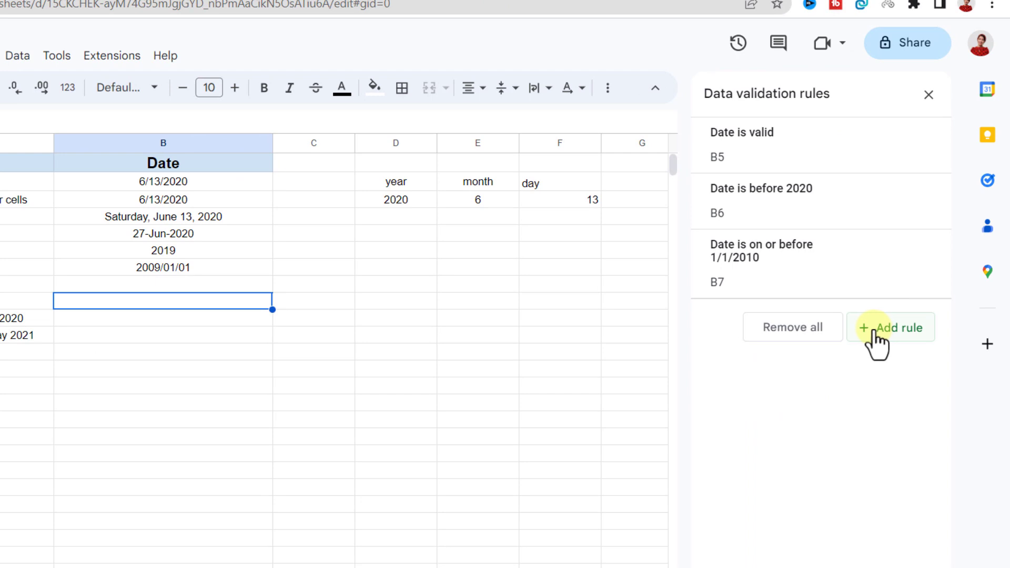
click(890, 327)
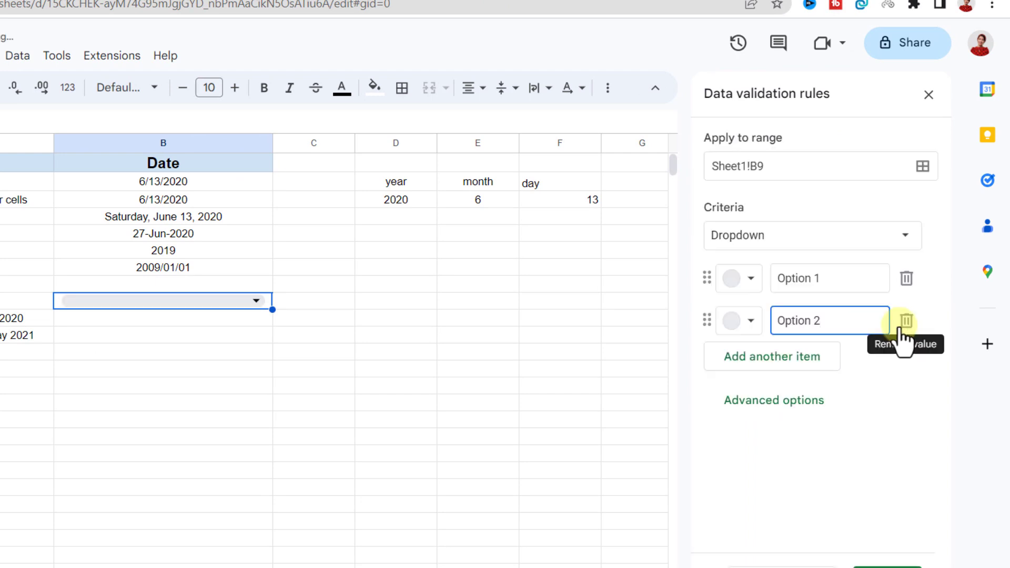
click(811, 234)
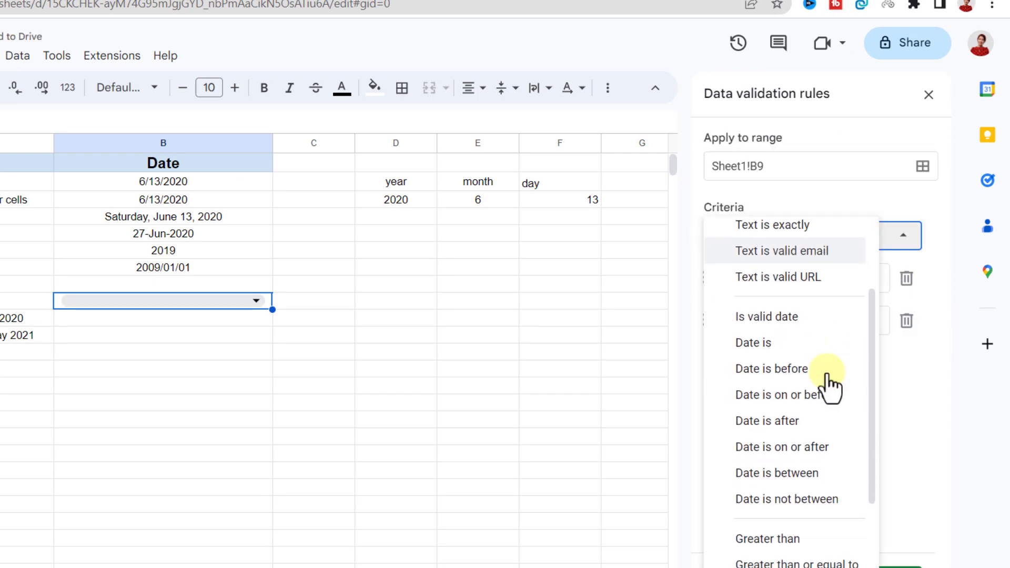
click(782, 446)
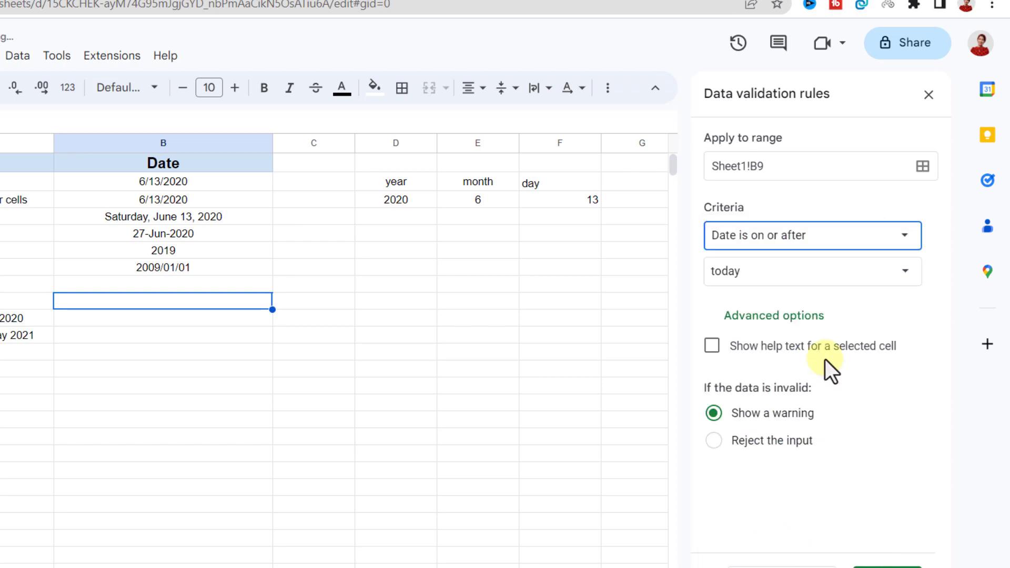
click(811, 270)
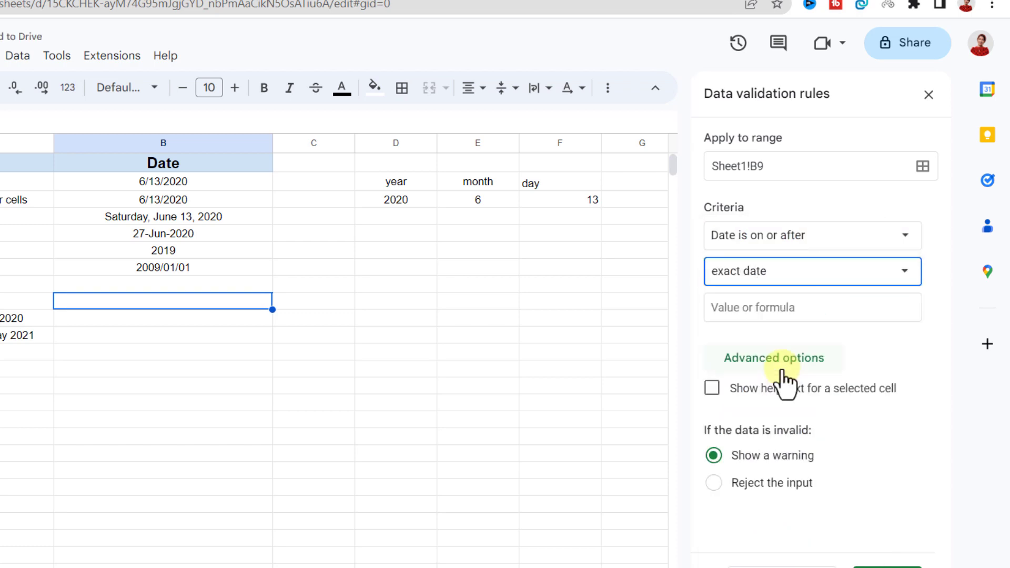
click(811, 307)
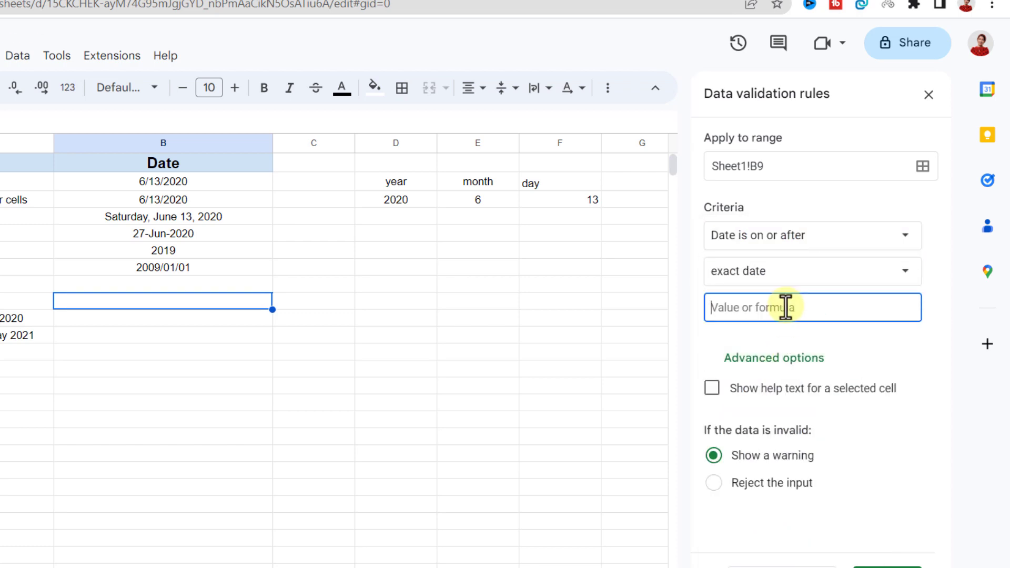
text(February)
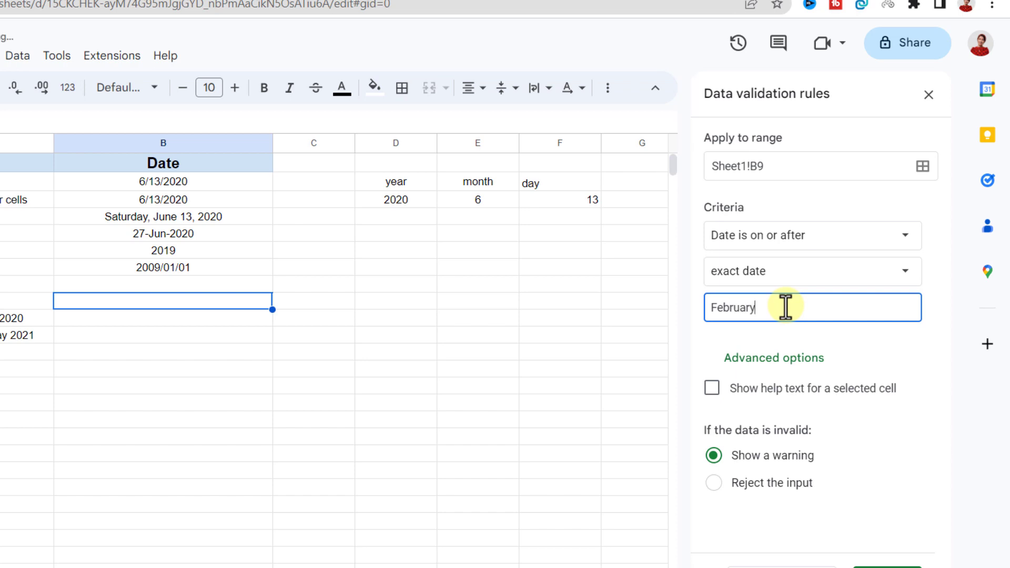
text(2010)
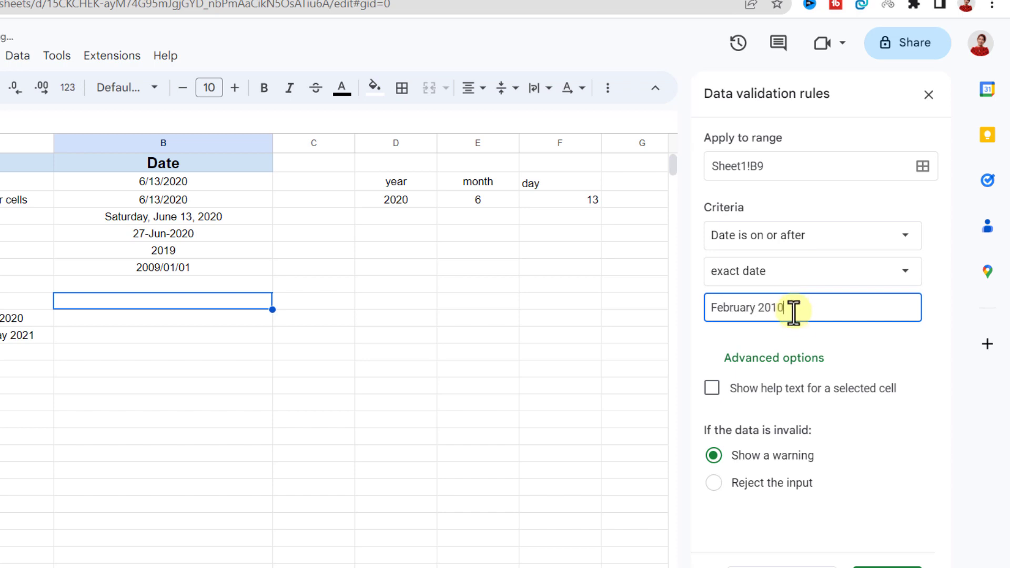
click(712, 387)
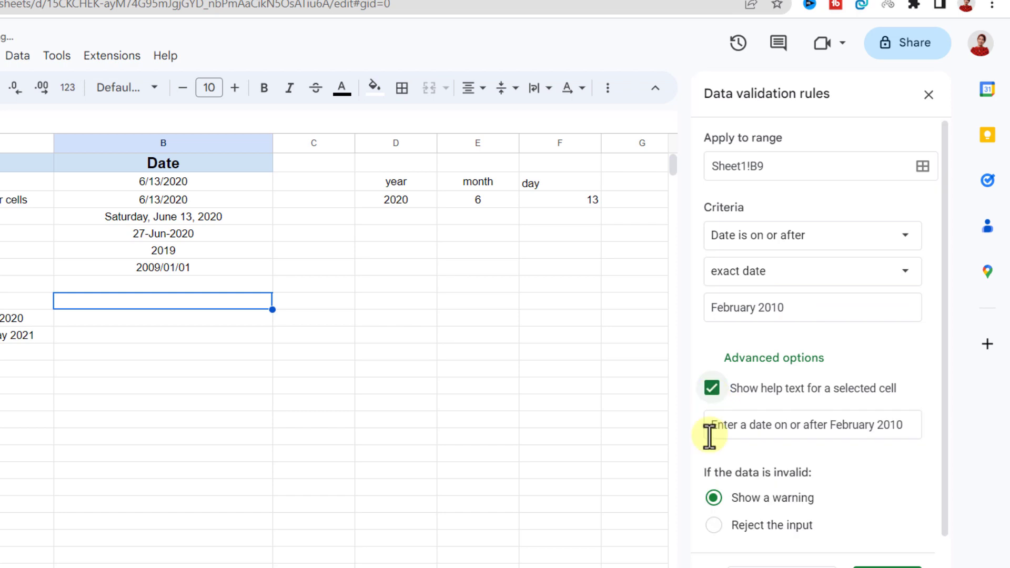
click(714, 465)
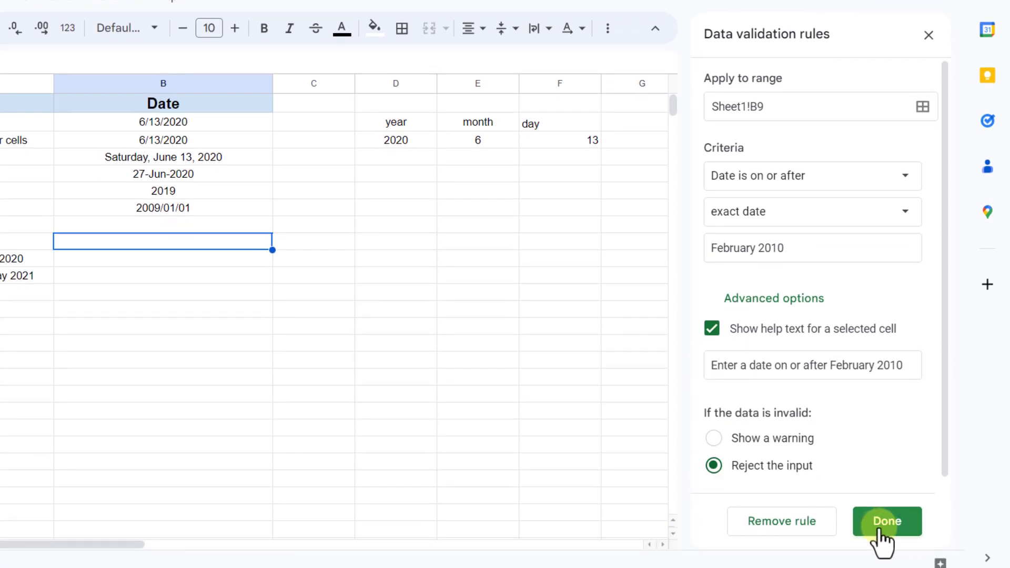
click(886, 521)
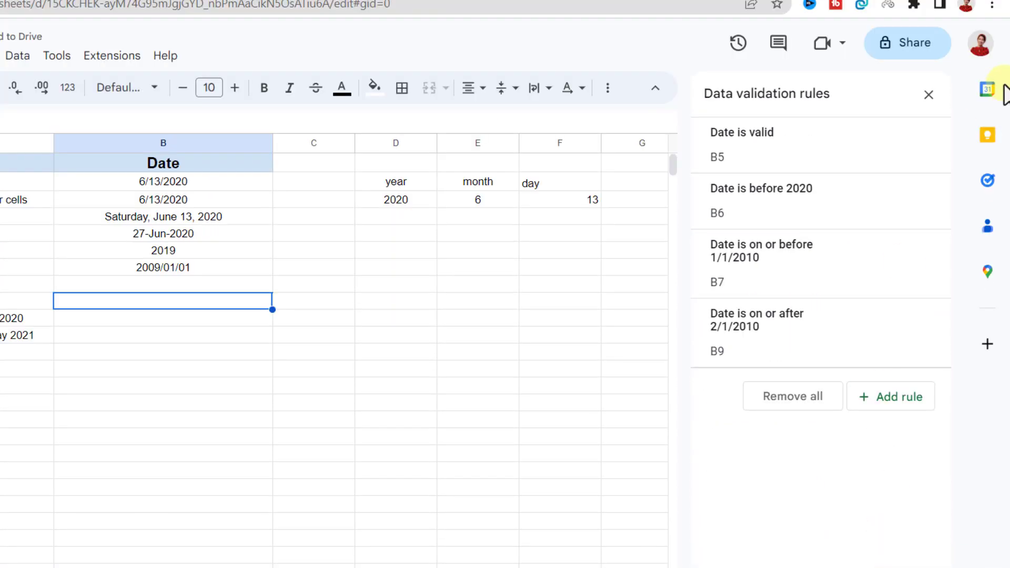
Enter a January date in B9, get it refused, then fill B9 with 03/03/2010.
click(928, 95)
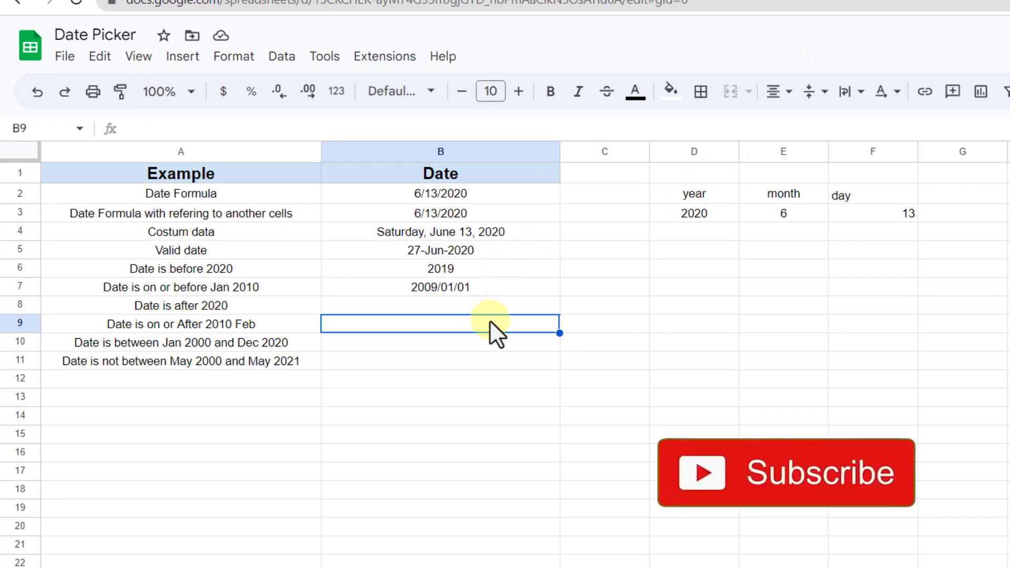
text(29/01/)
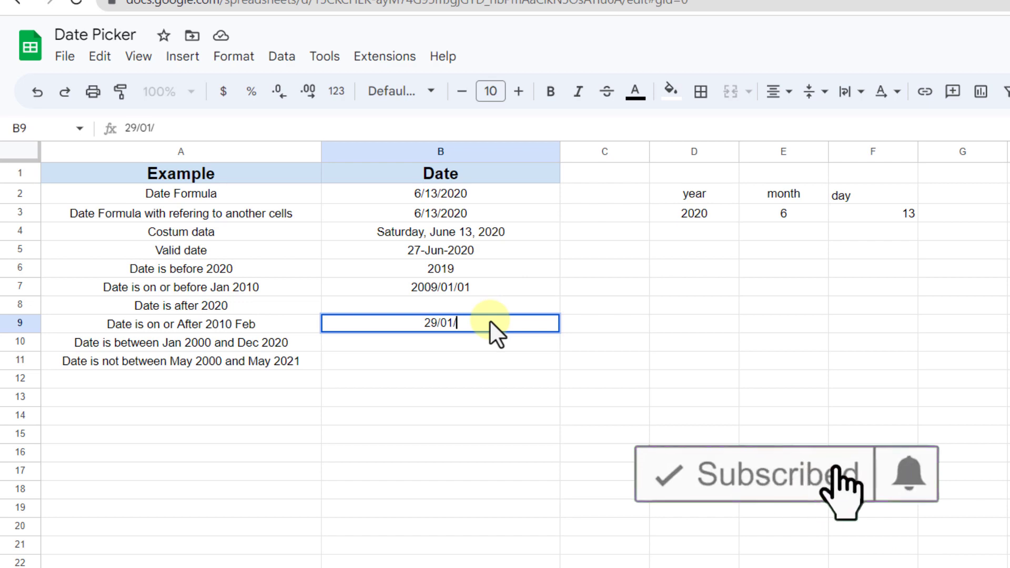
key(enter)
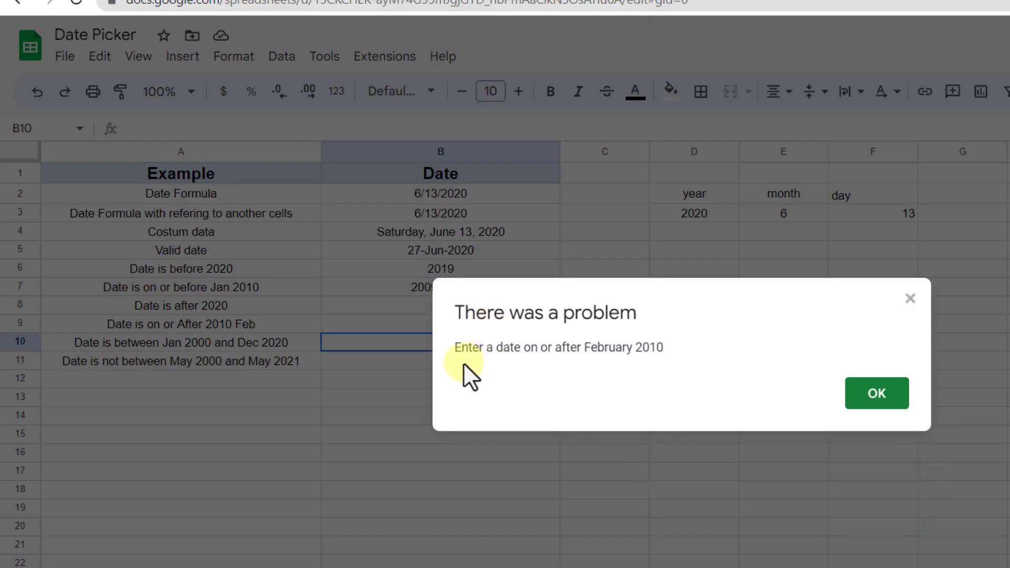
click(875, 392)
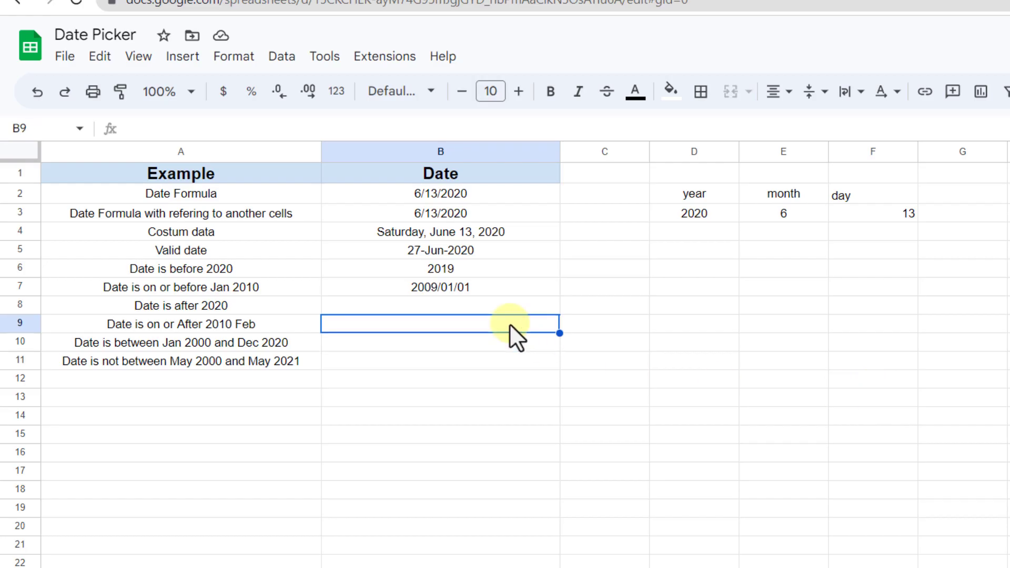
text(0)
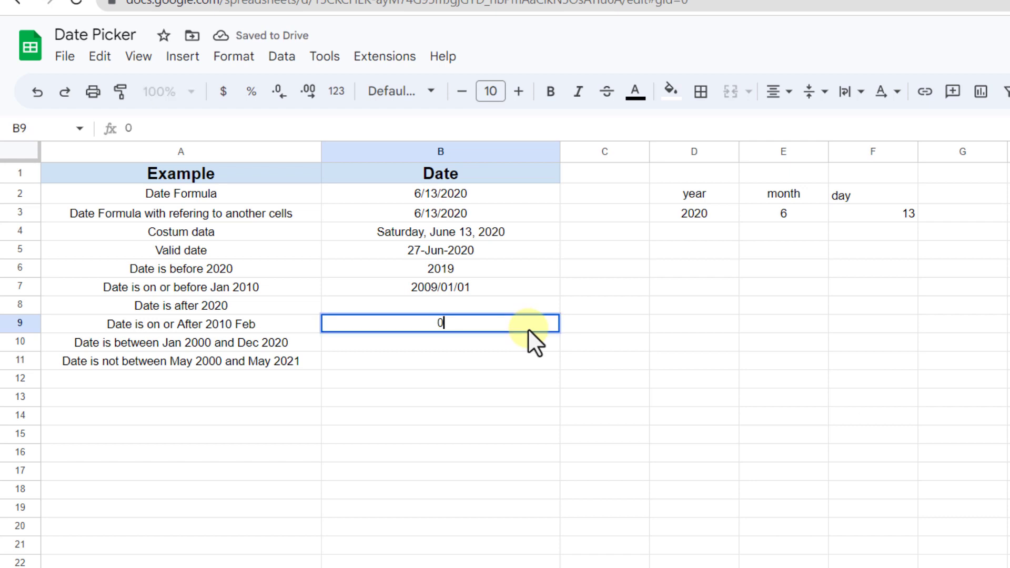
text(03/03/2010)
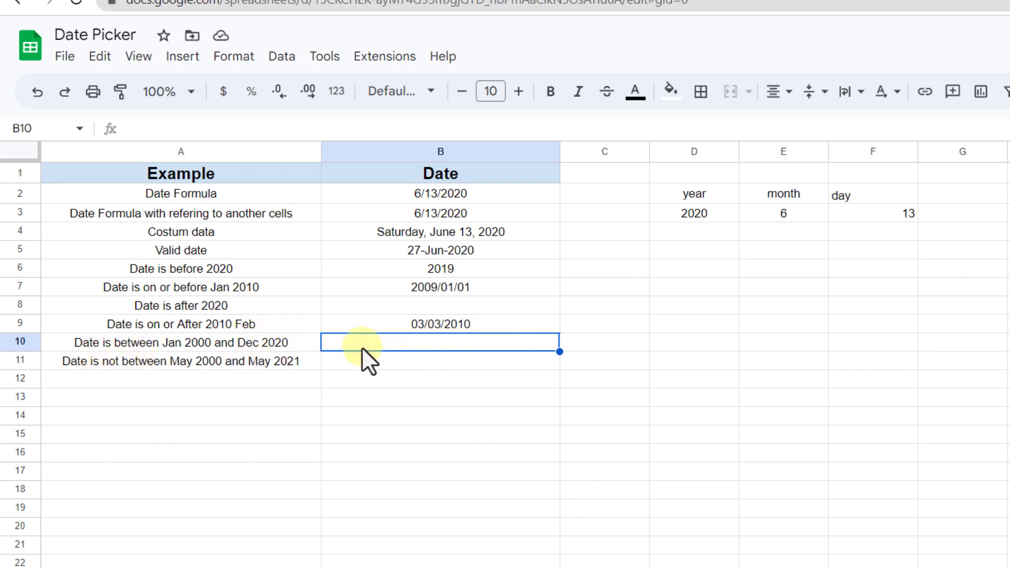
Start a new validation rule for B10 requiring a date between two dates.
click(282, 56)
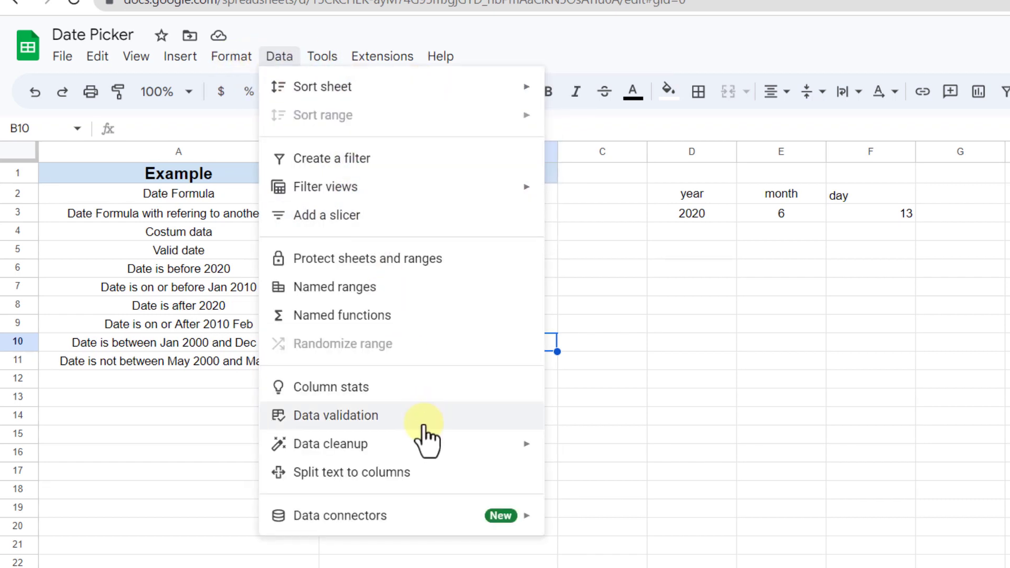
click(337, 415)
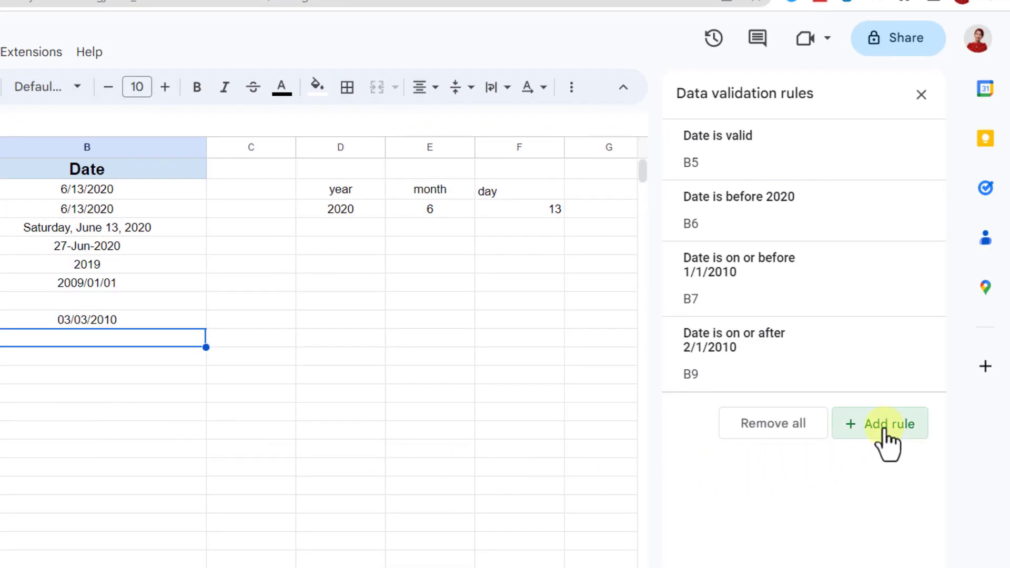
click(888, 423)
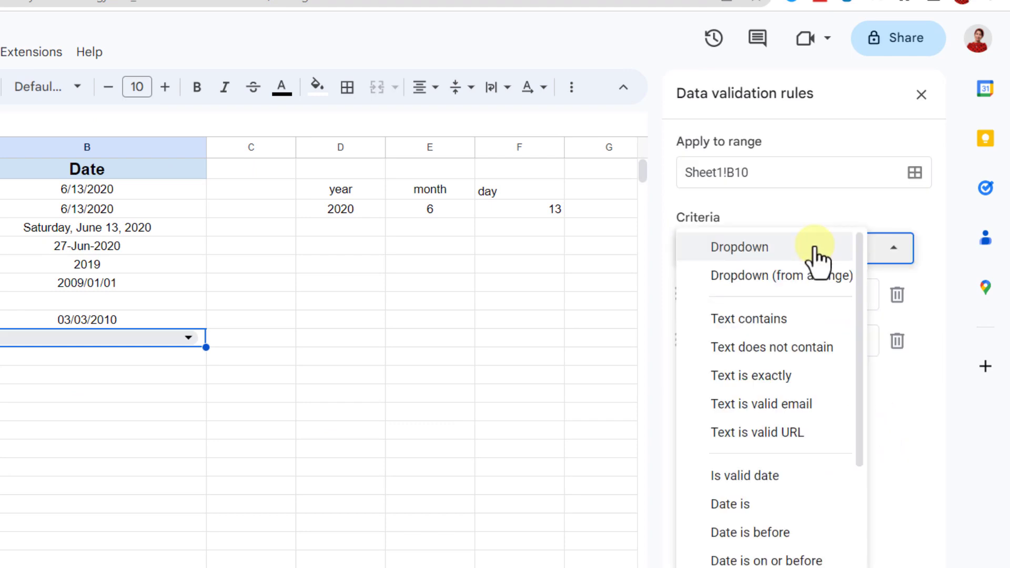
scroll(down, 3)
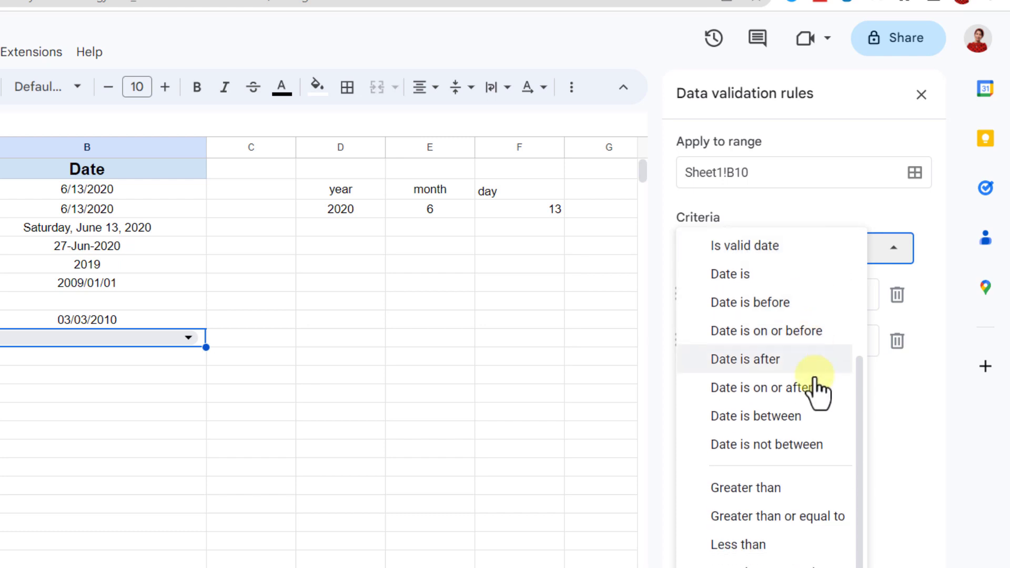
click(756, 416)
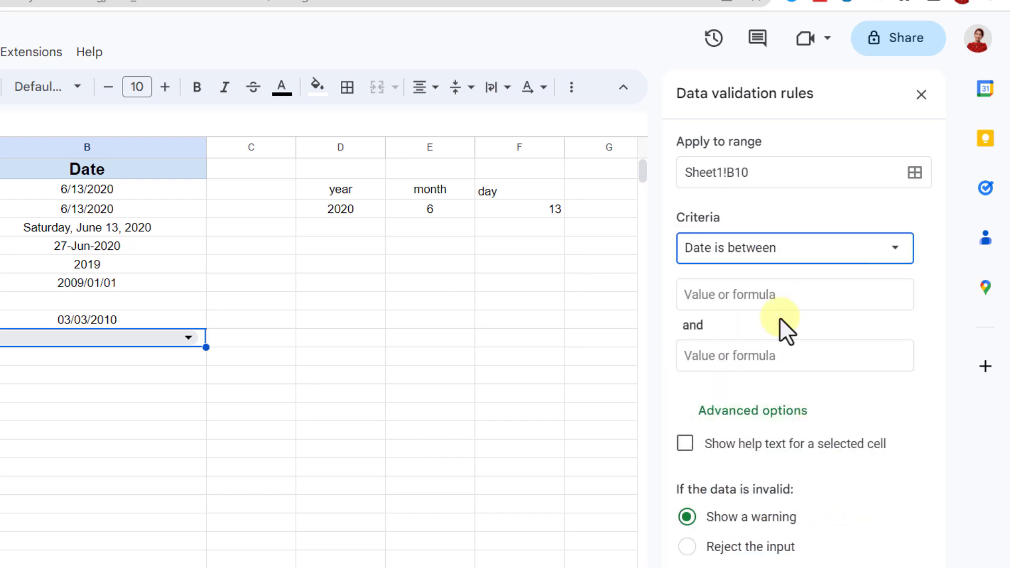
Bound the rule between January 2000 and December 2020, enable help text and save it.
text(January 2000)
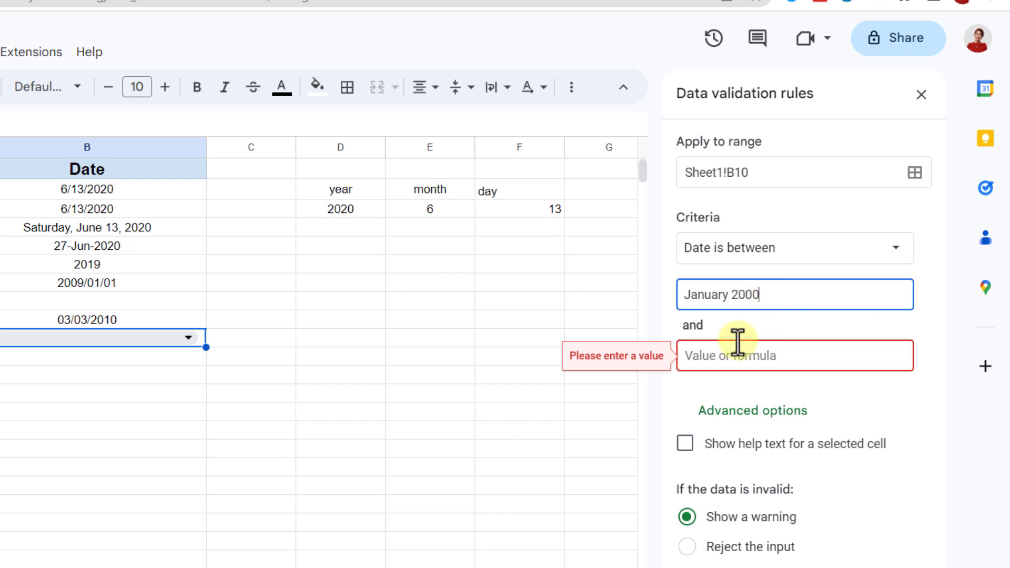
text(December 2020)
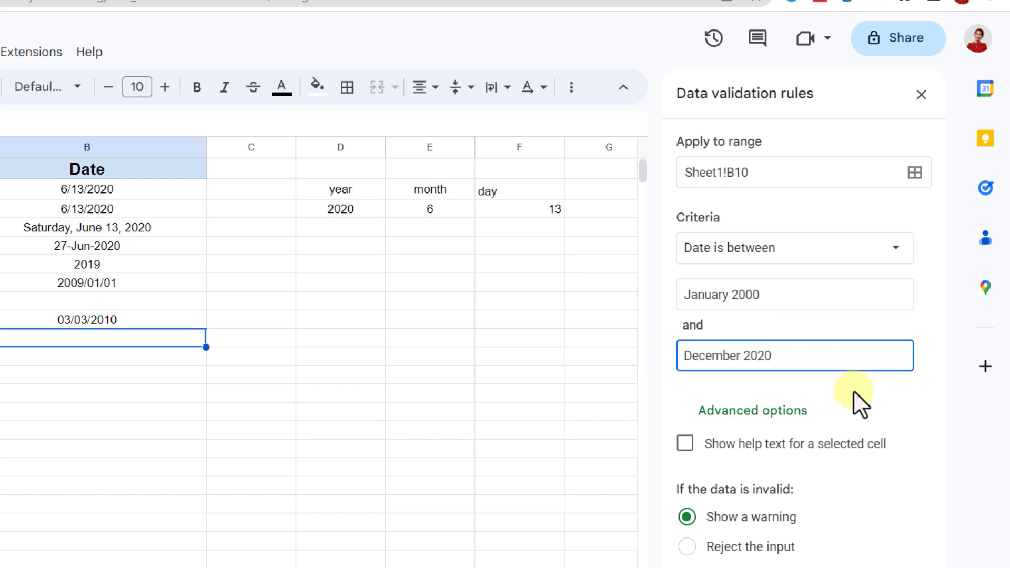
click(684, 443)
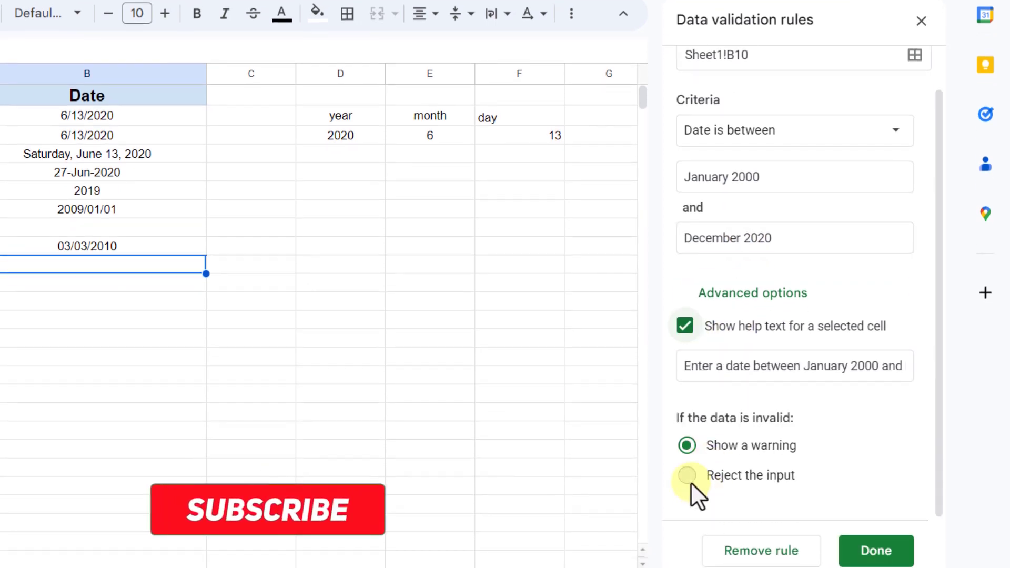
click(923, 21)
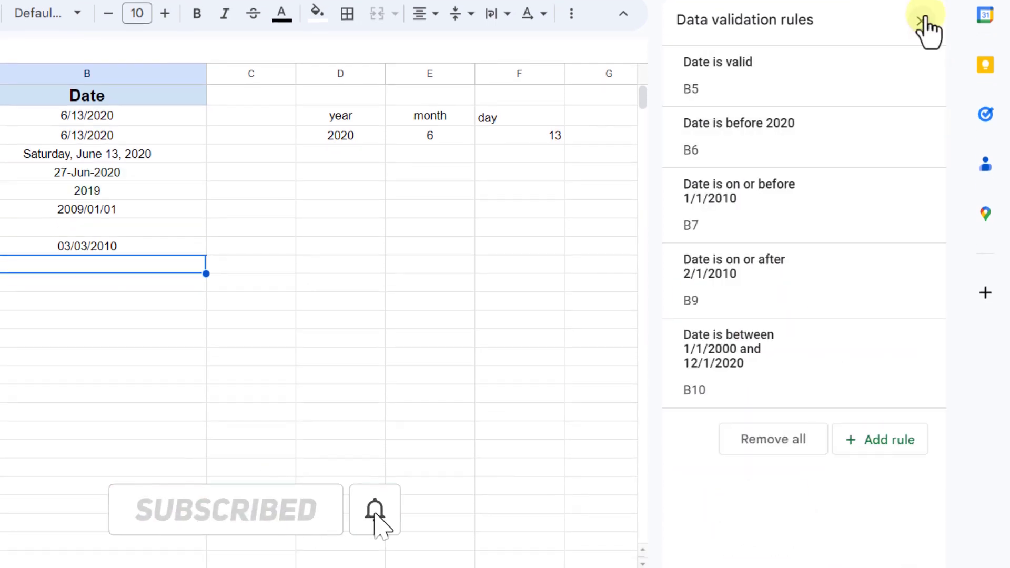
Try 05/12/1995 in B10 and dismiss the out-of-range rejection.
click(926, 19)
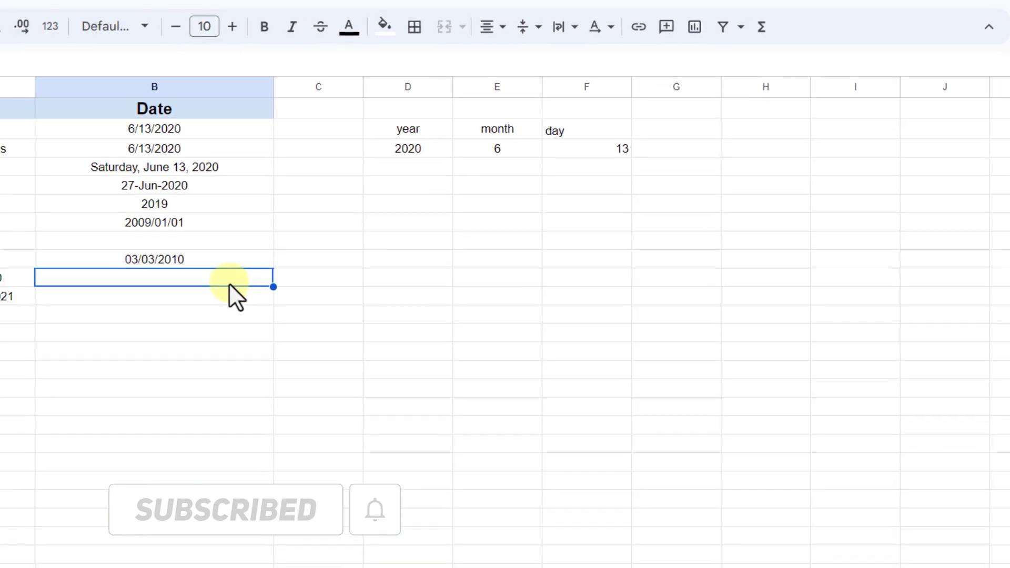
text(05/)
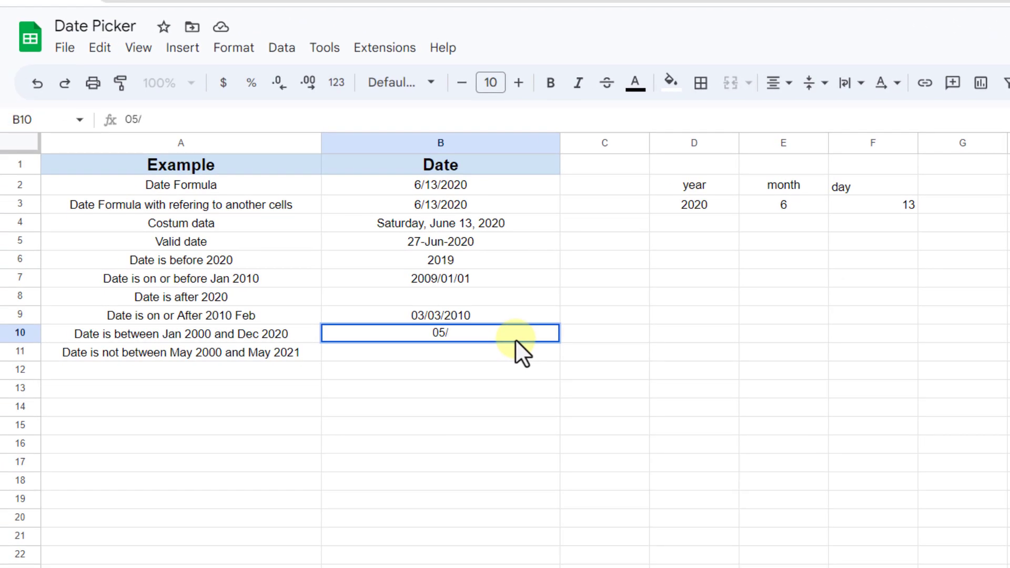
text(12/)
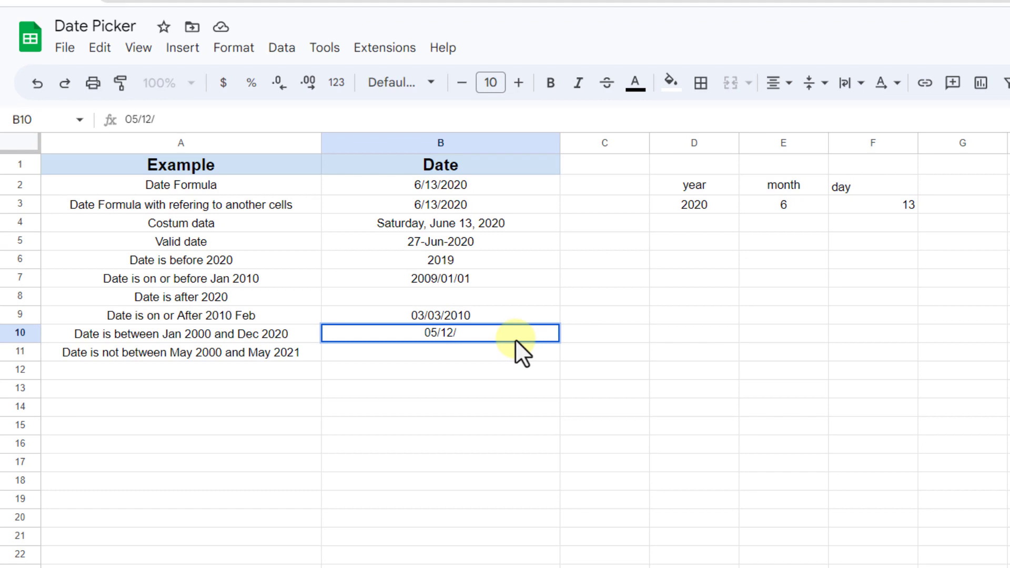
text(1995)
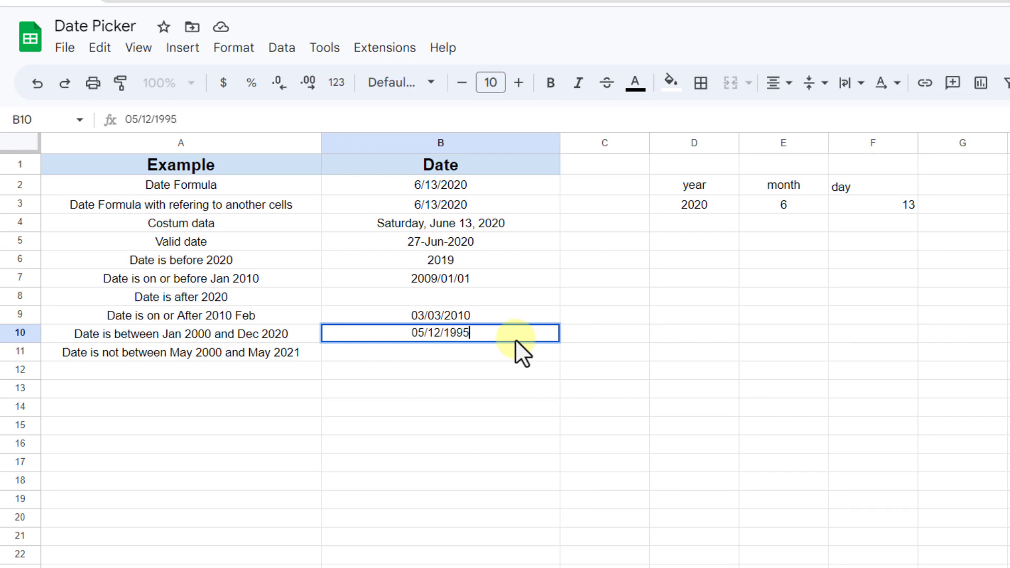
key(Enter)
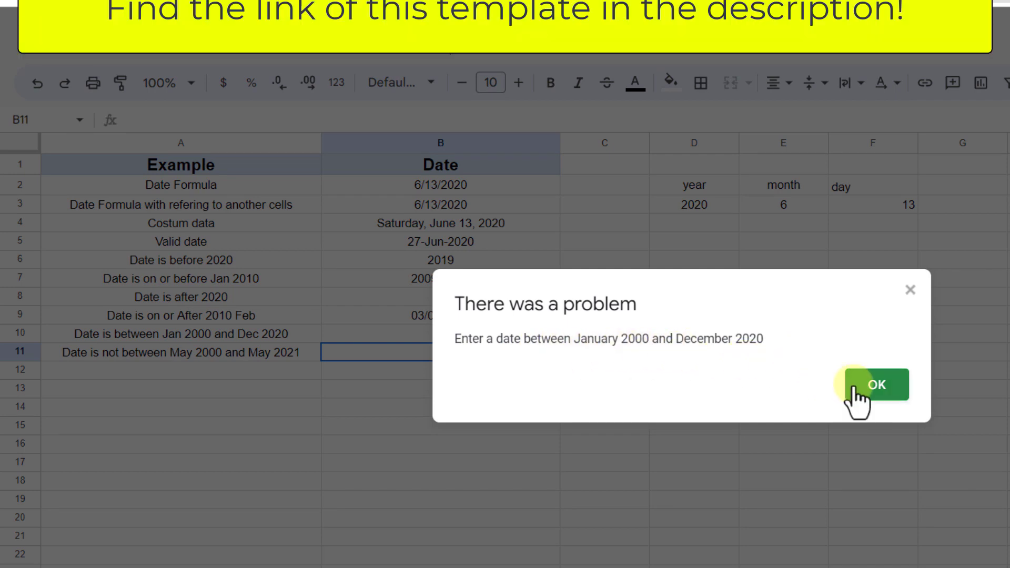
click(874, 385)
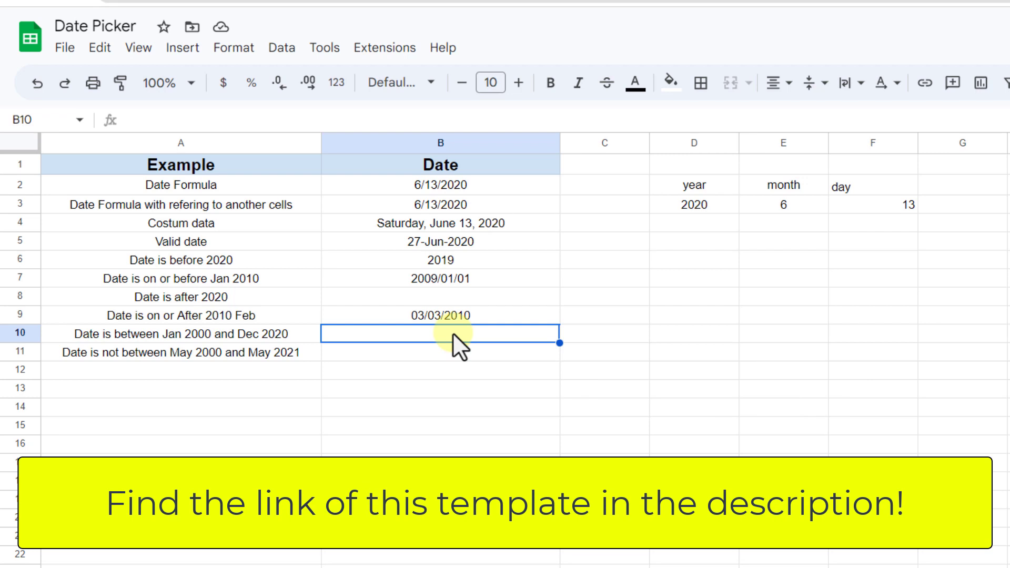
Fill B10 with the accepted date 01/05/2010.
text(01/05/)
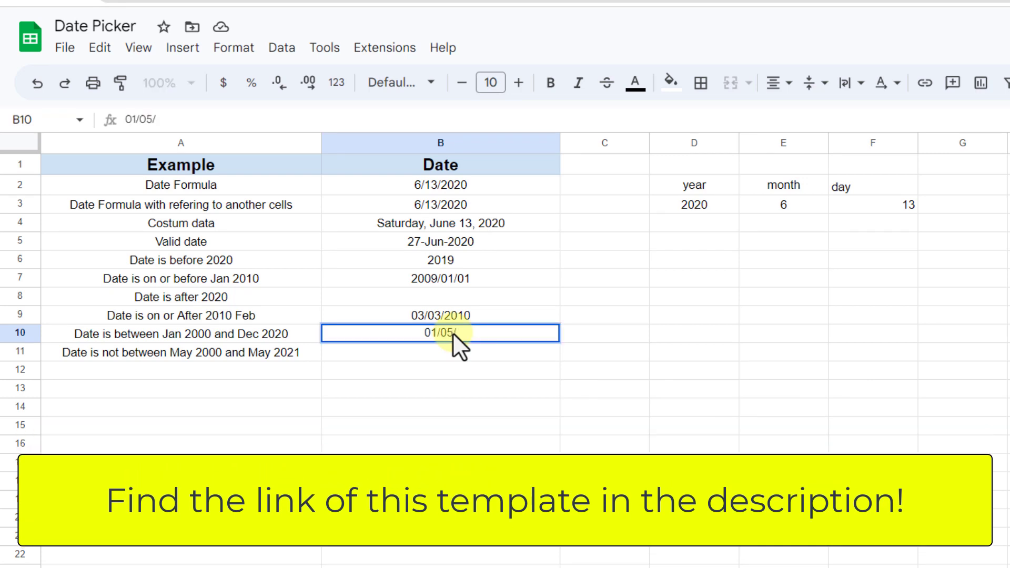
text(2)
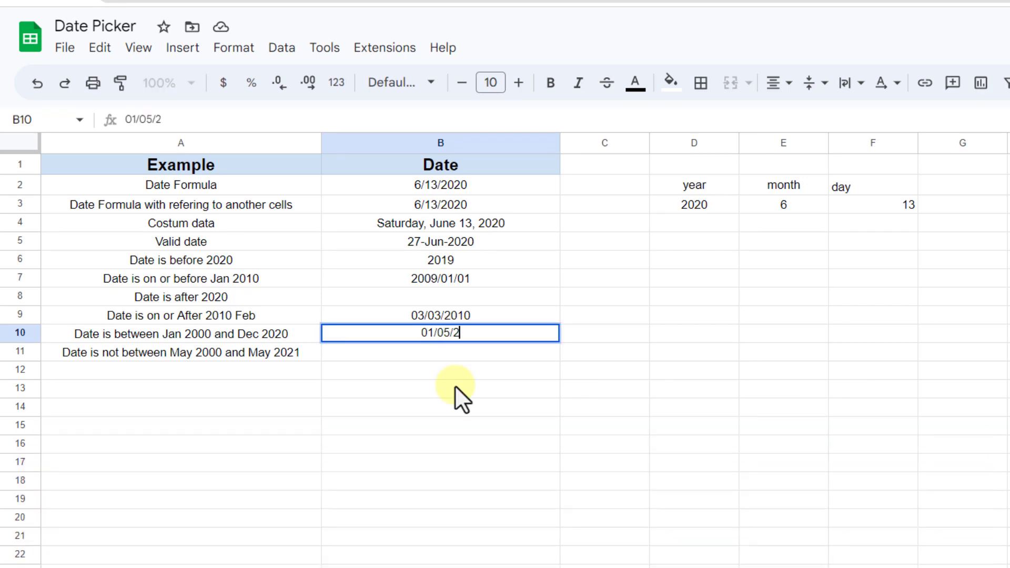
text(010)
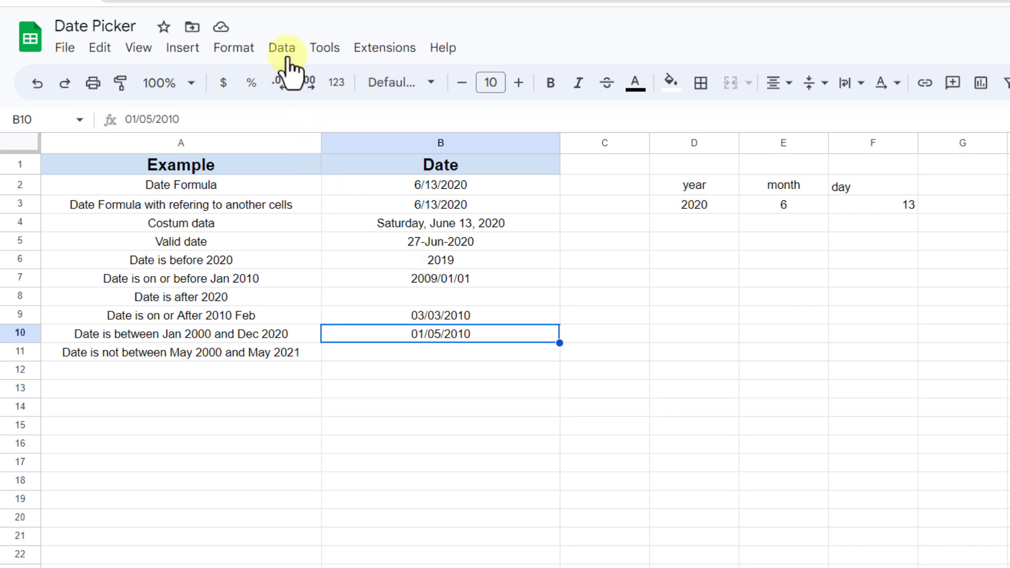
Bring up the sheet's list of data validation rules.
click(282, 47)
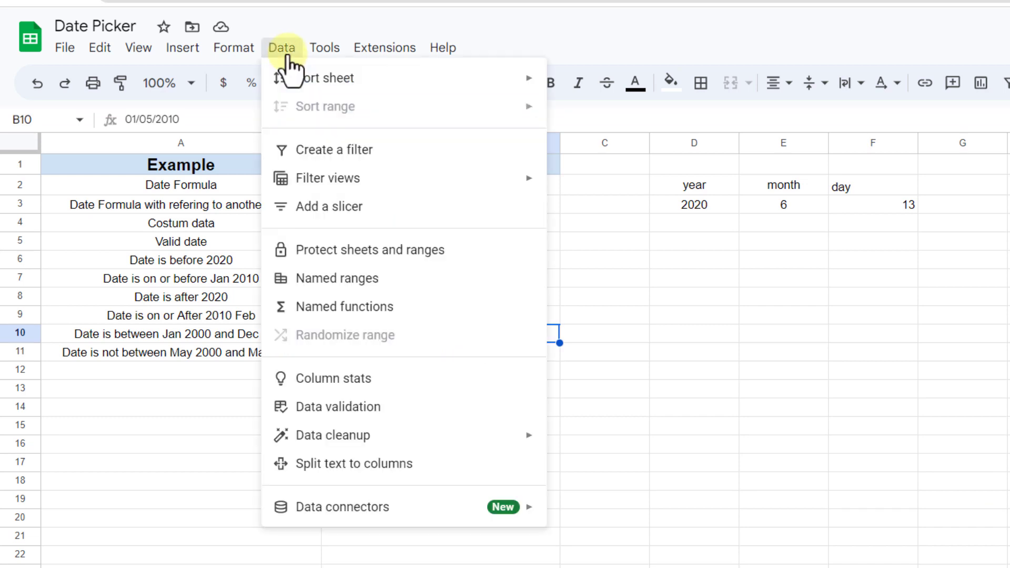
click(325, 47)
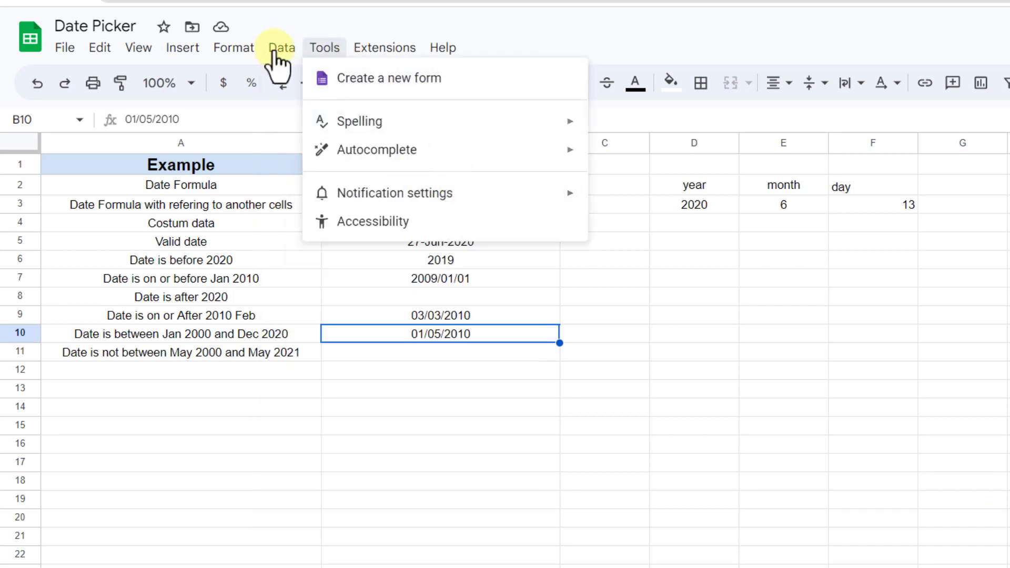
click(281, 48)
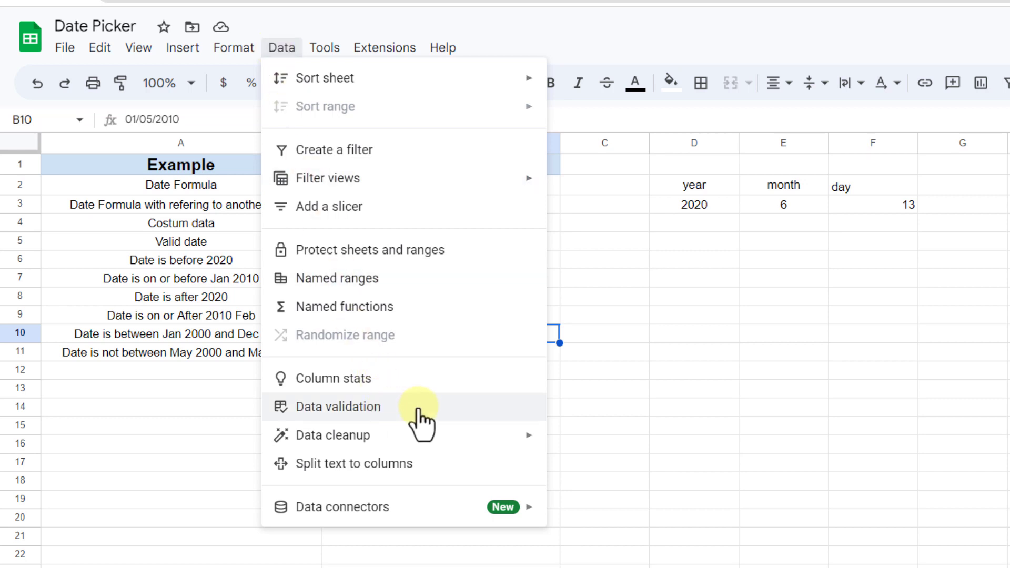
click(337, 406)
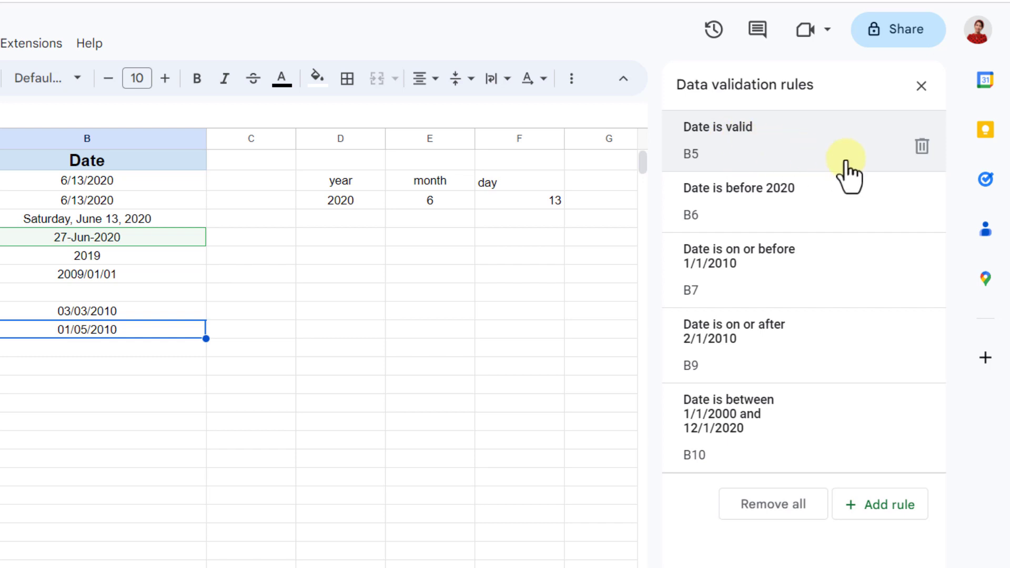
mouse_move(922, 147)
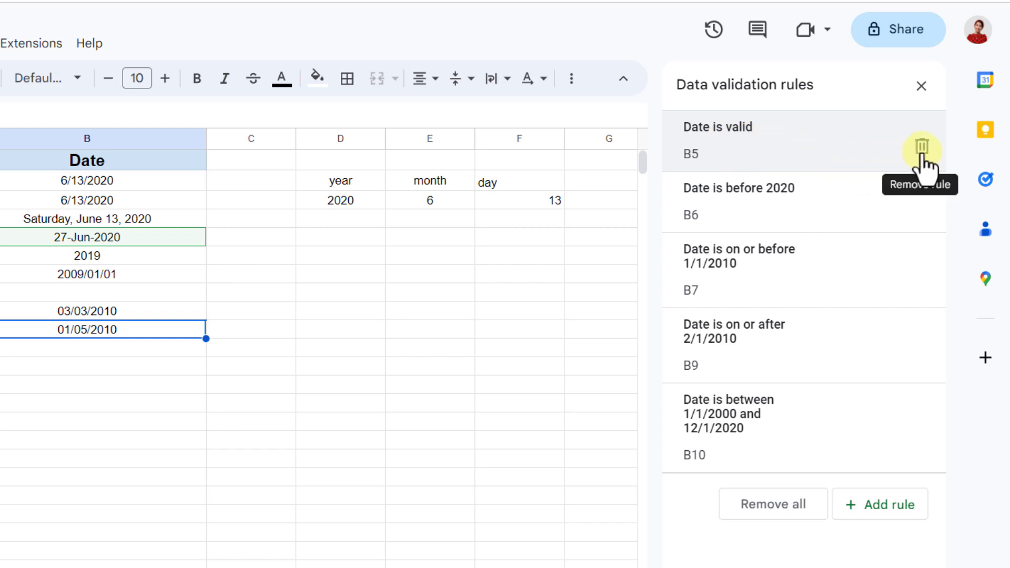
Delete the valid-date rule on B5 and the before-2020 rule on B6, then close the list.
click(919, 151)
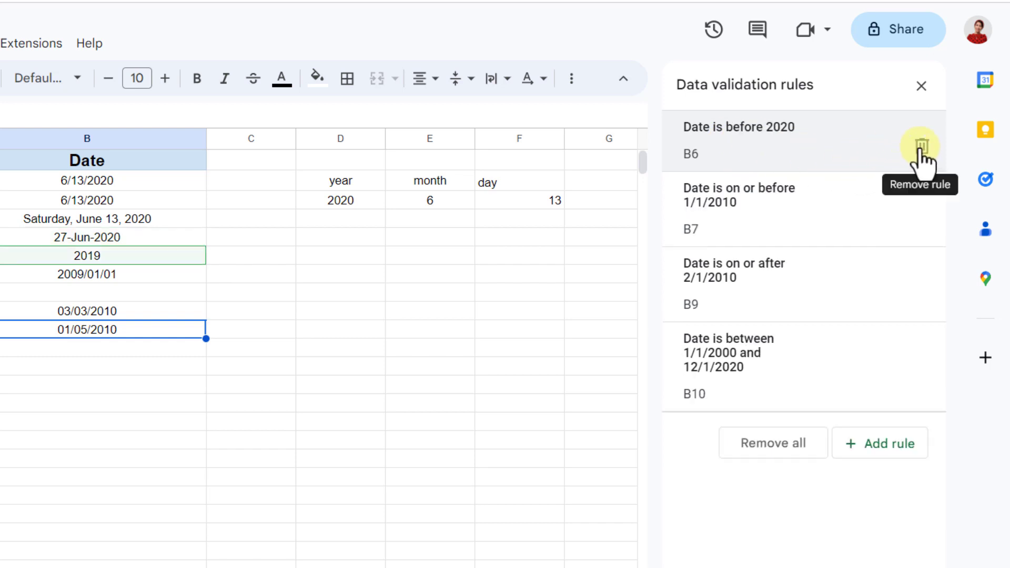
click(920, 146)
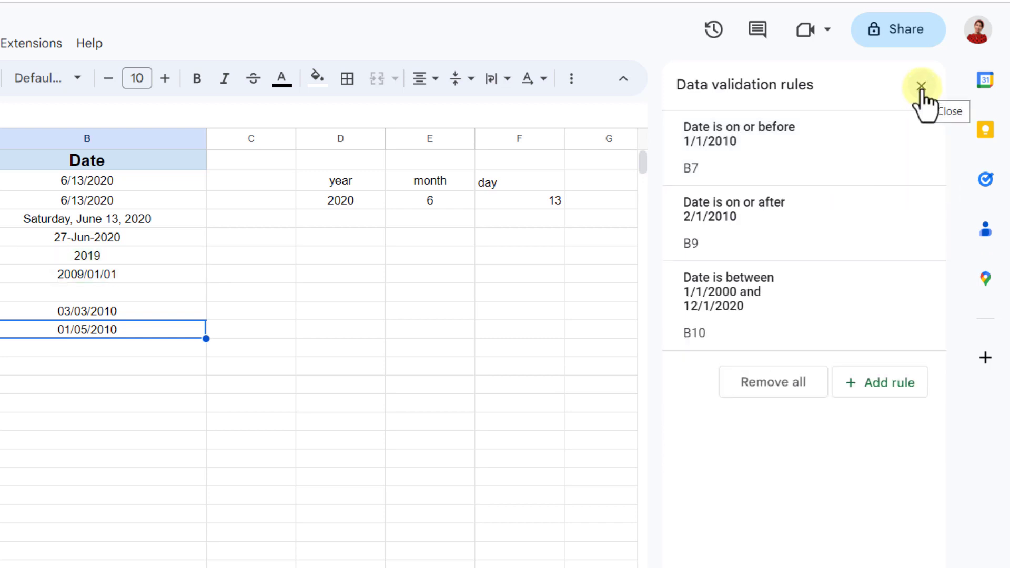
click(923, 85)
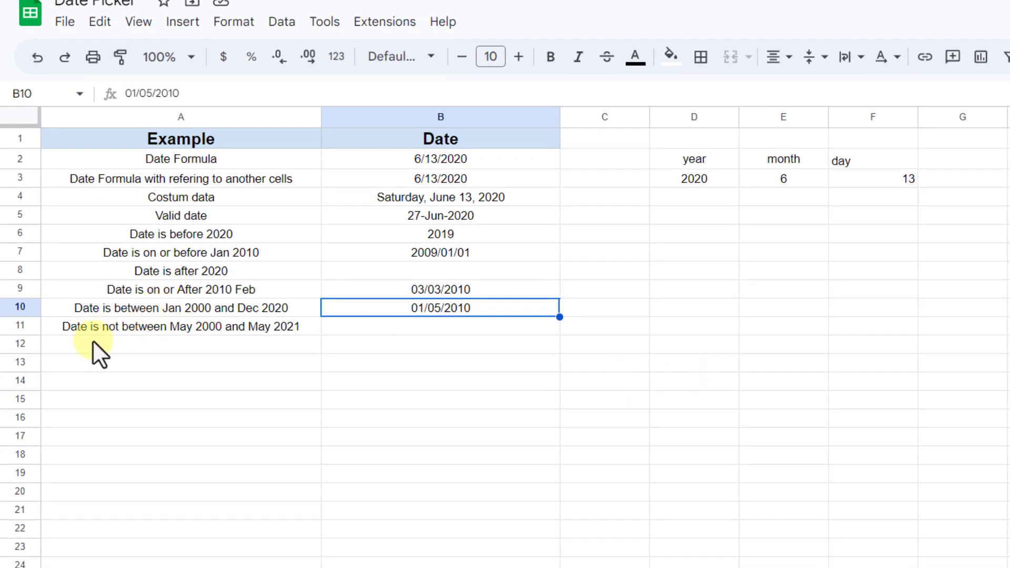
mouse_move(230, 352)
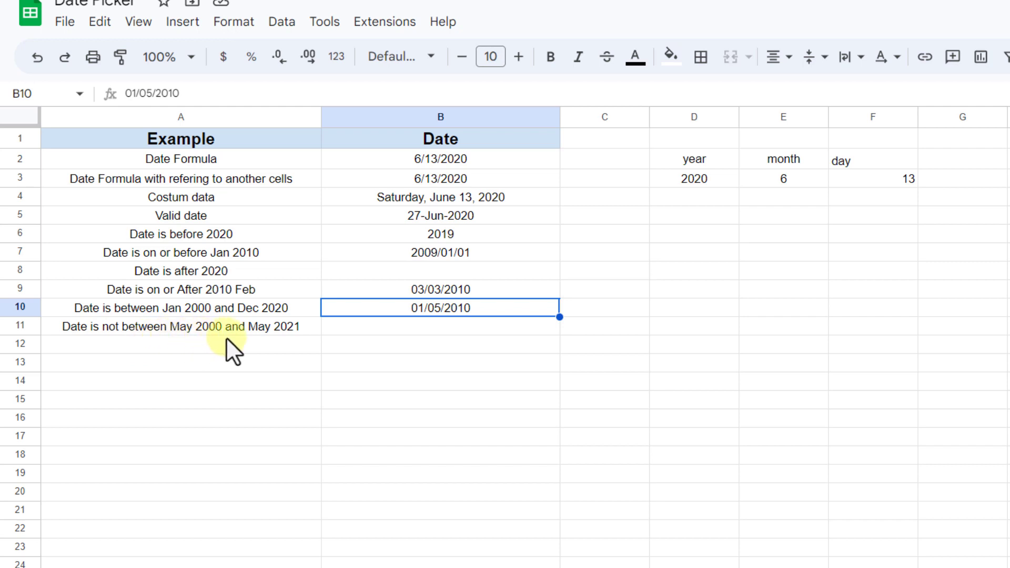
mouse_move(502, 370)
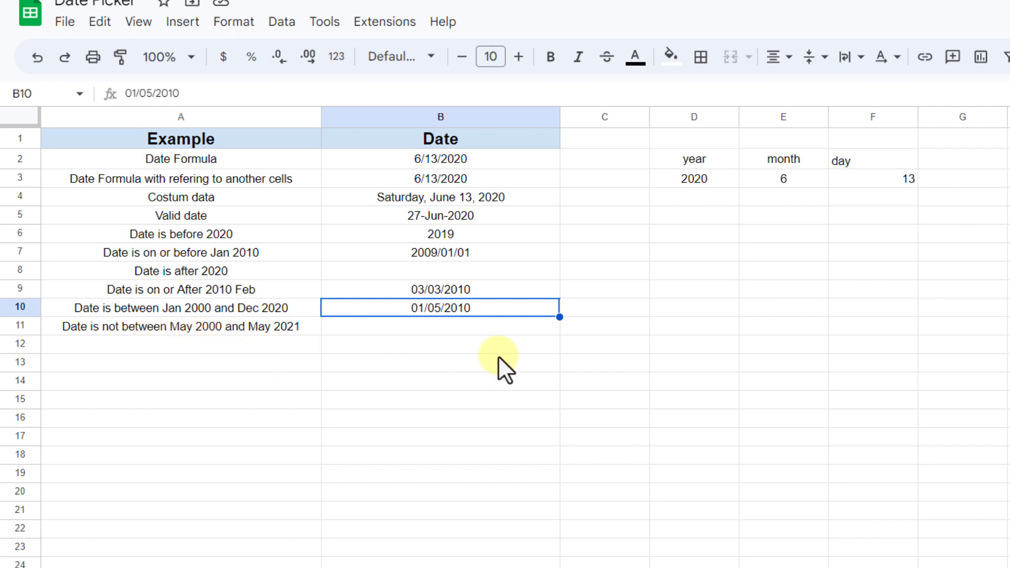